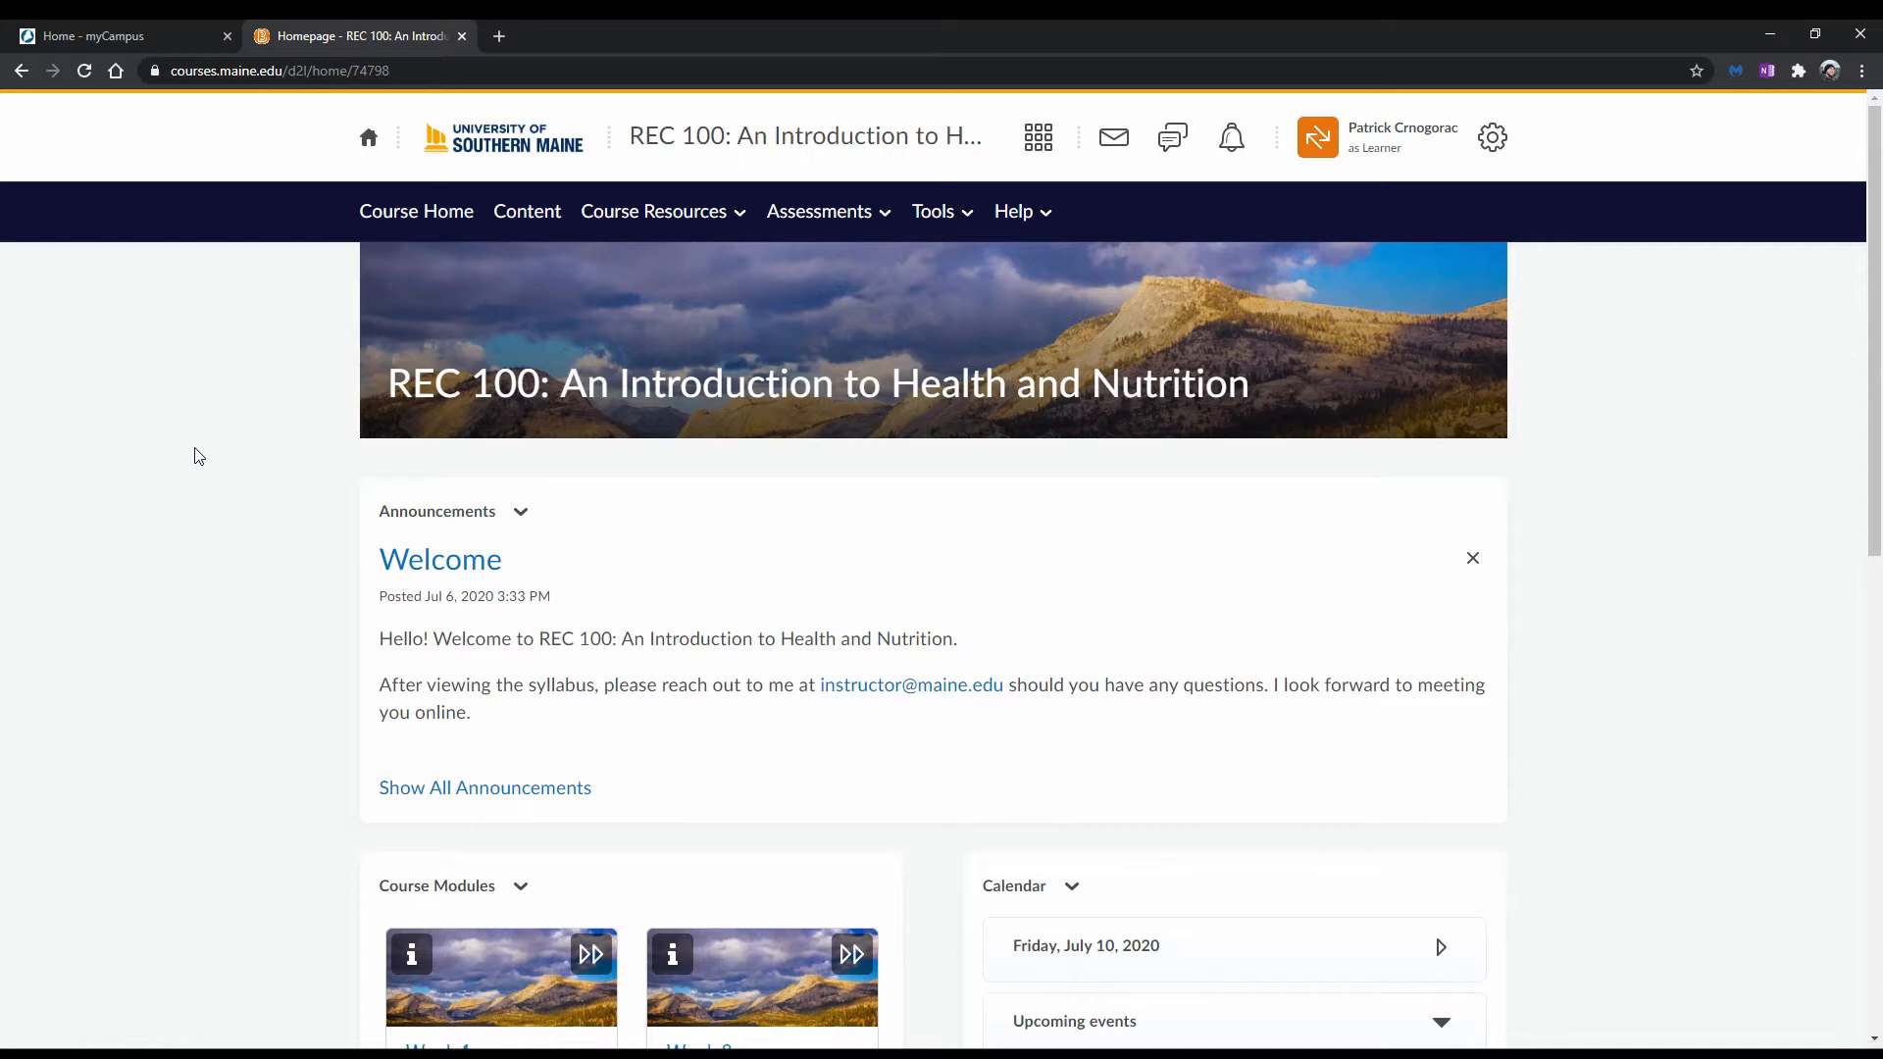
- Open the Week 1 Discussion topic from Assessments > Discussions
{"action": "left_click", "coordinate": [819, 211]}
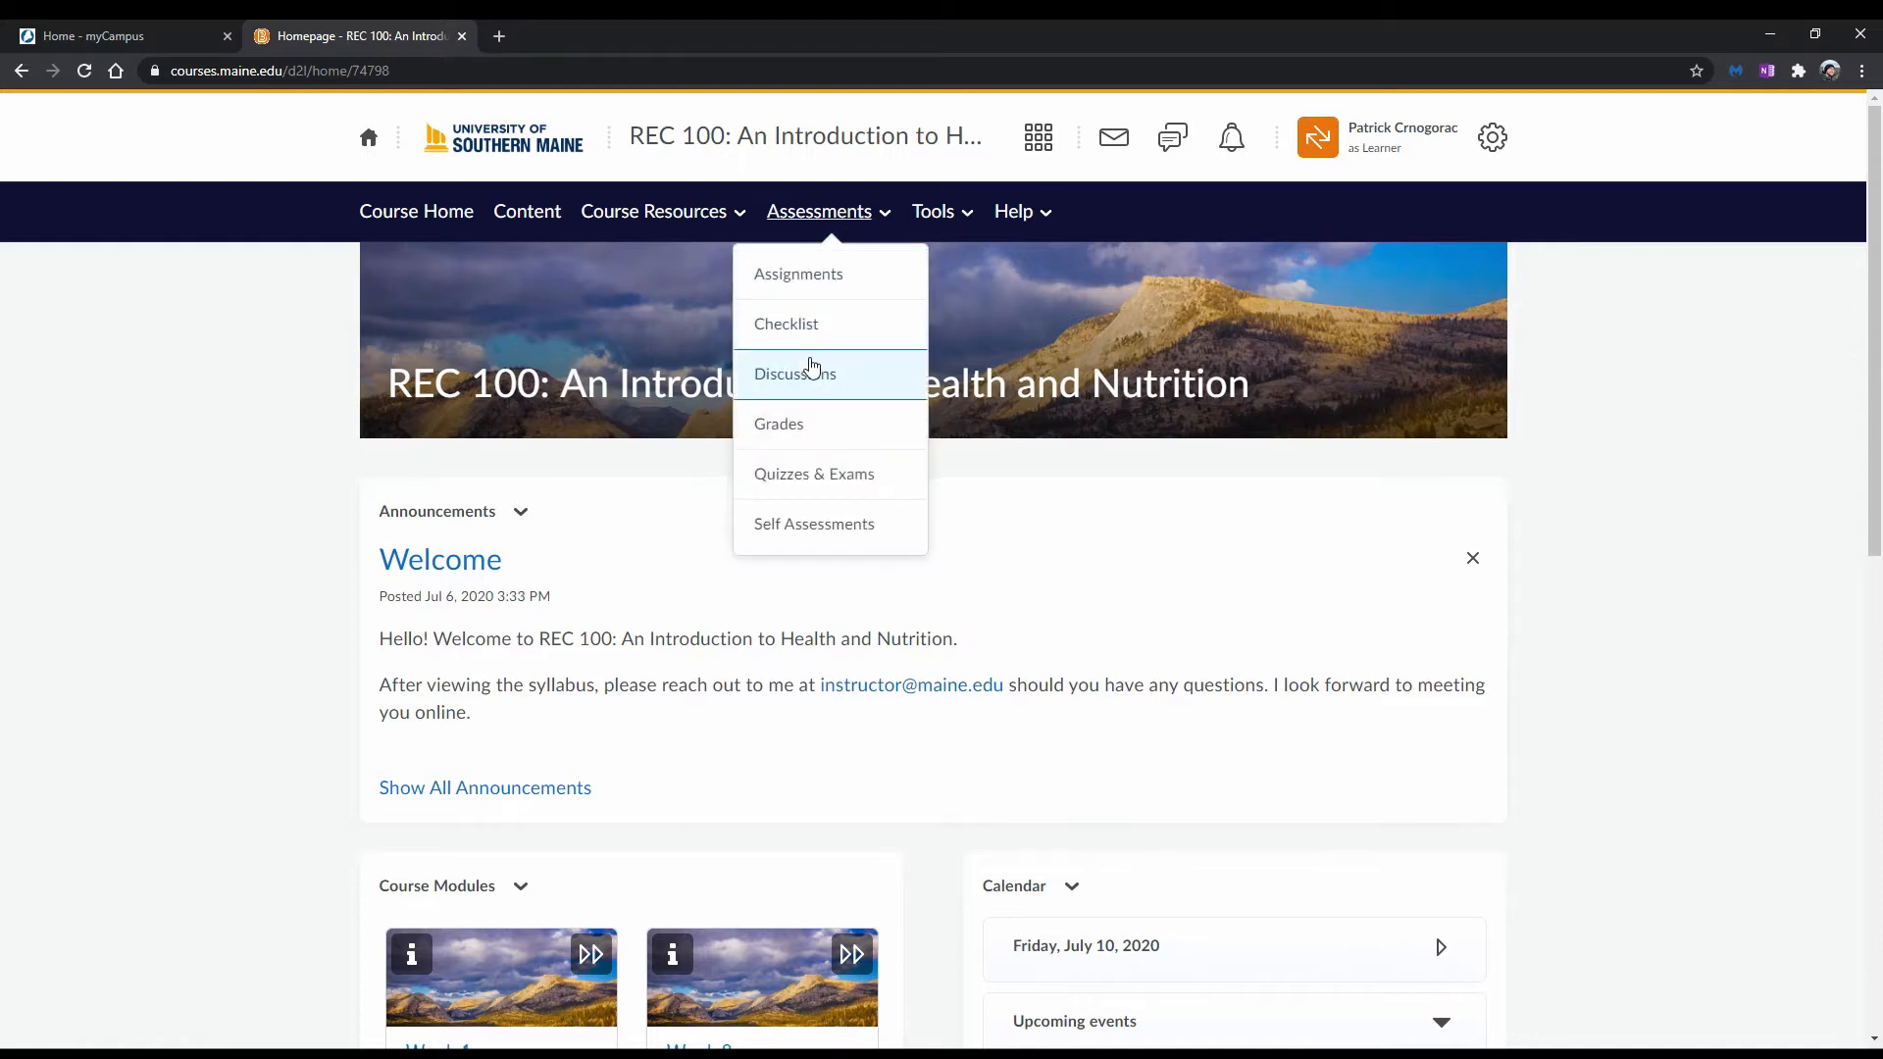
{"action": "scroll", "scroll_direction": "down", "scroll_amount": 3}
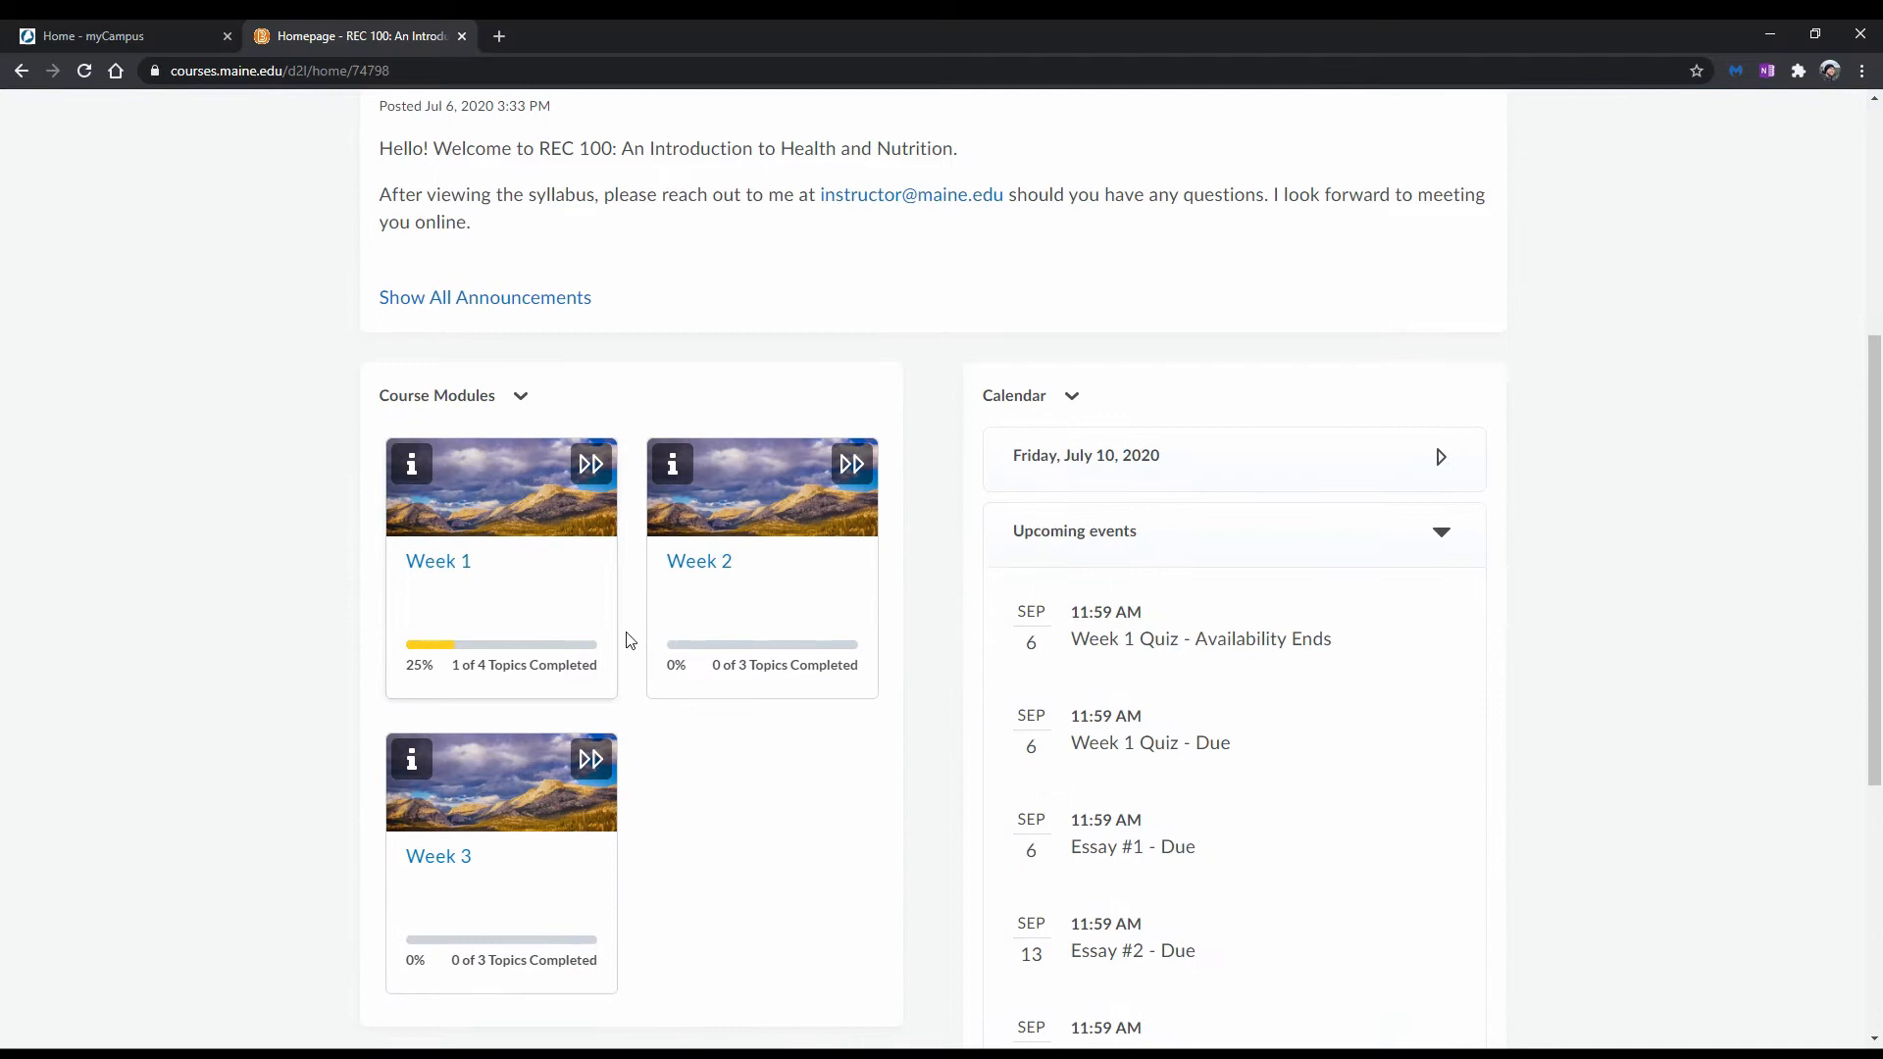
{"action": "mouse_move", "coordinate": [231, 497]}
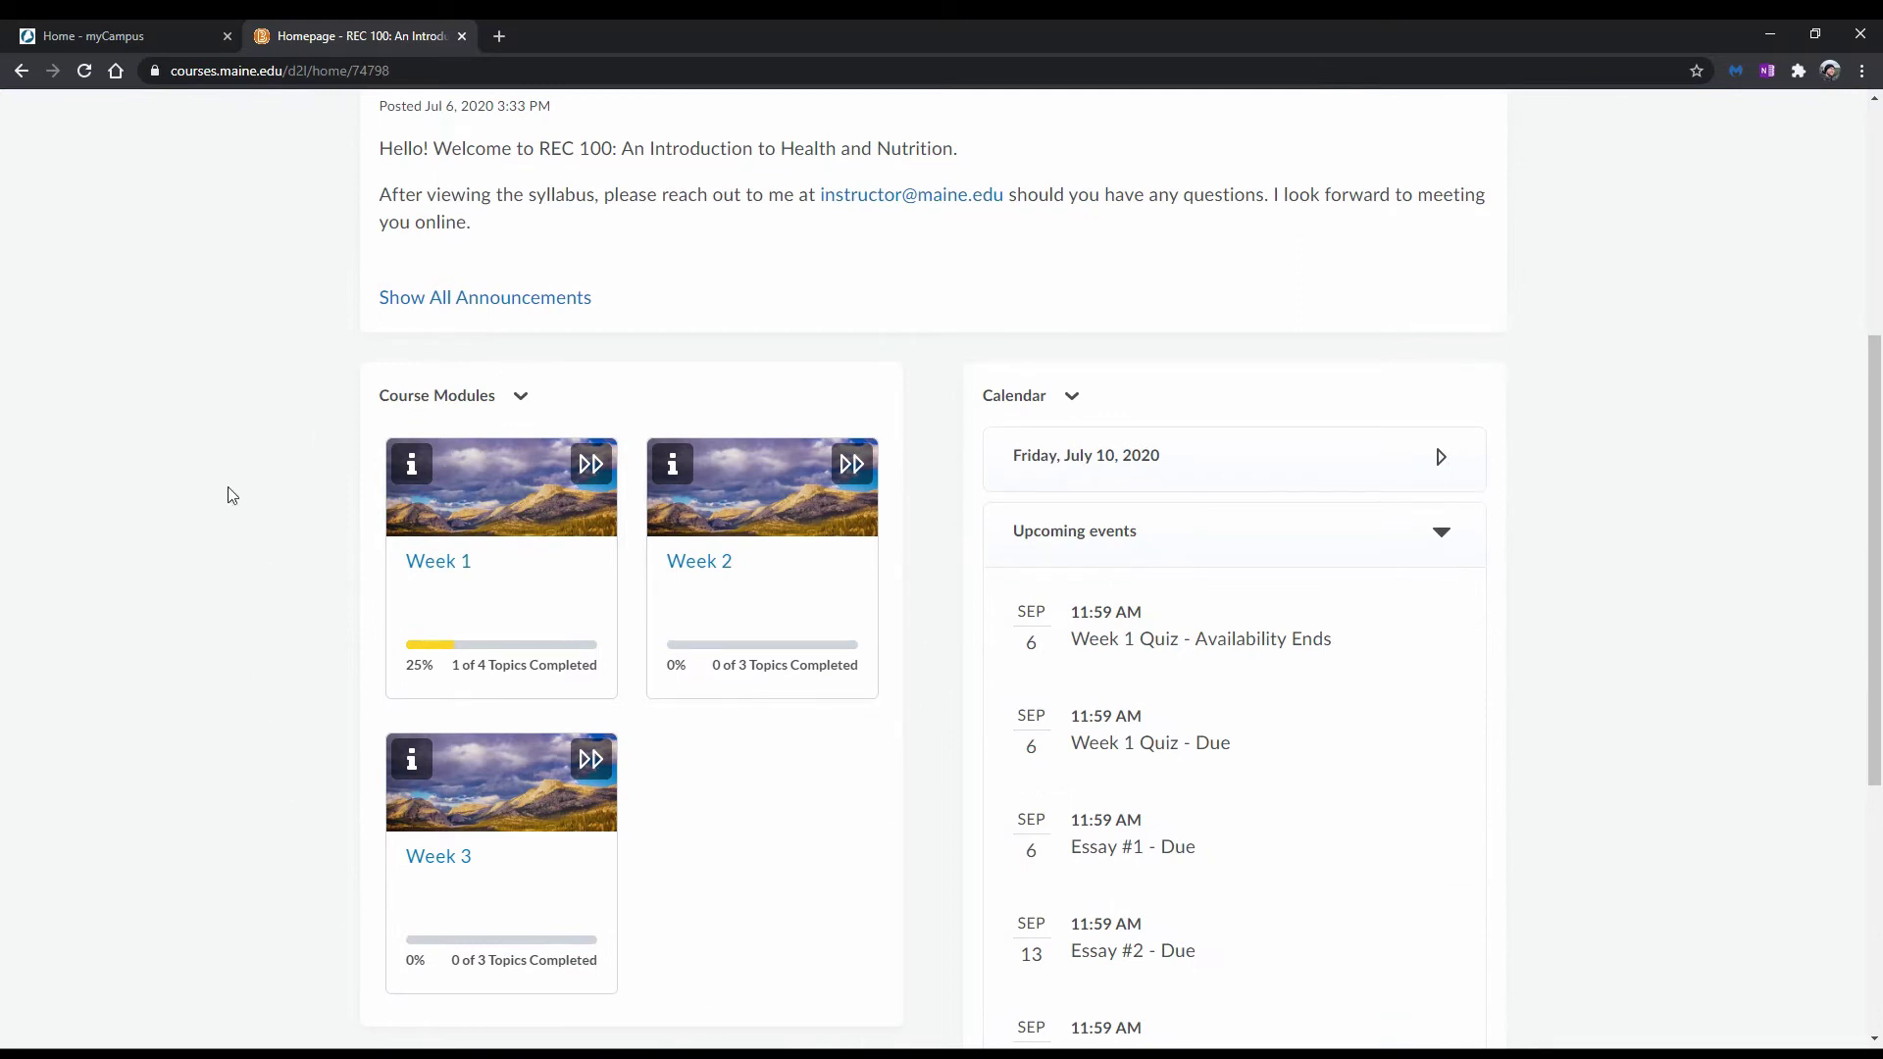
{"action": "scroll", "scroll_direction": "up", "scroll_amount": 3}
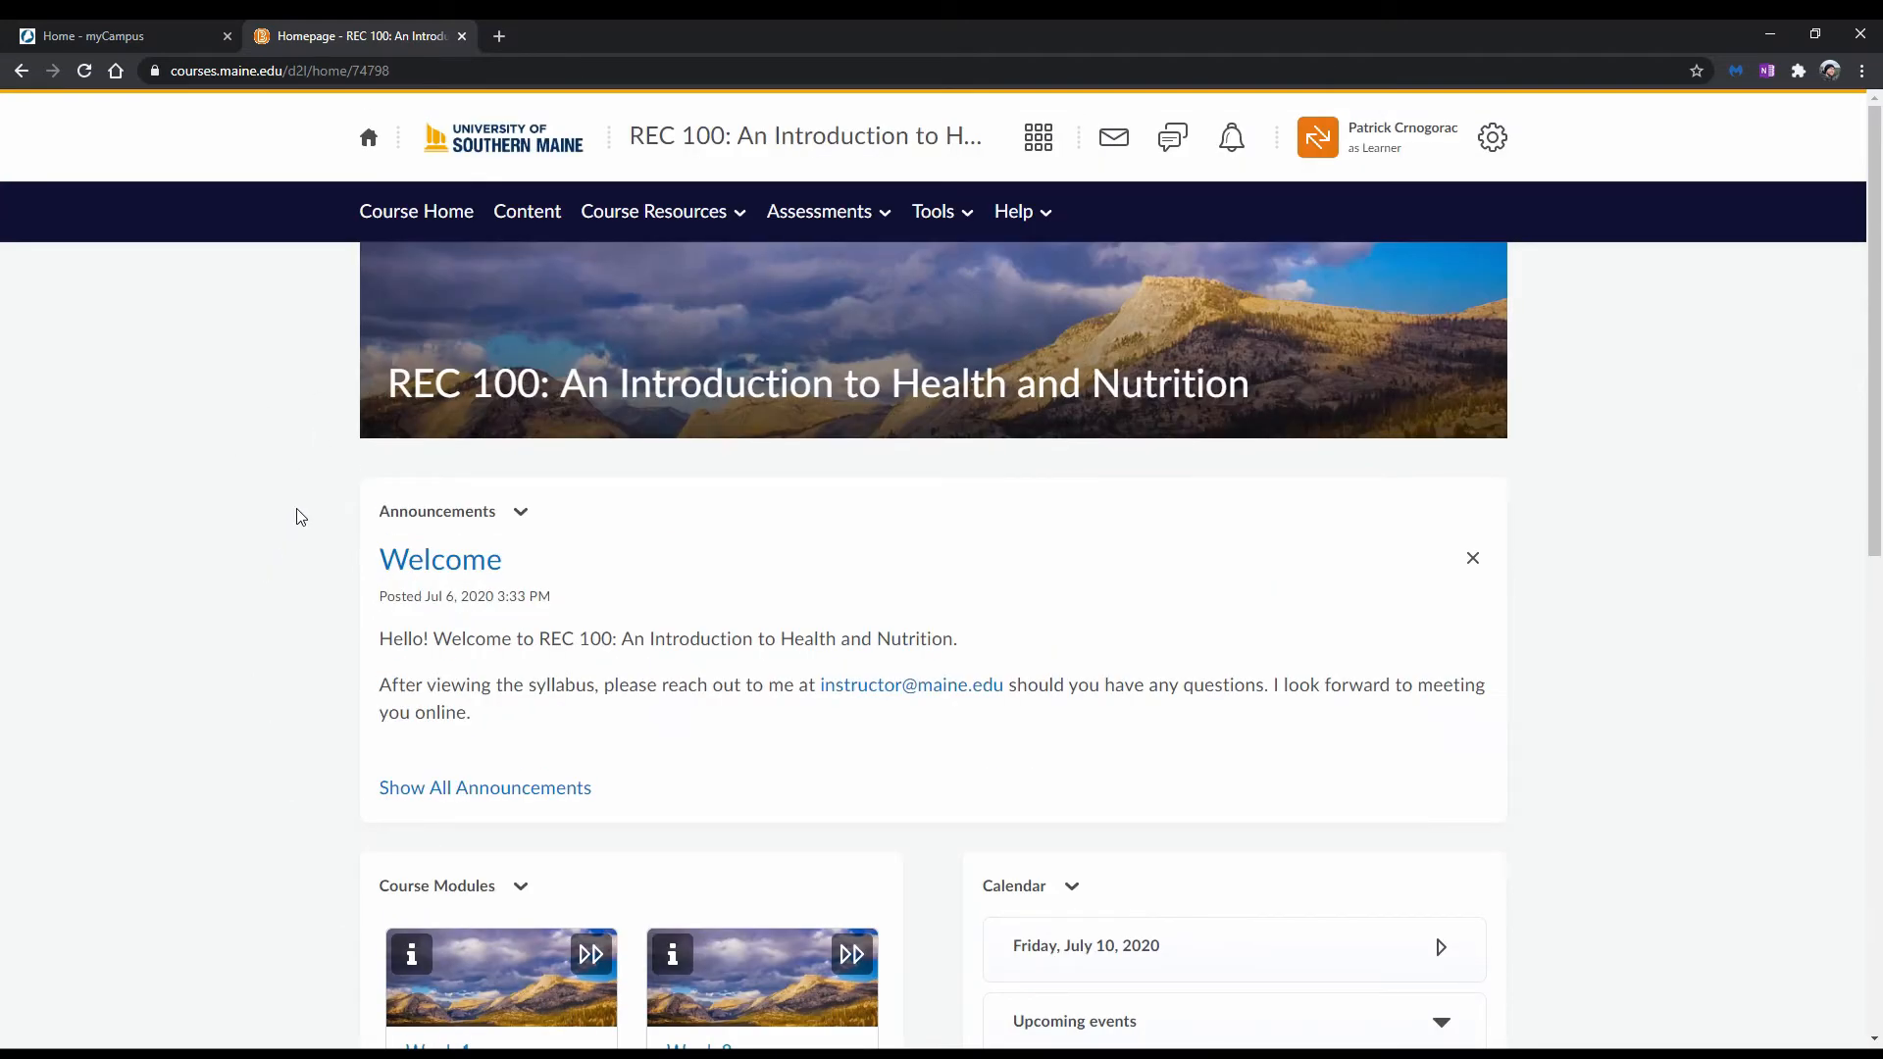
{"action": "mouse_move", "coordinate": [569, 485]}
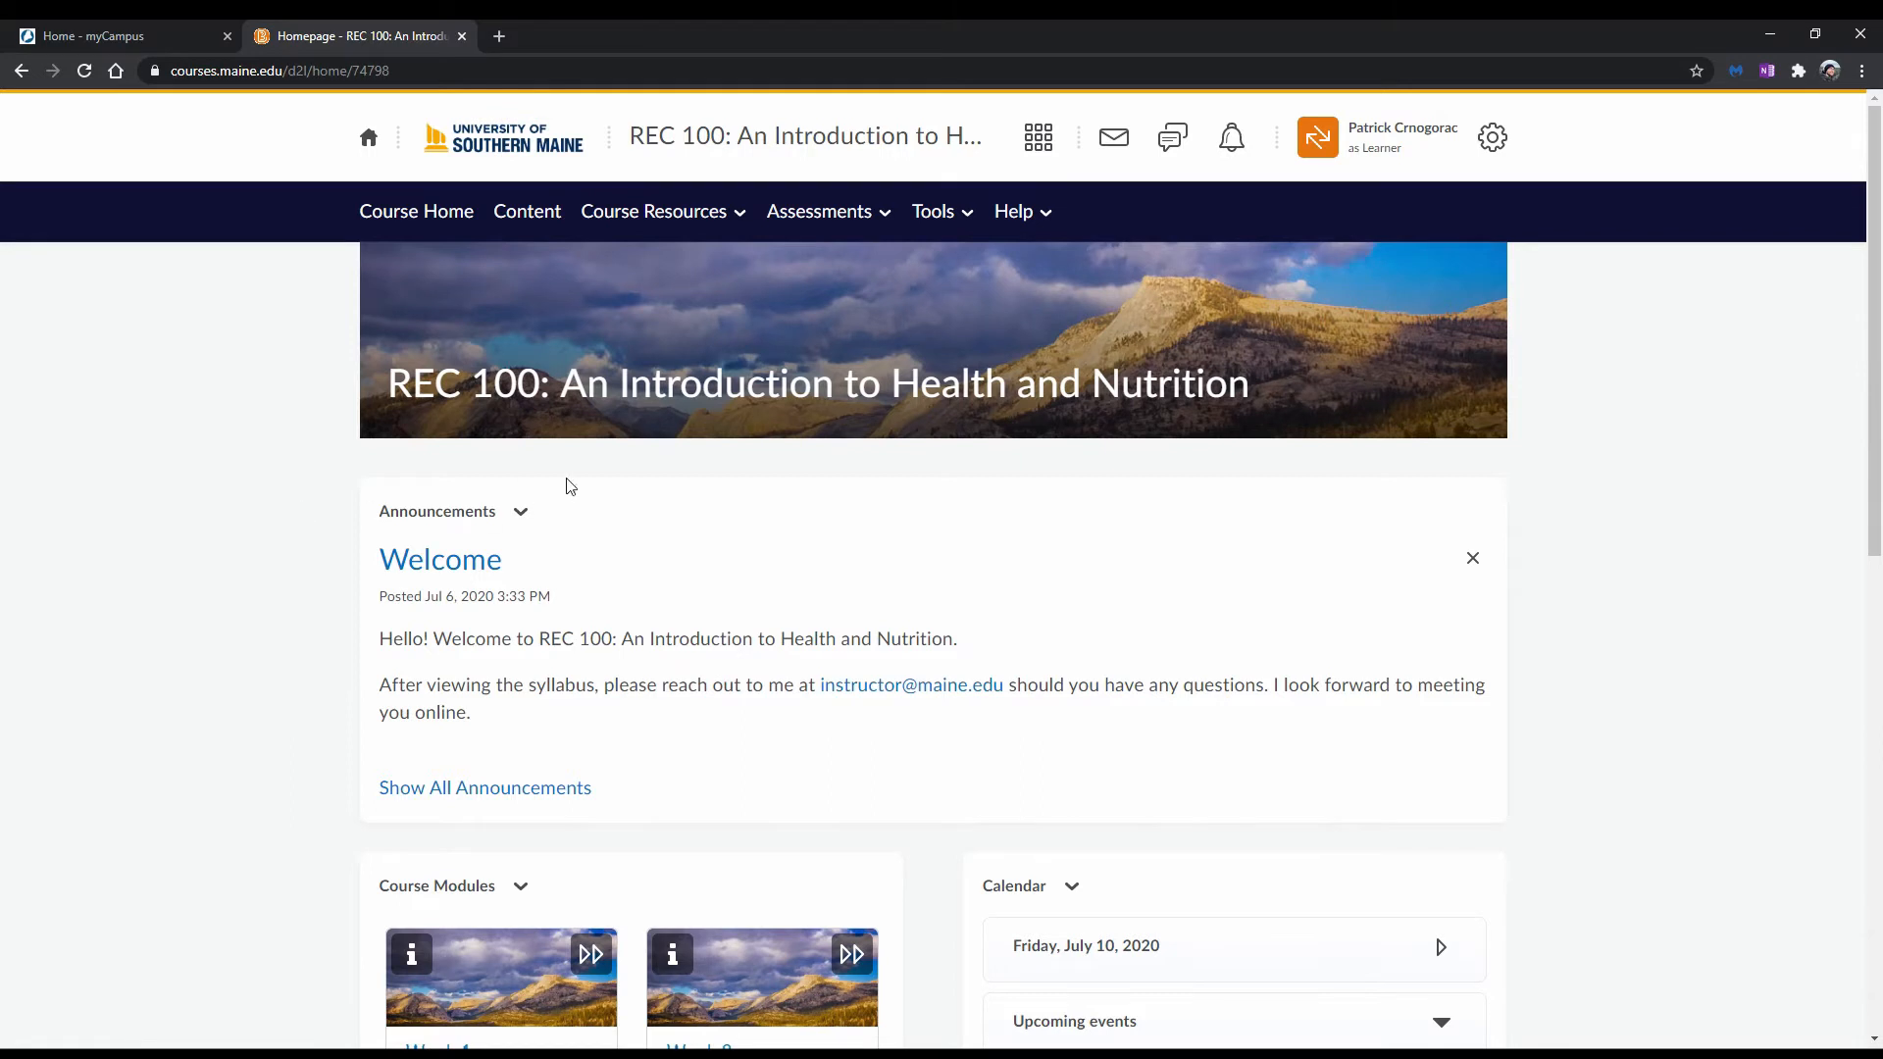
{"action": "left_click", "coordinate": [819, 212]}
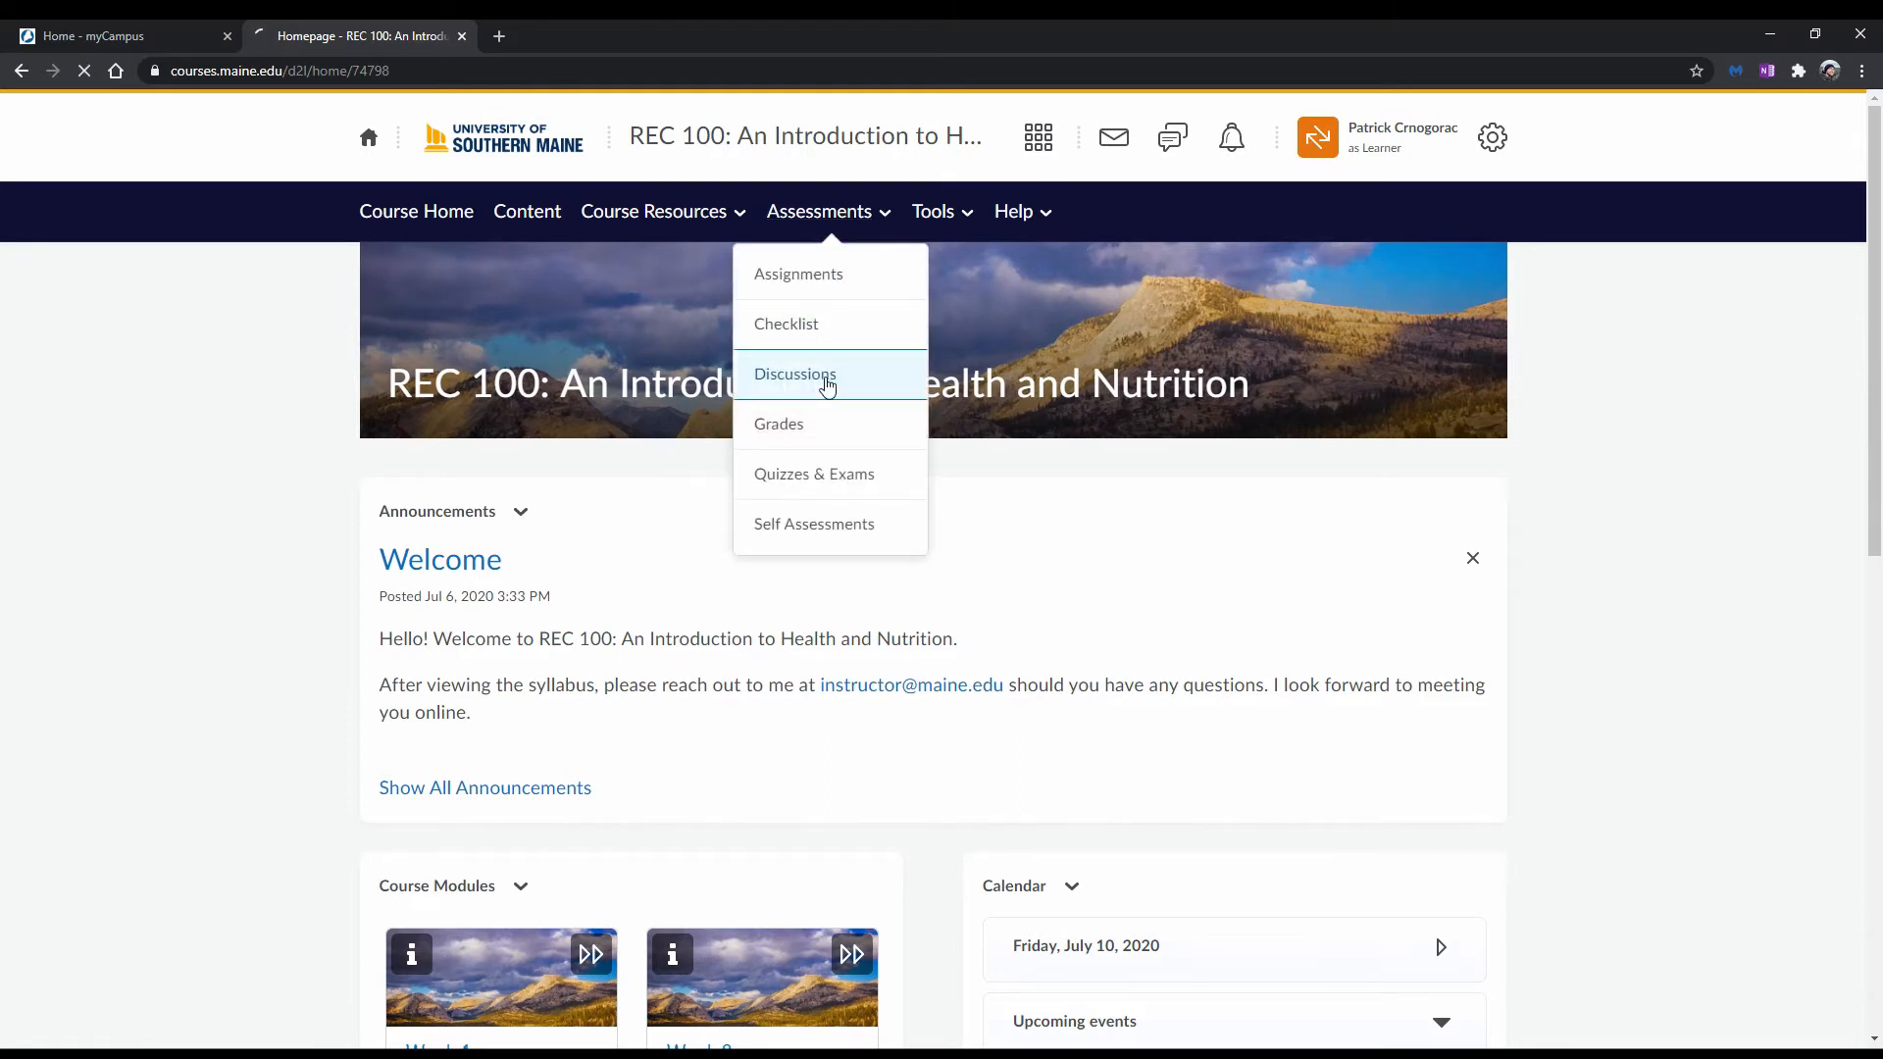
{"action": "left_click", "coordinate": [796, 374]}
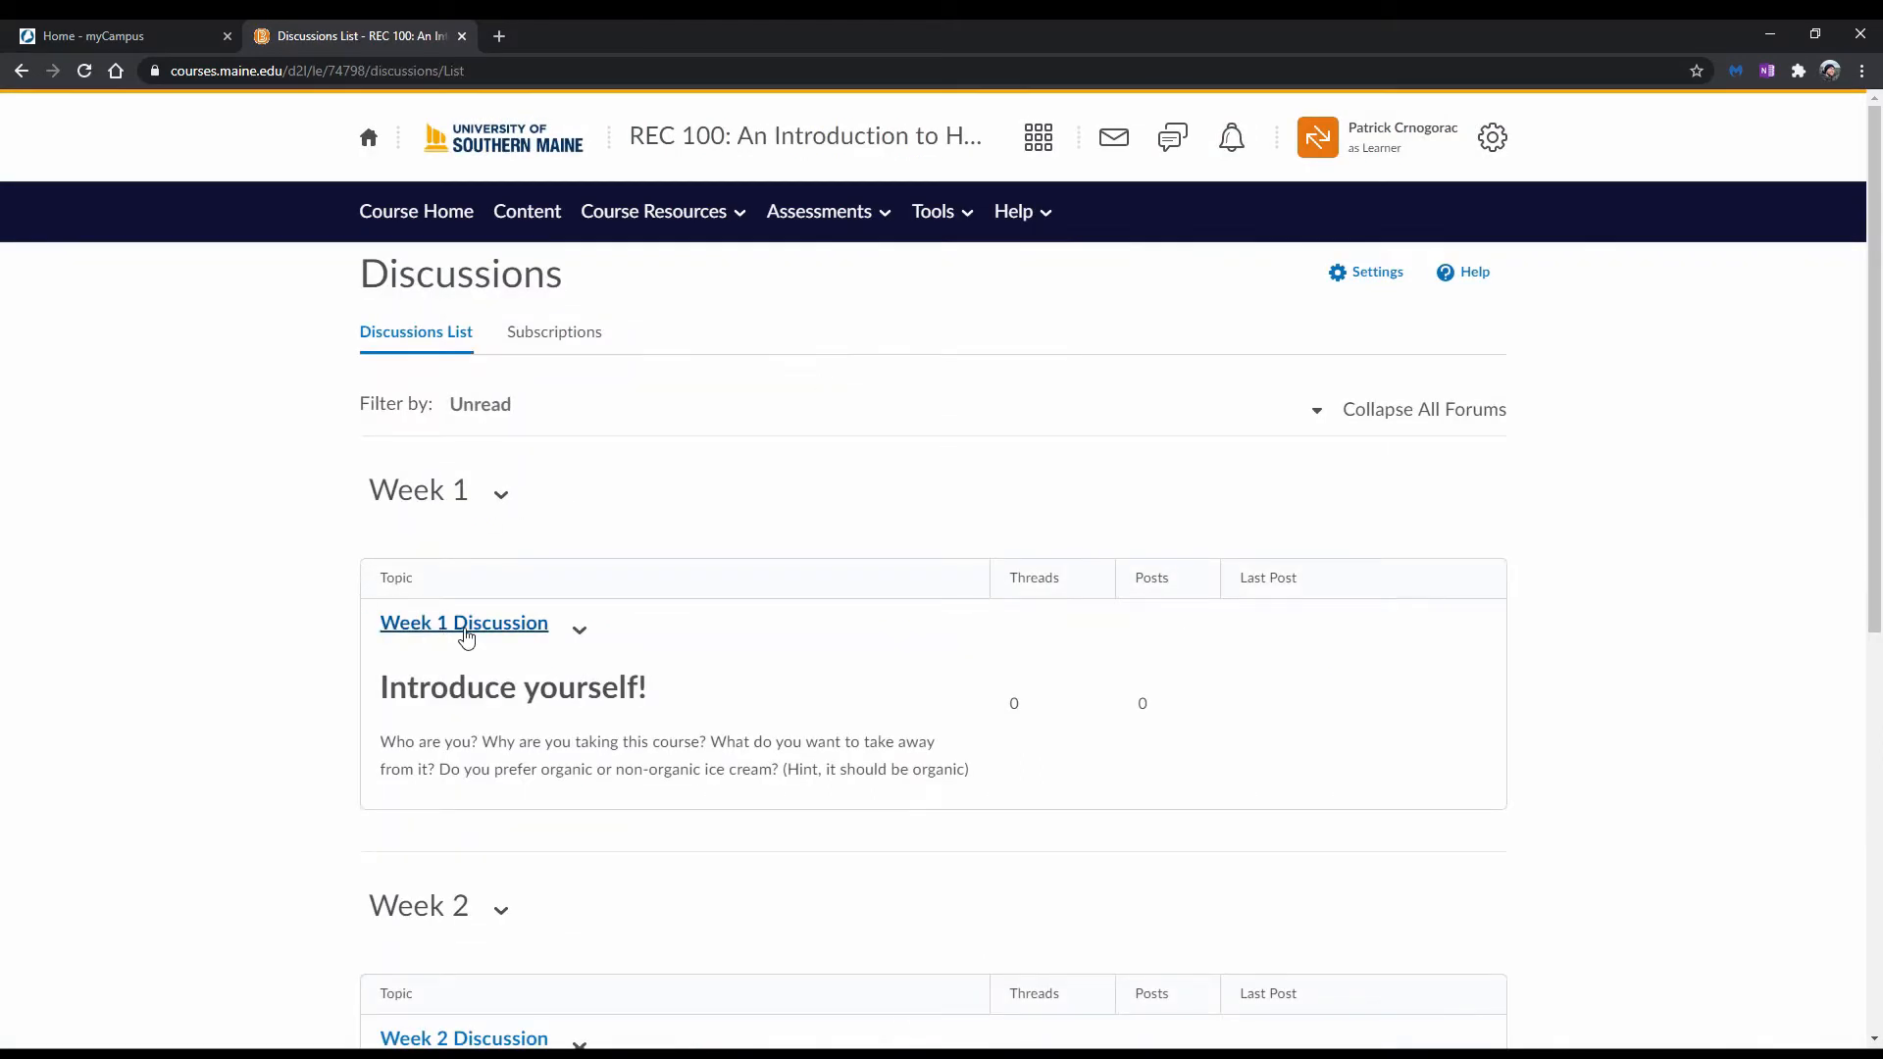
{"action": "left_click", "coordinate": [463, 622]}
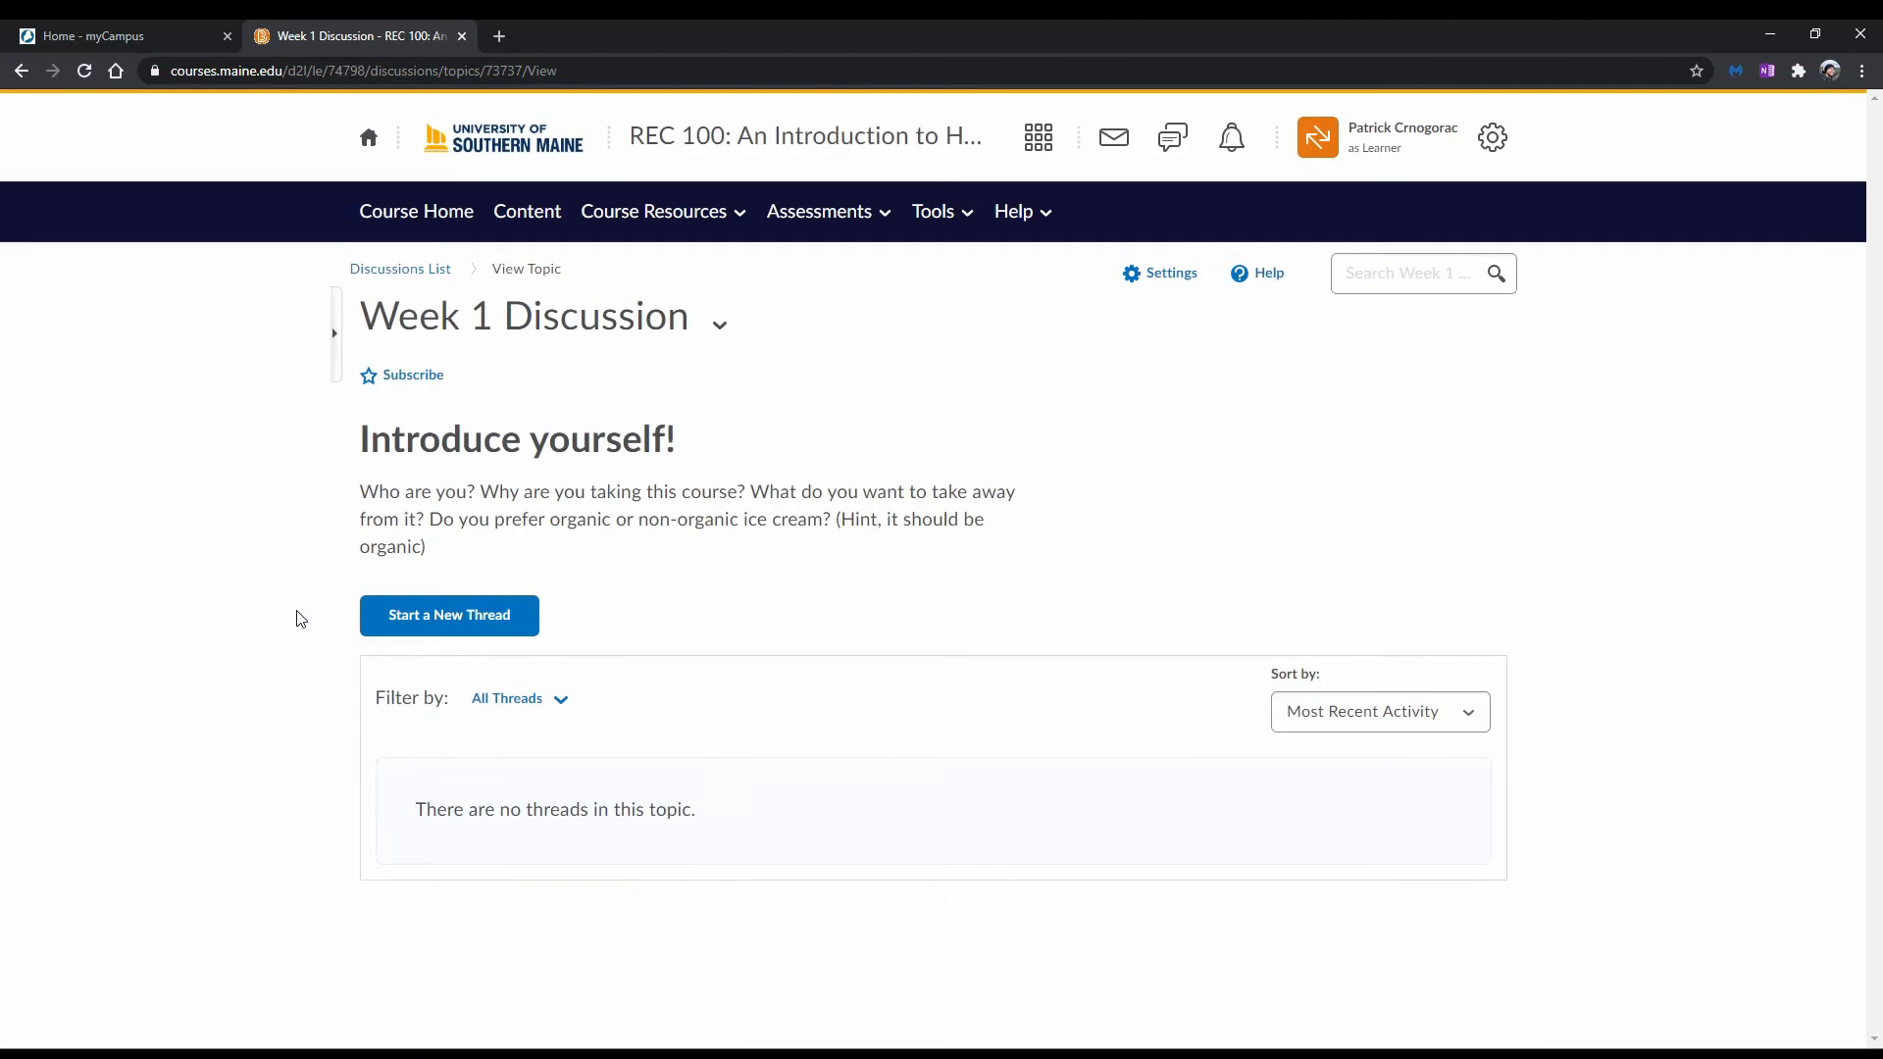
{"action": "mouse_move", "coordinate": [310, 571]}
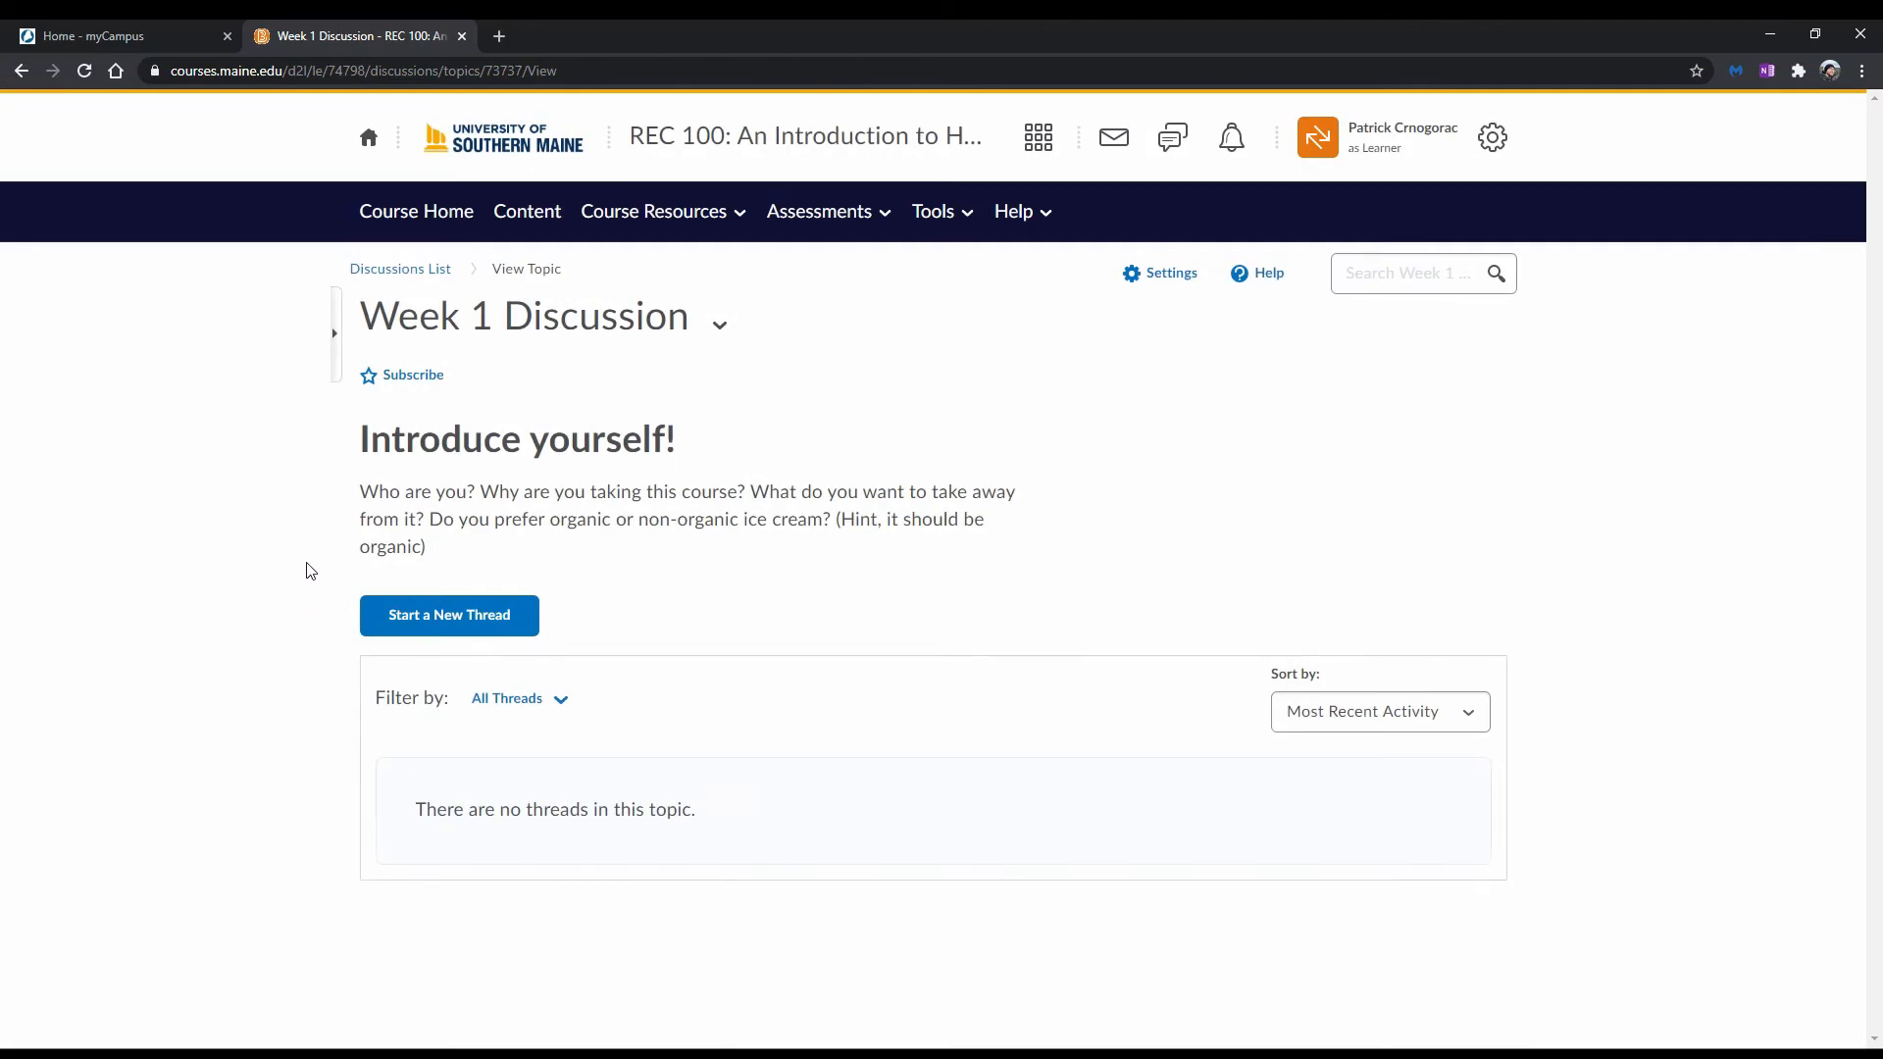
{"action": "mouse_move", "coordinate": [458, 576]}
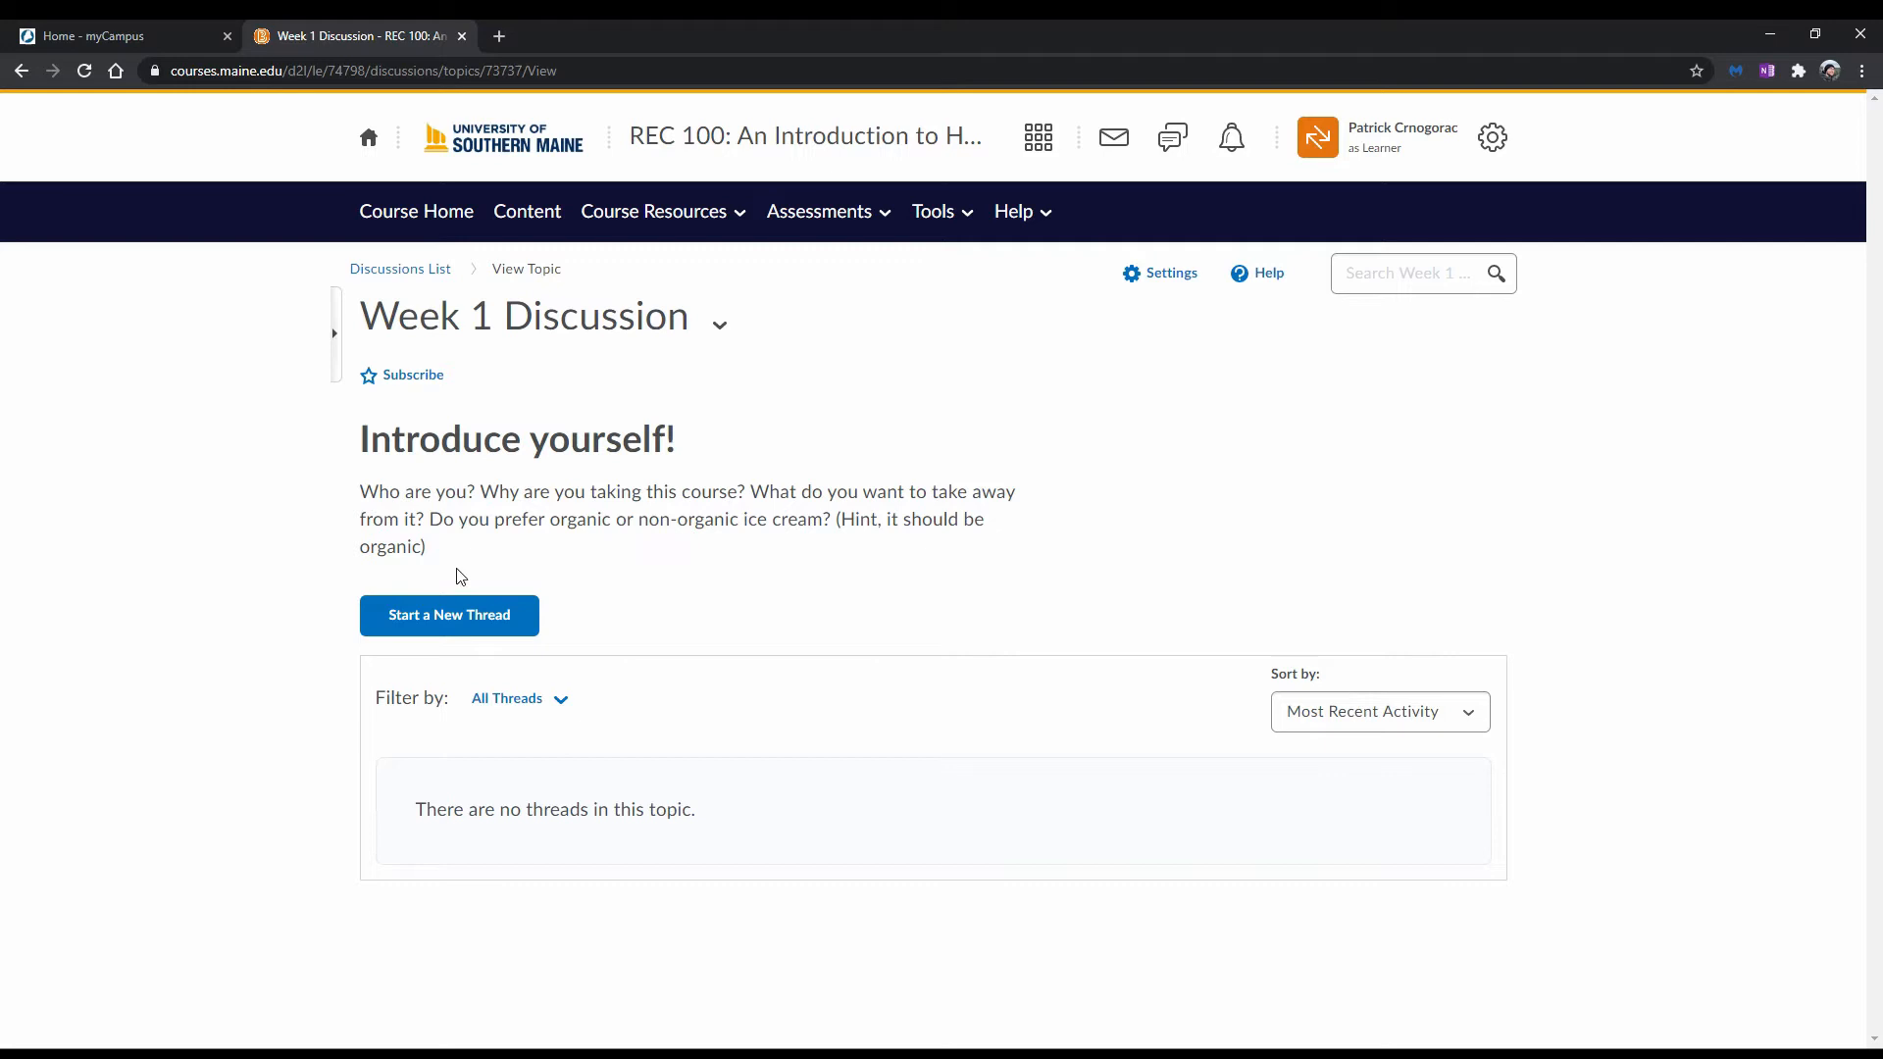
{"action": "mouse_move", "coordinate": [264, 561]}
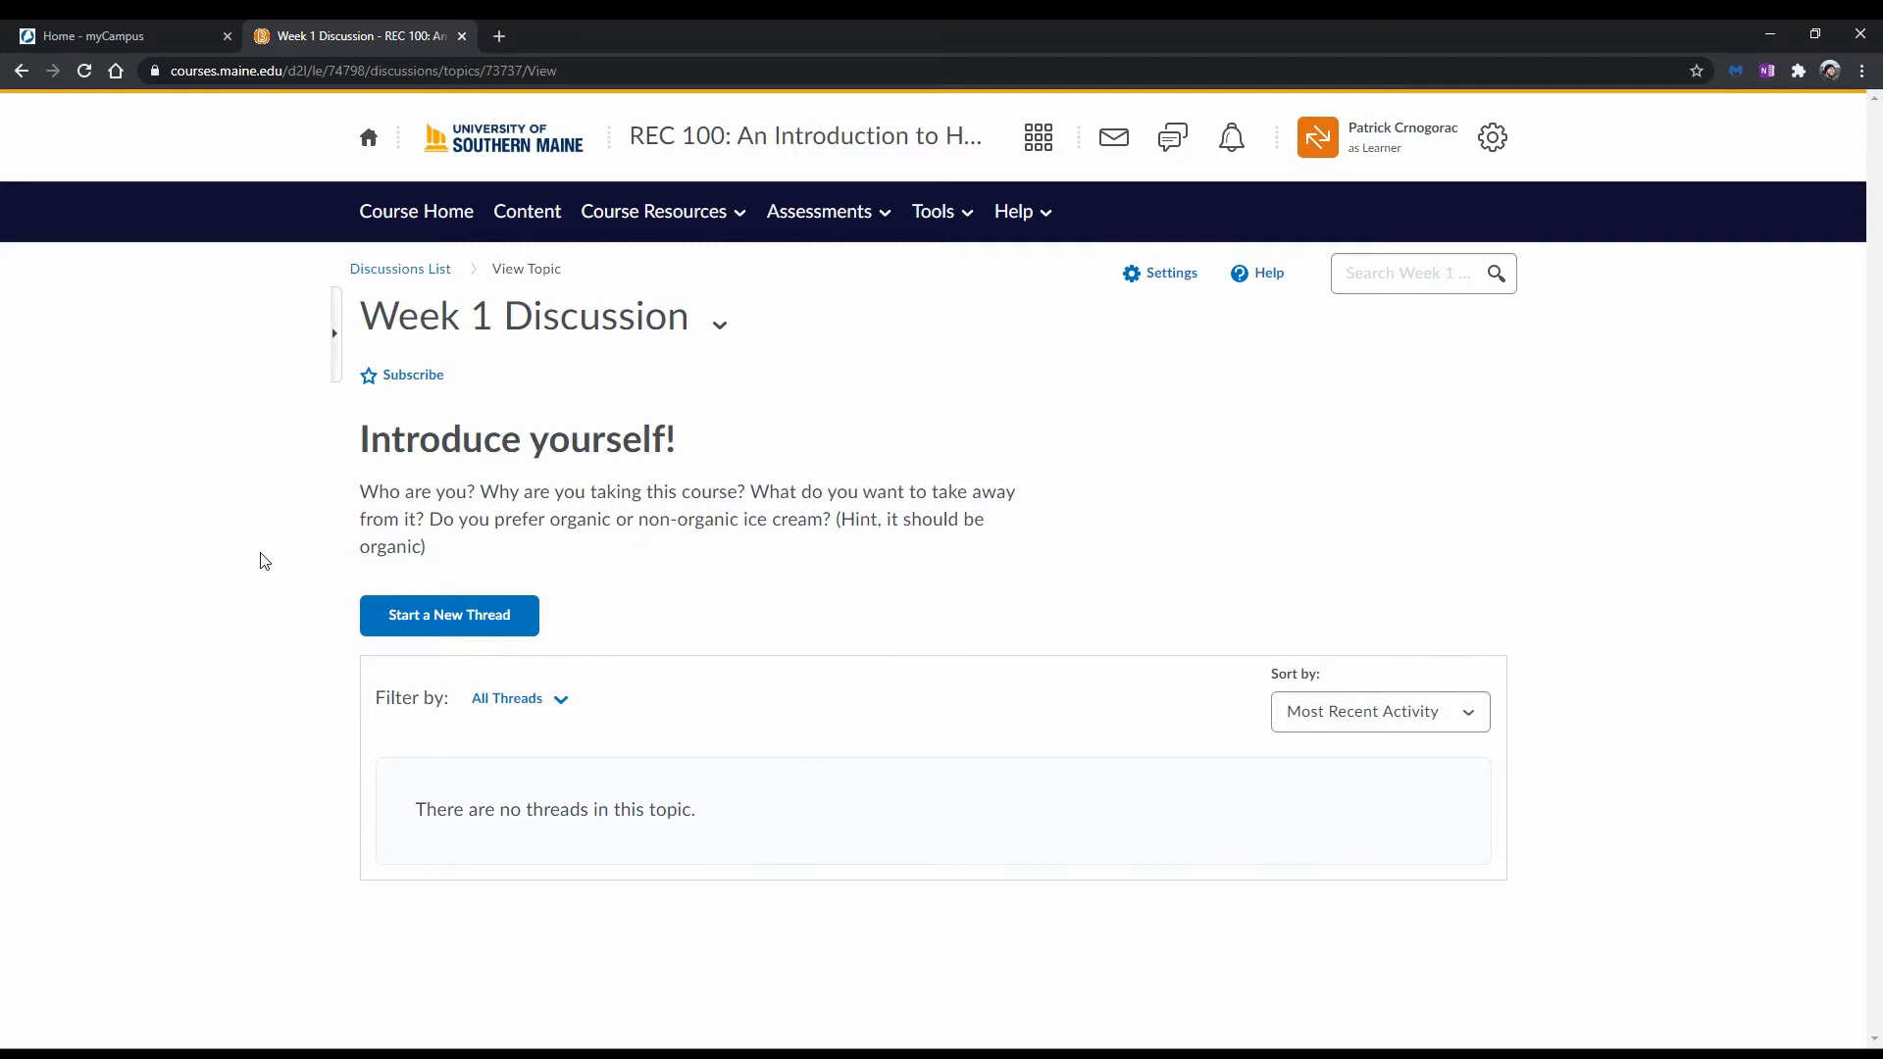
{"action": "mouse_move", "coordinate": [277, 604]}
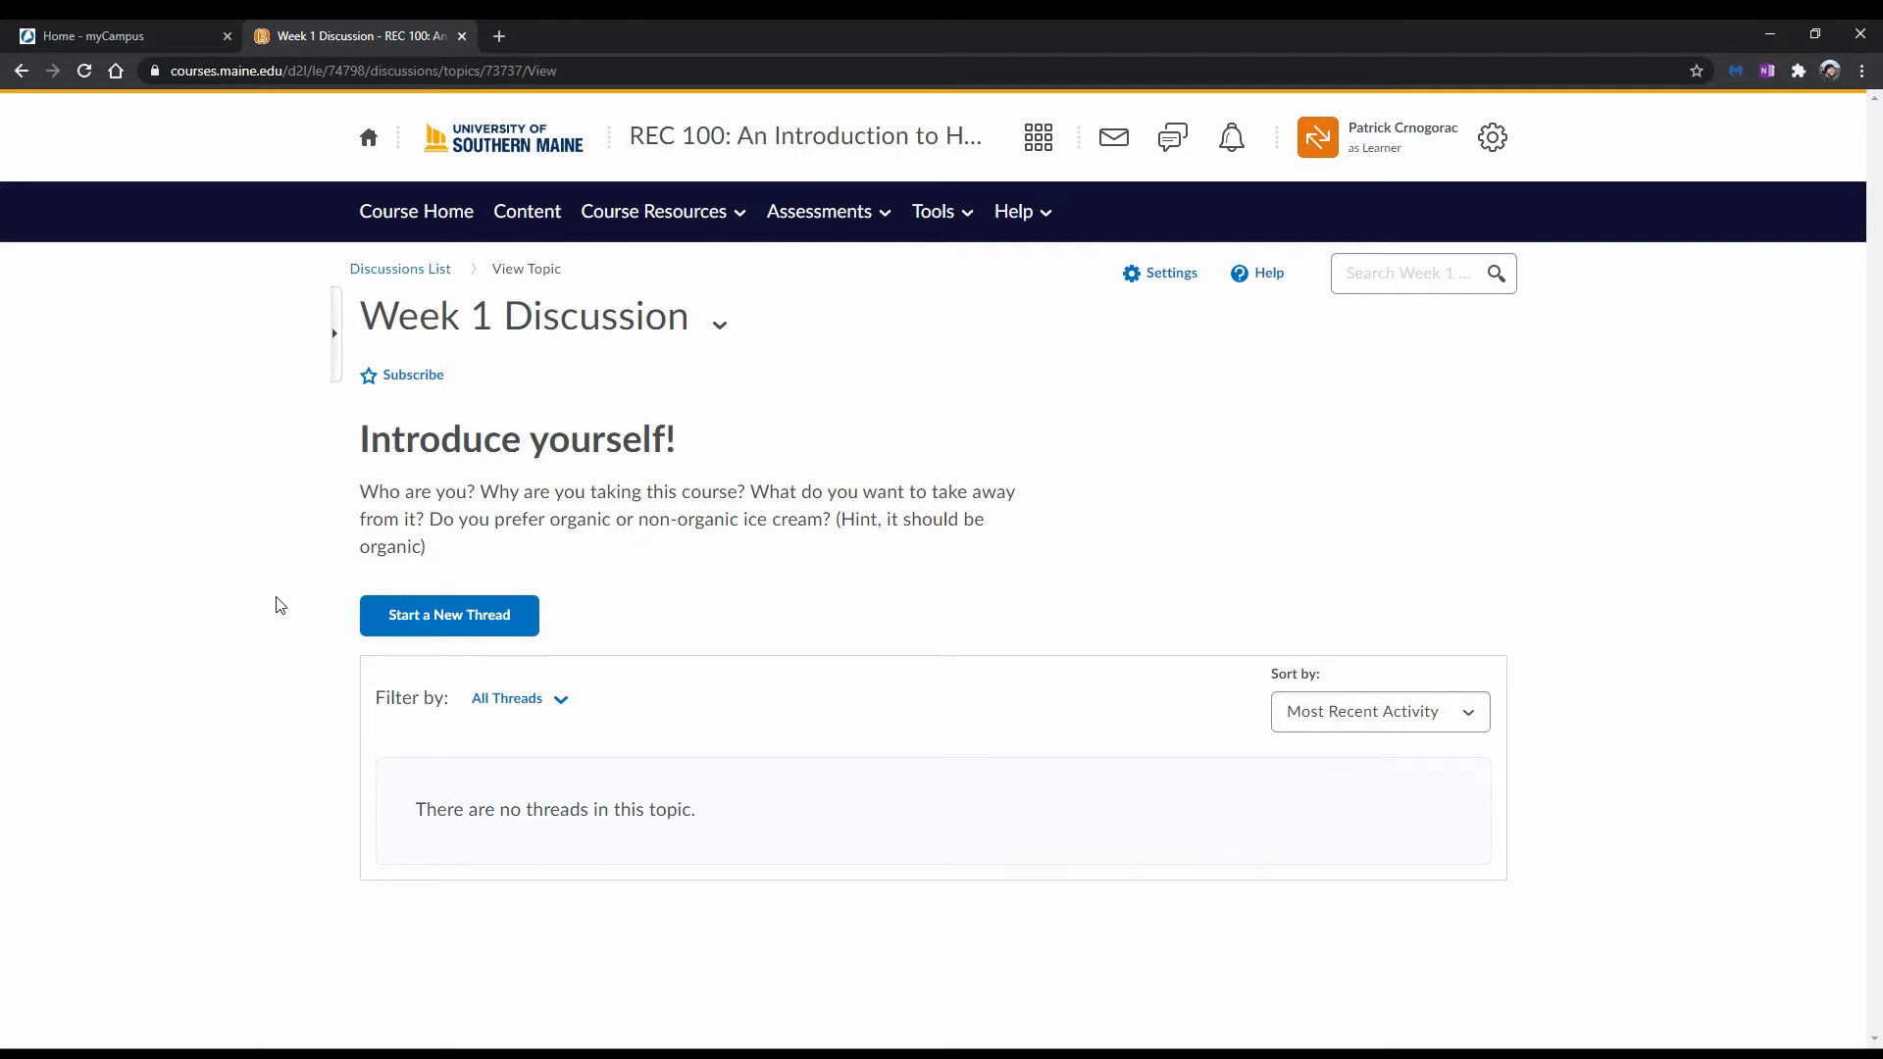
- Start a new thread and enter the subject 'Introduction'
{"action": "left_click", "coordinate": [449, 615]}
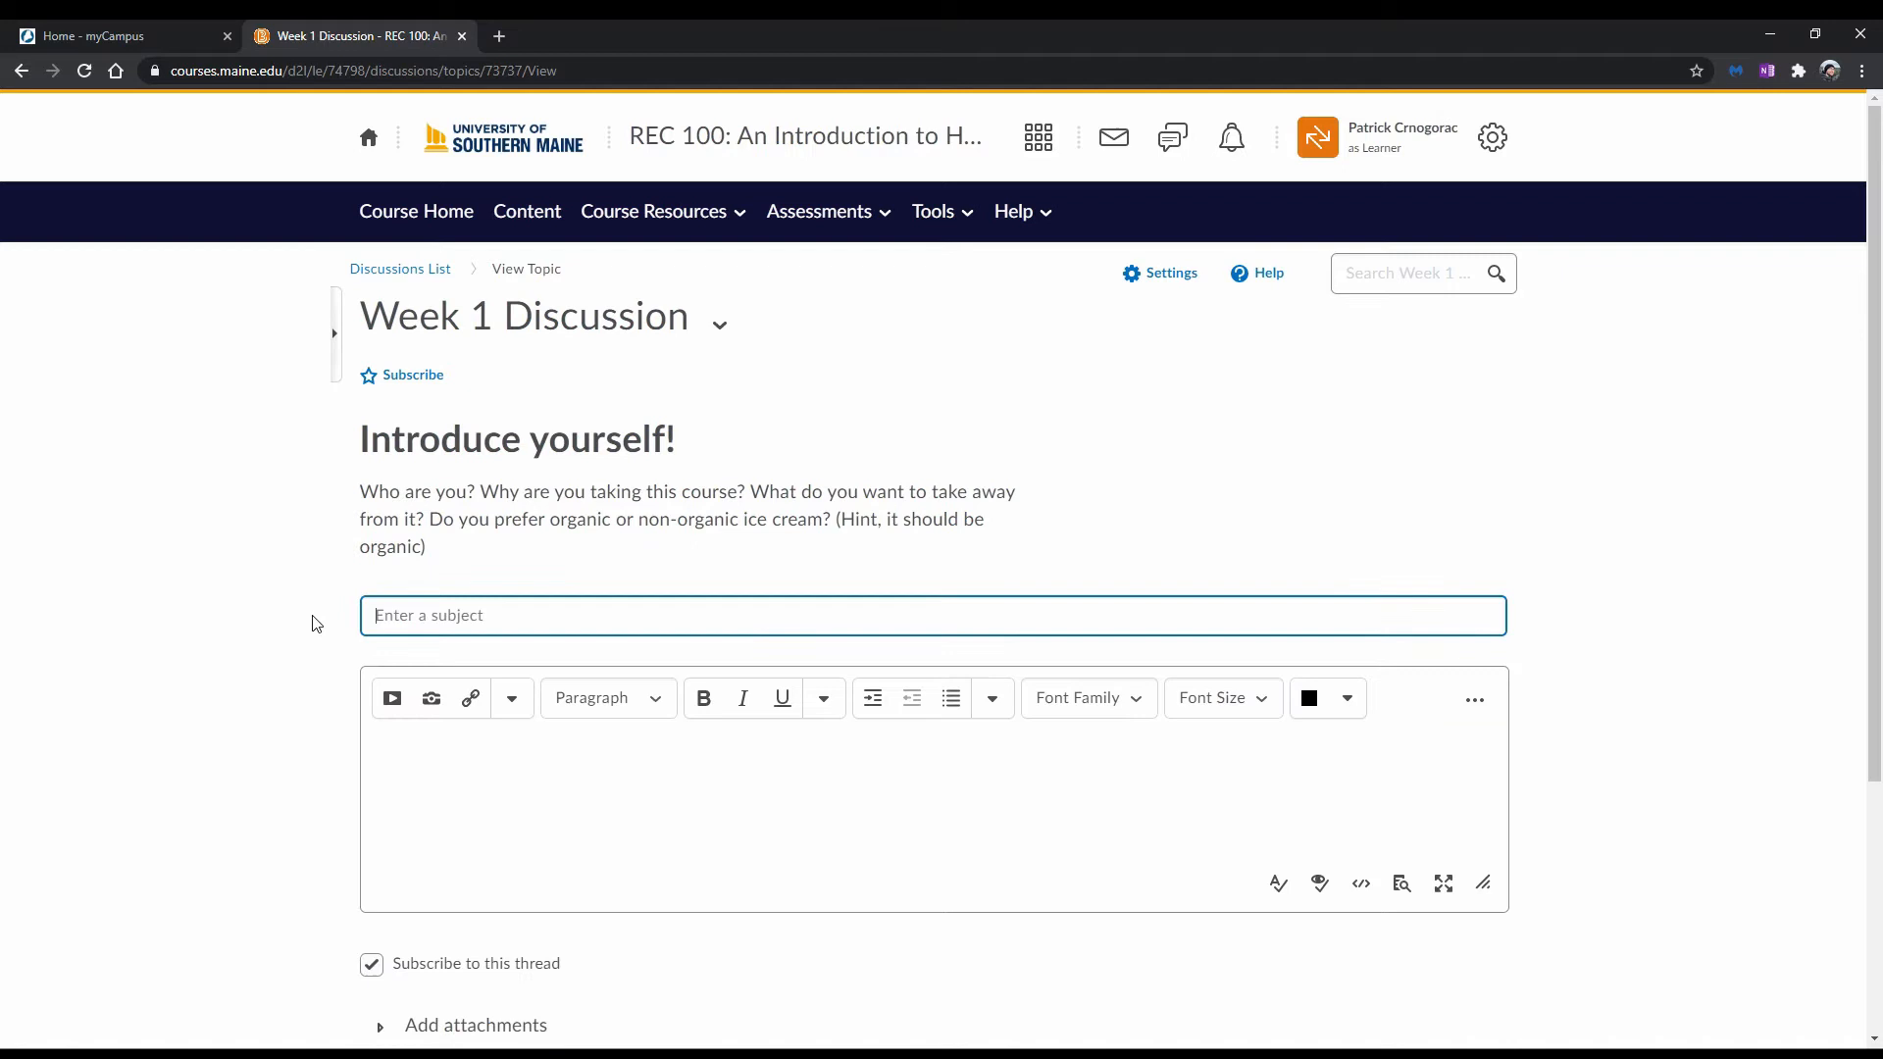
{"action": "type", "text": "Introduction"}
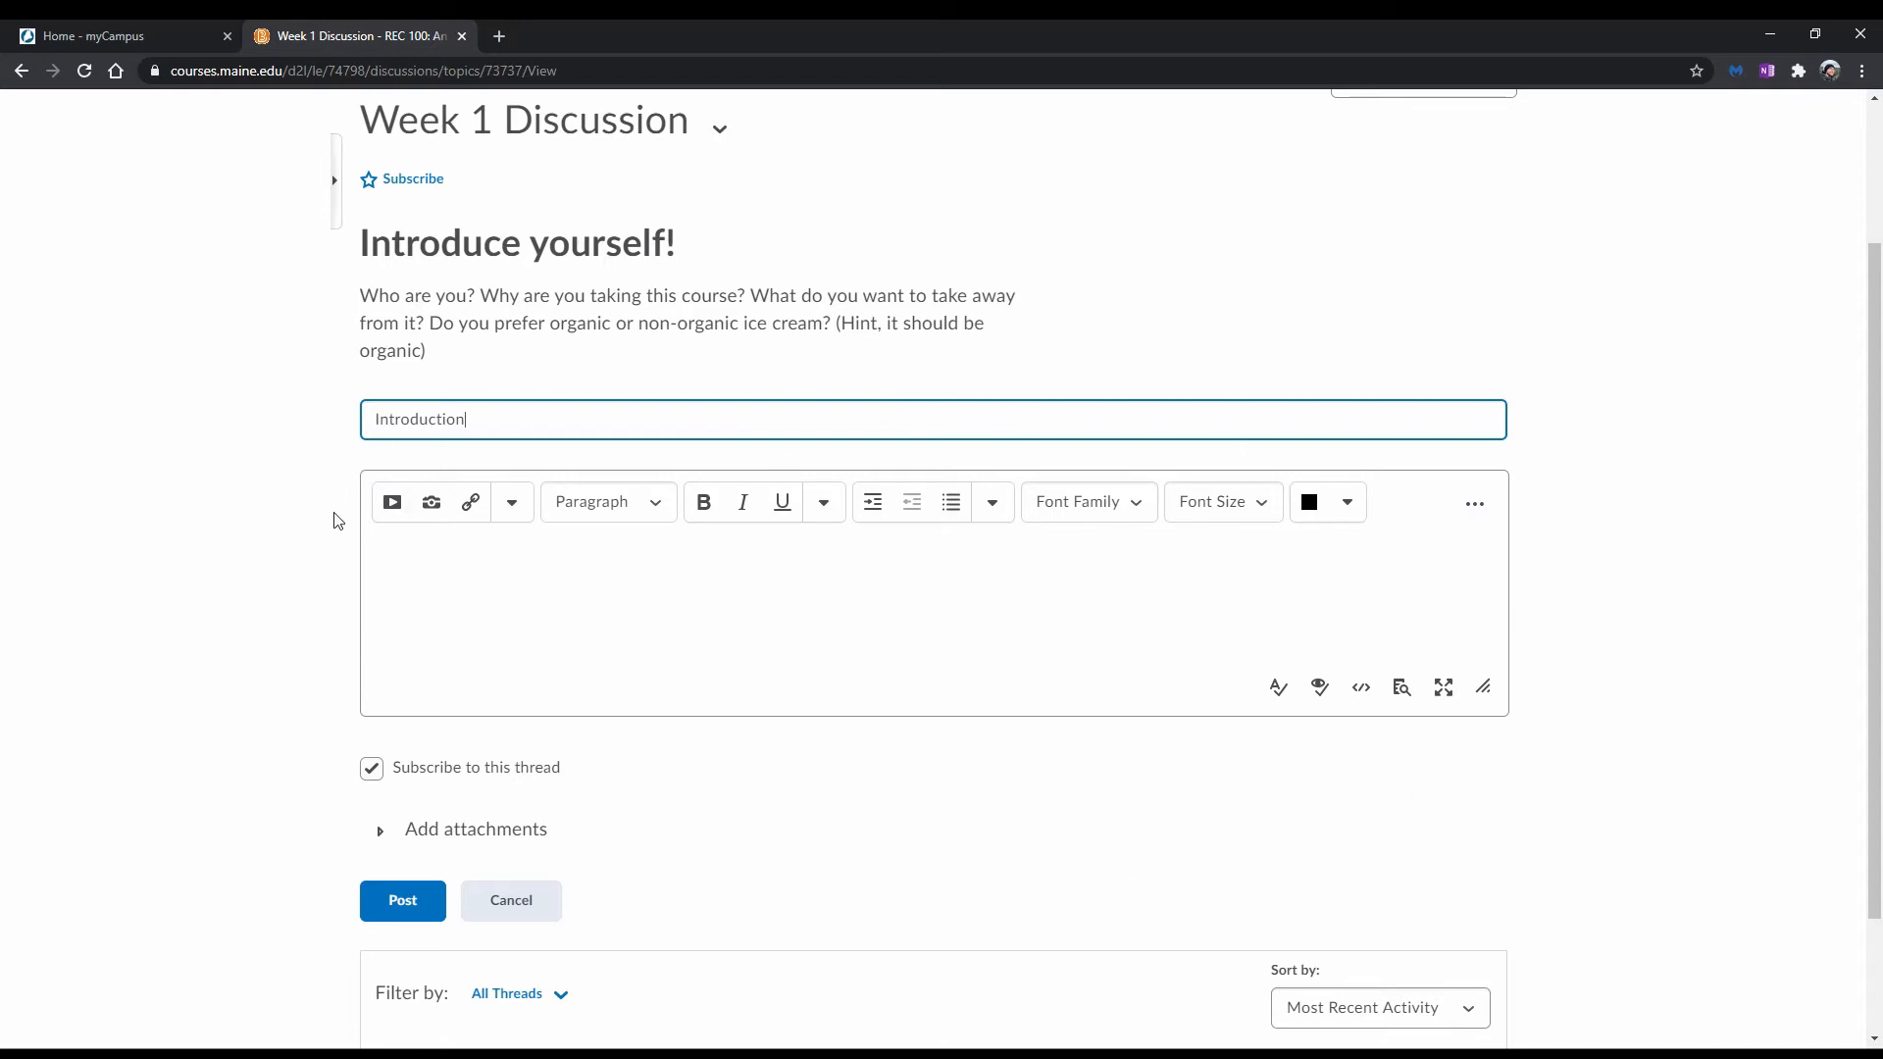
{"action": "mouse_move", "coordinate": [333, 582]}
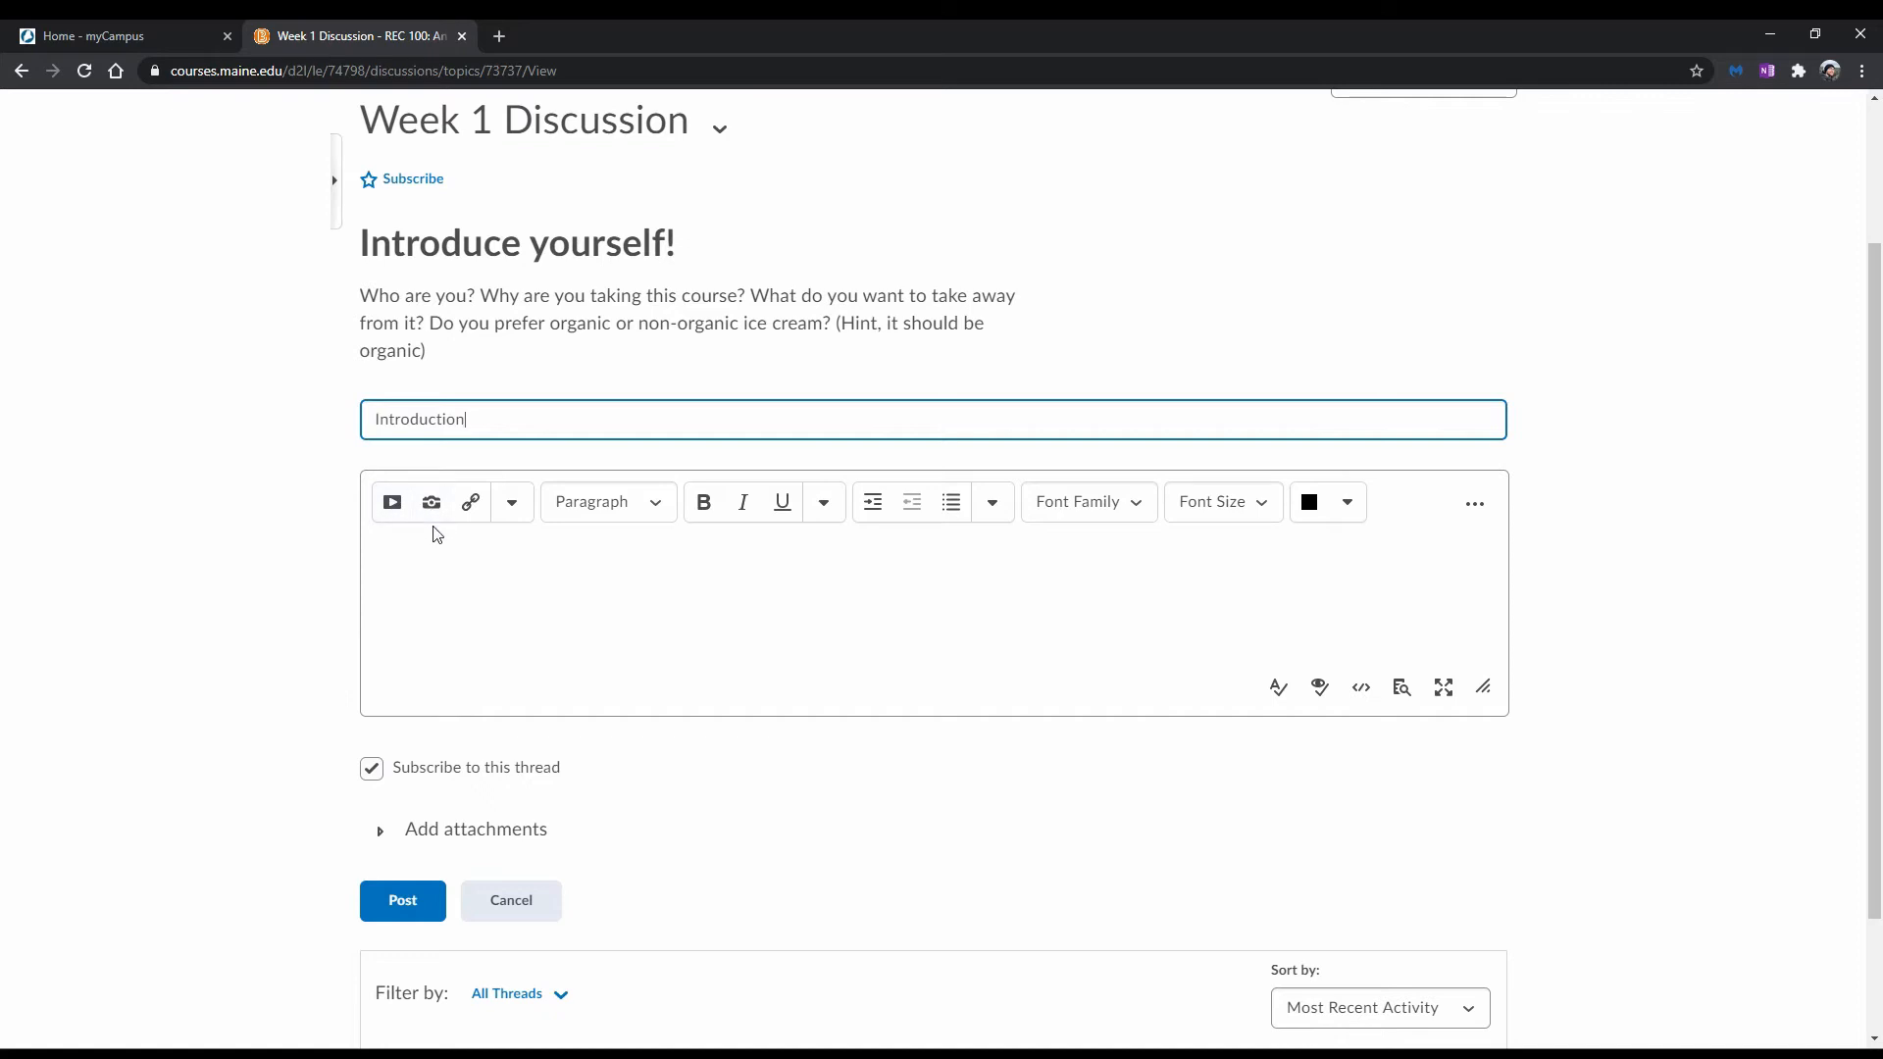
{"action": "mouse_move", "coordinate": [781, 520]}
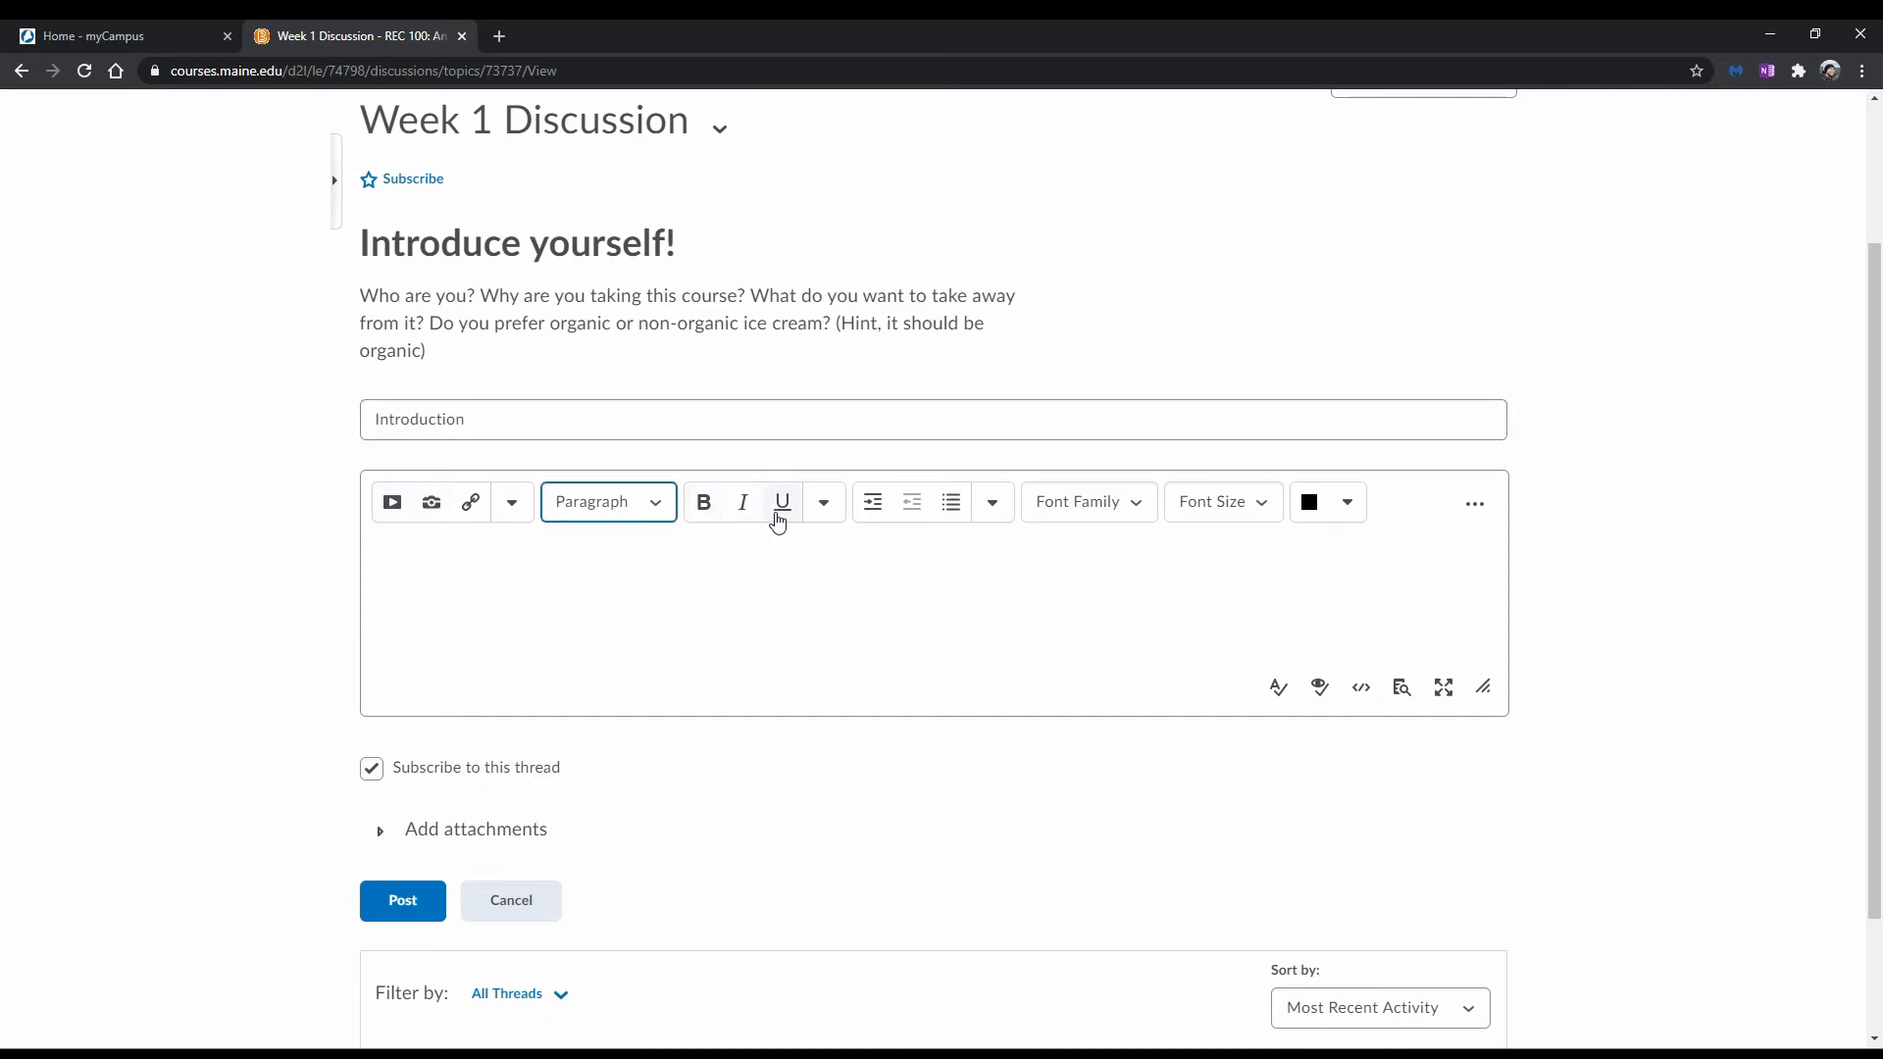
{"action": "mouse_move", "coordinate": [305, 544]}
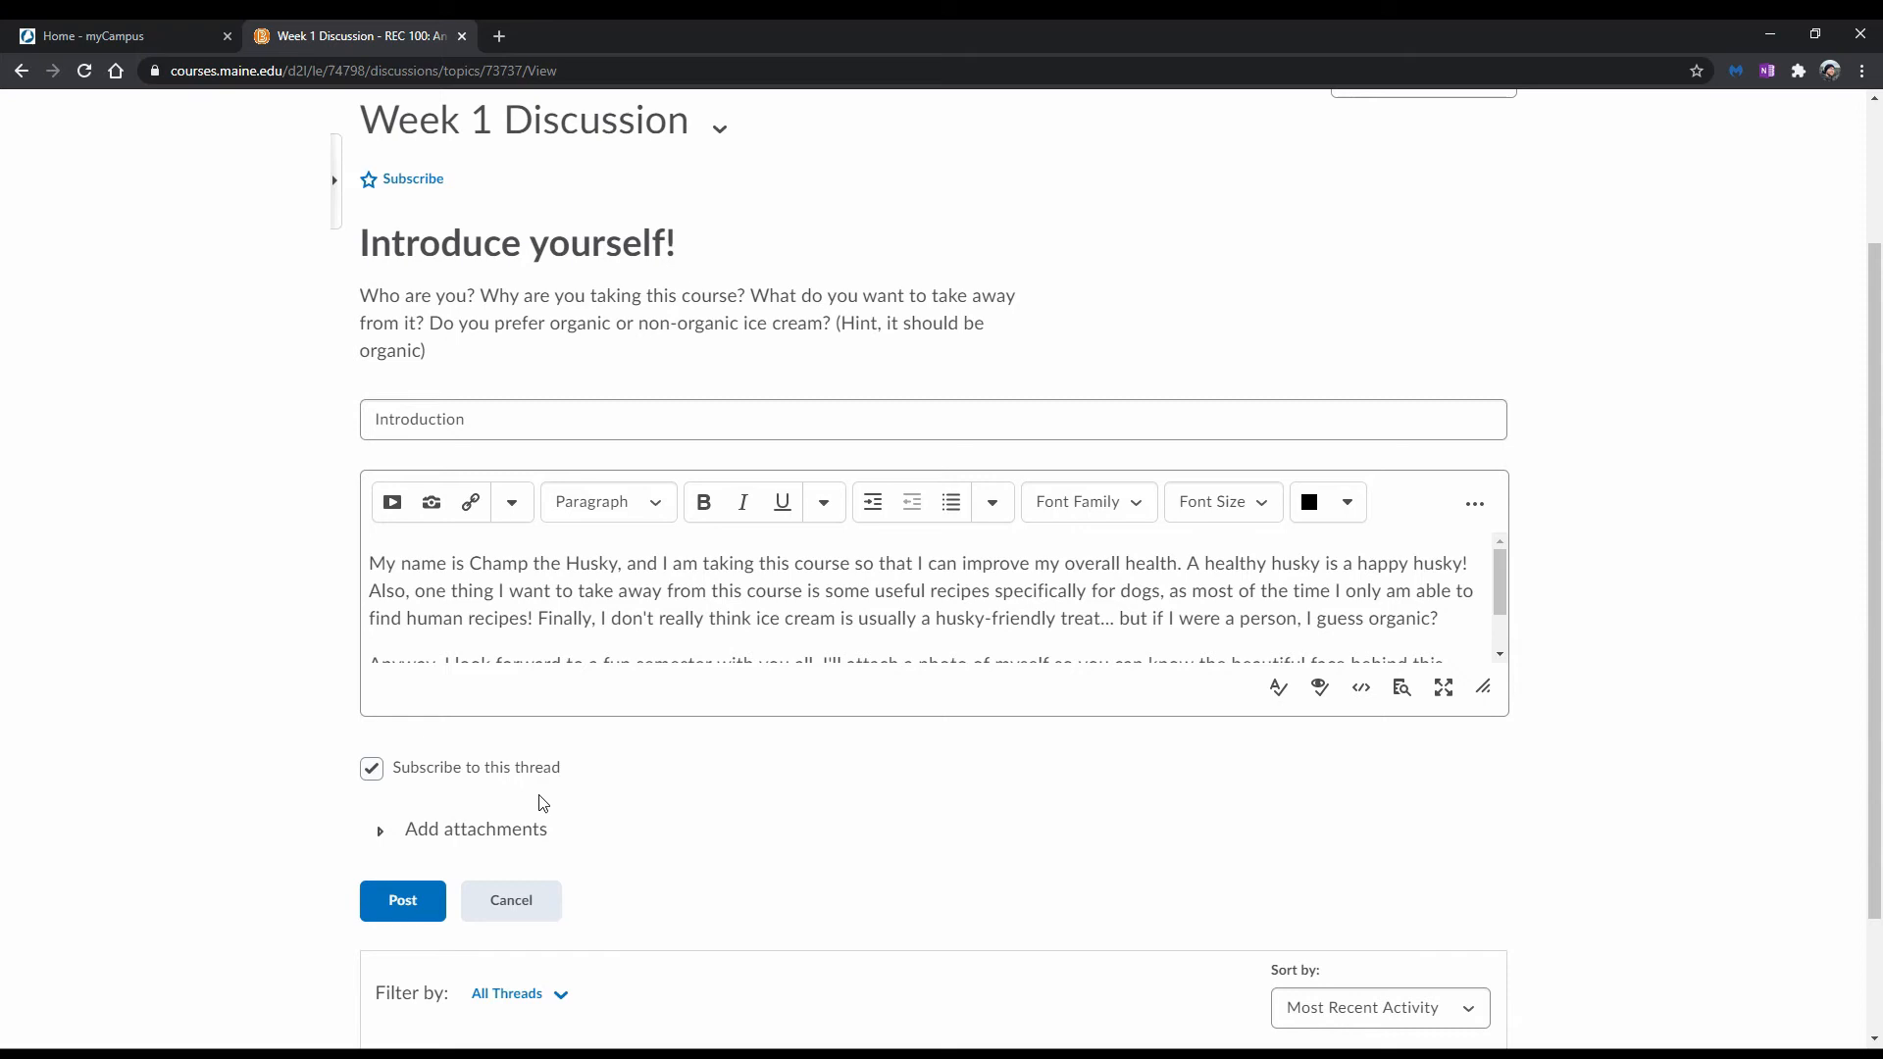
{"action": "mouse_move", "coordinate": [301, 766]}
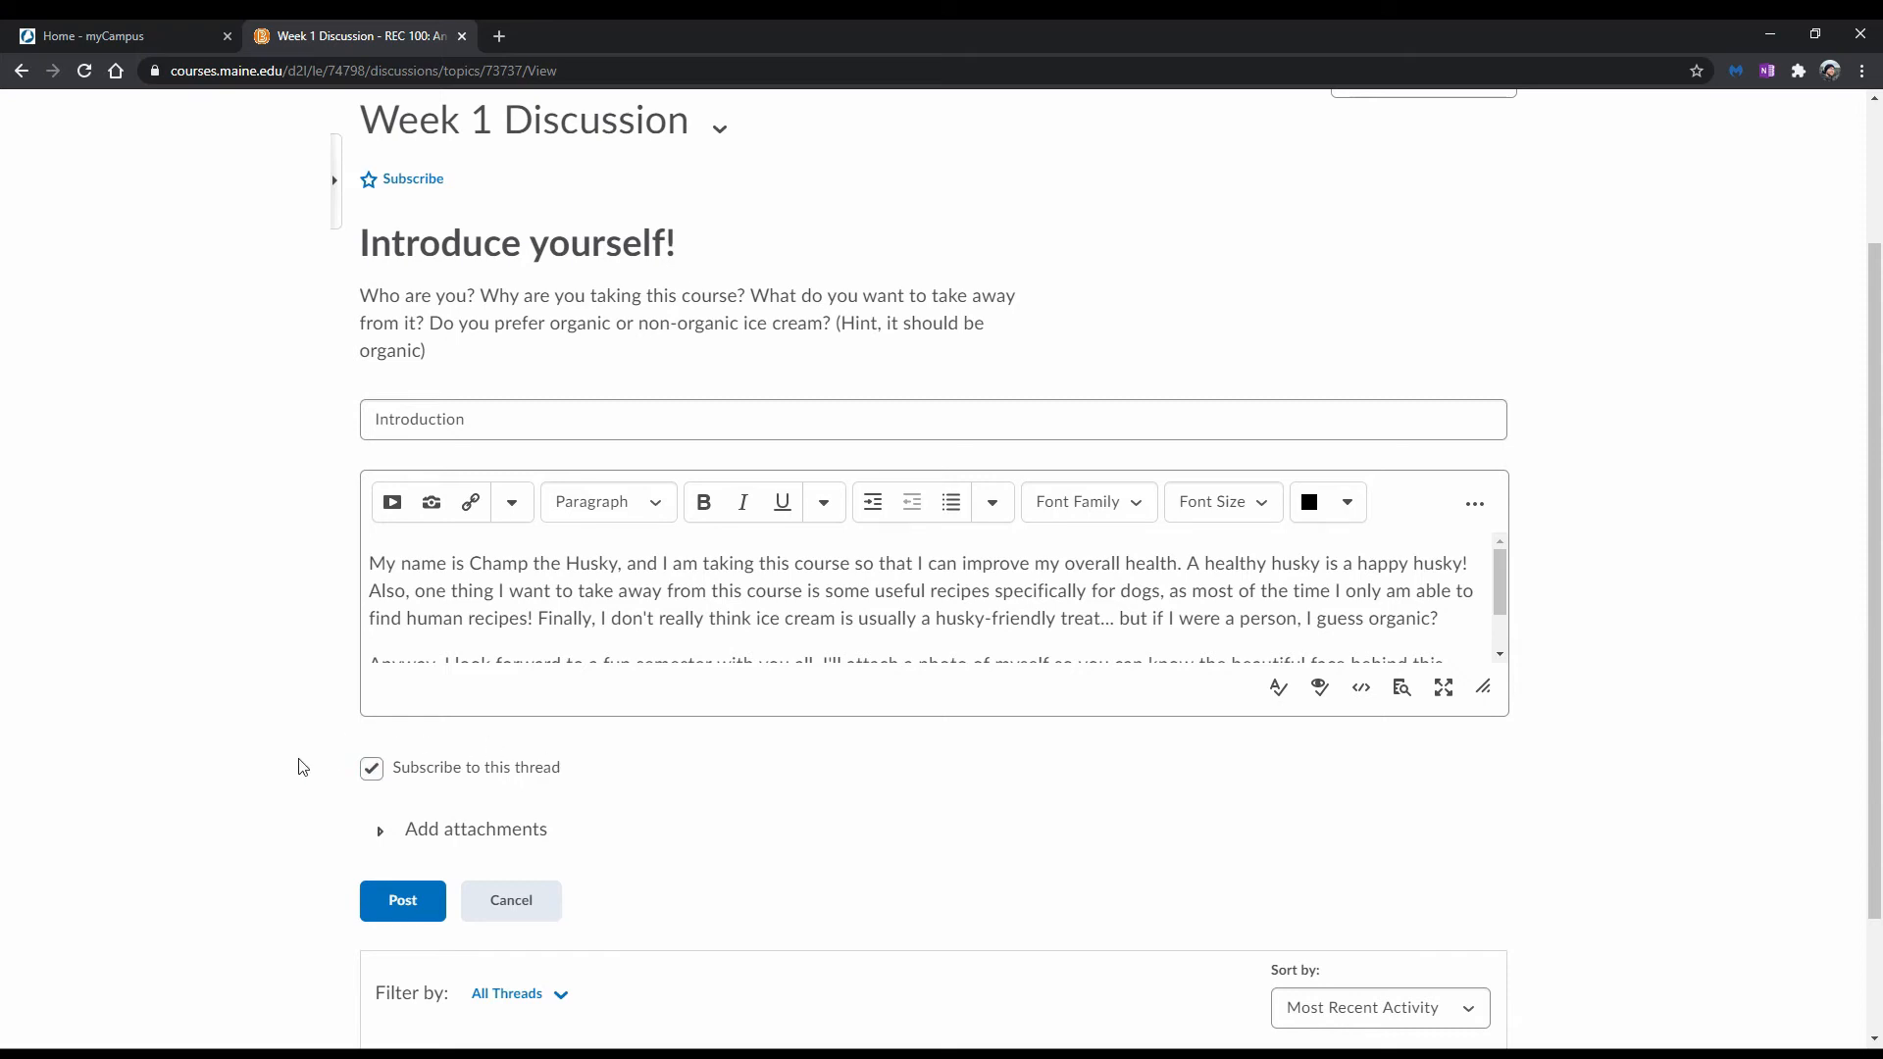
{"action": "mouse_move", "coordinate": [277, 781]}
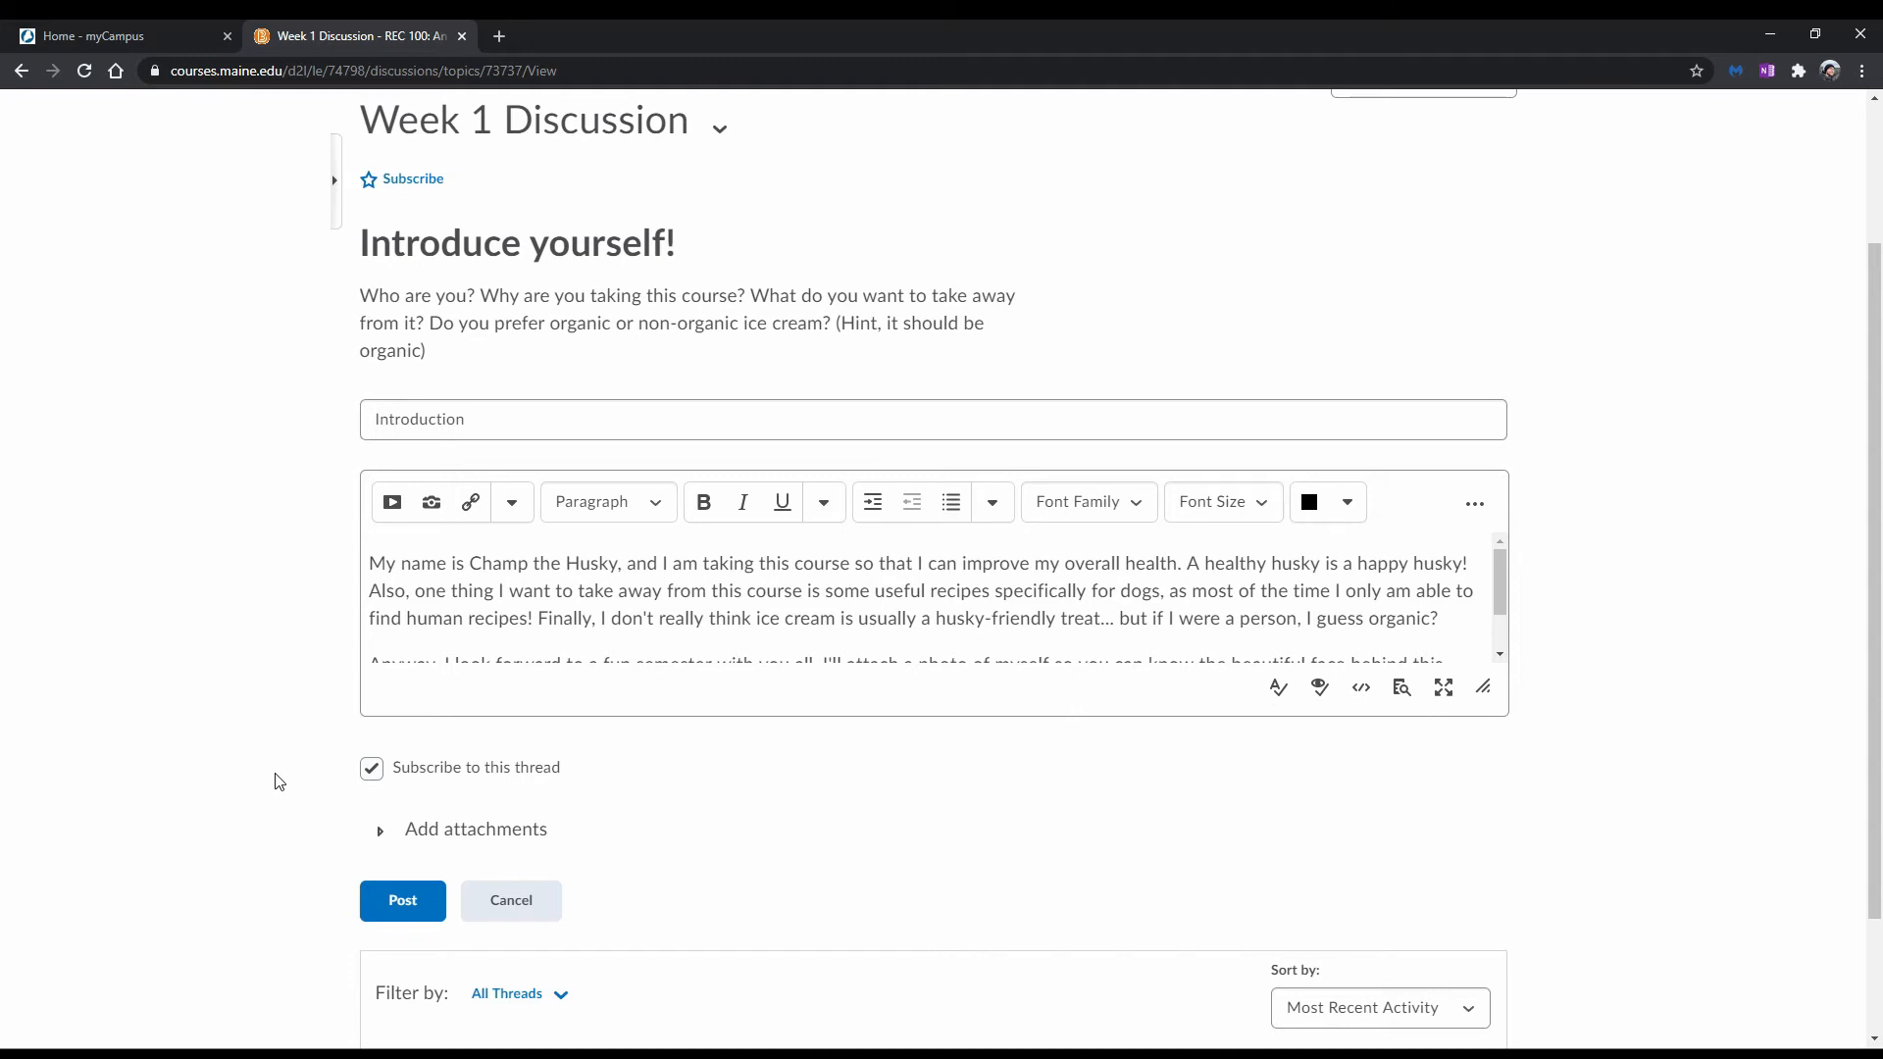
{"action": "left_click", "coordinate": [370, 767]}
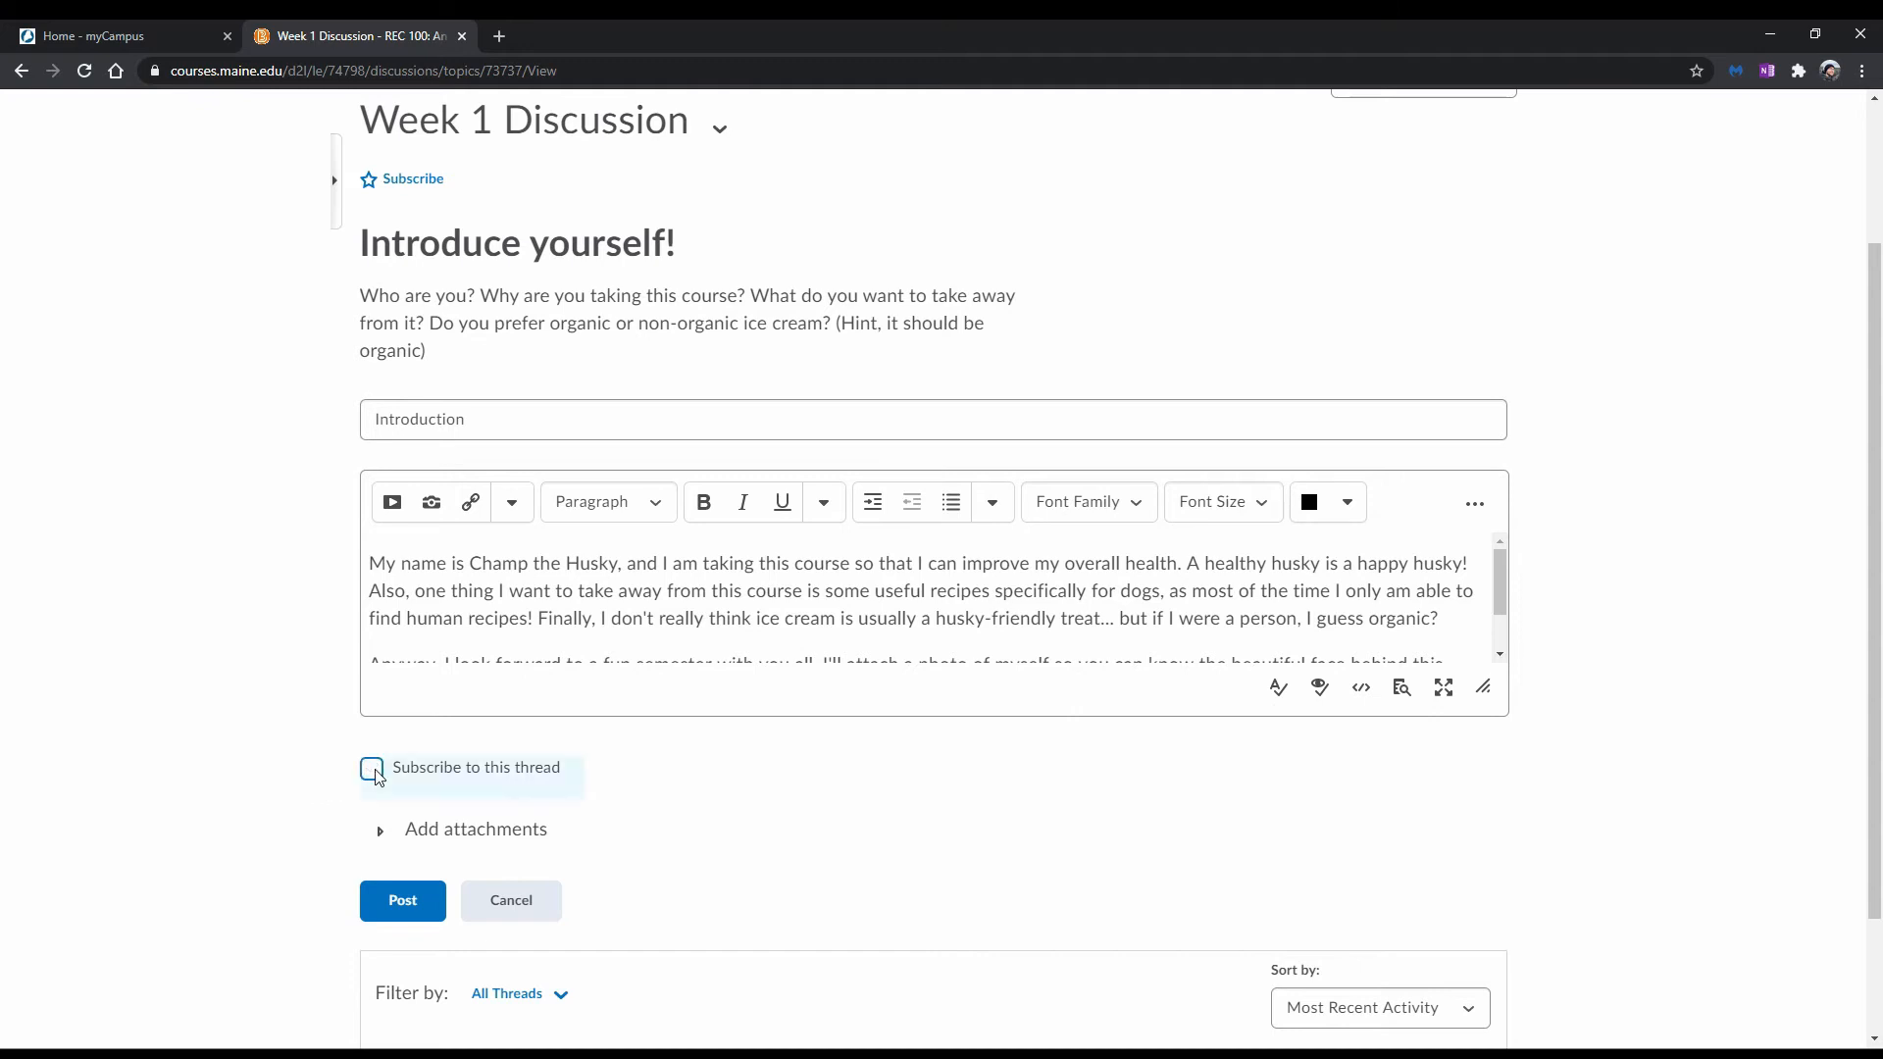
{"action": "mouse_move", "coordinate": [296, 780]}
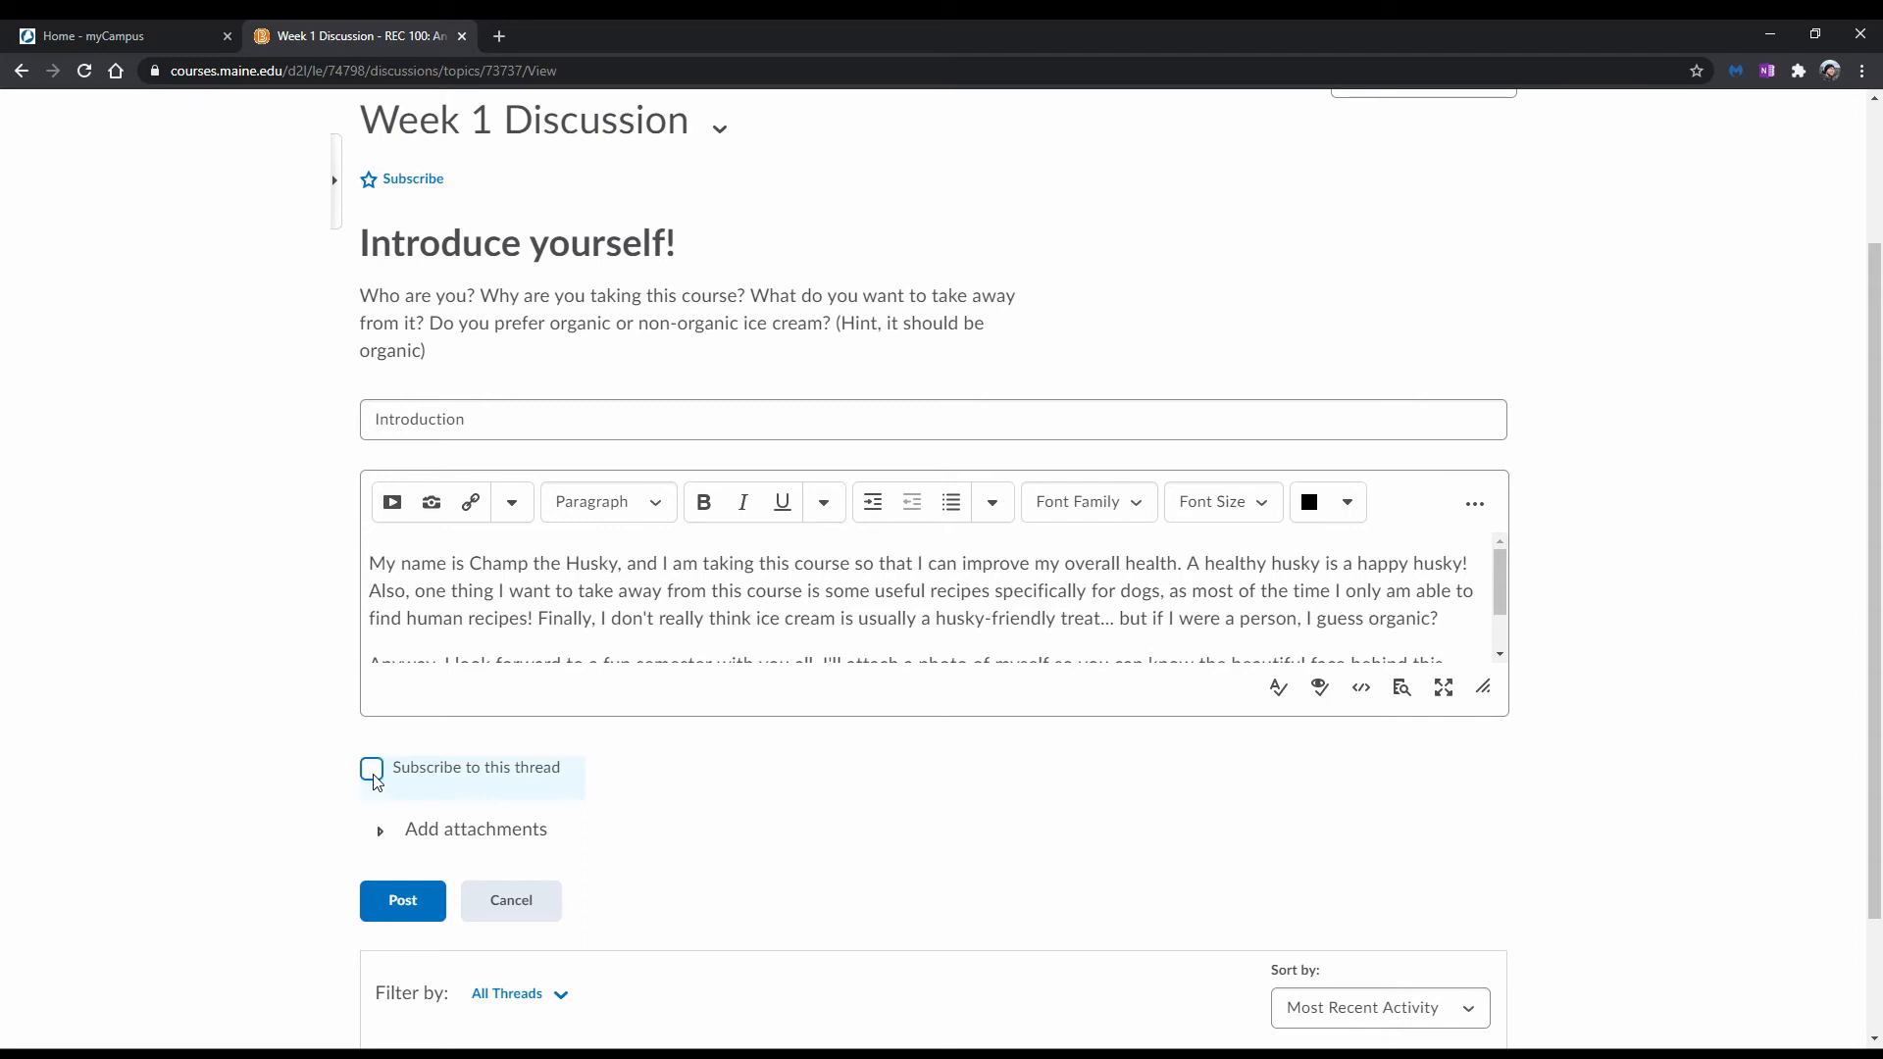
{"action": "left_click", "coordinate": [371, 767]}
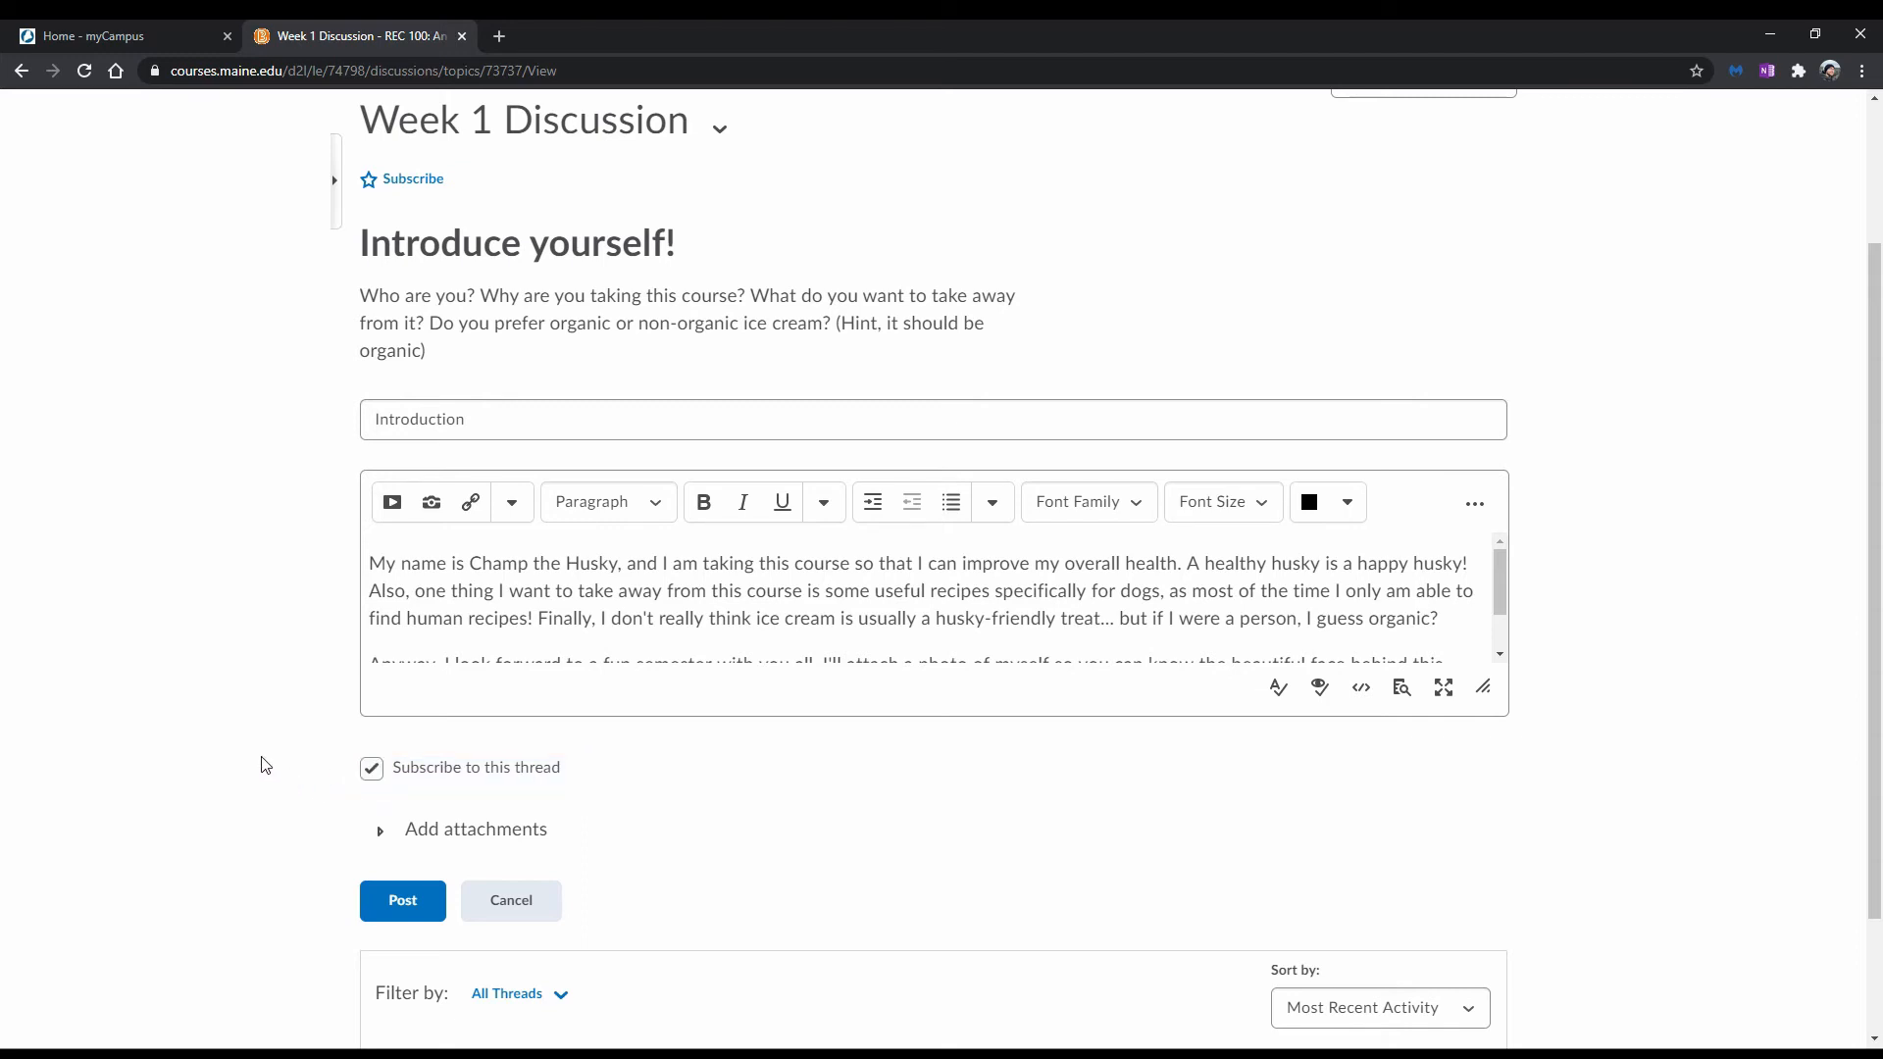
{"action": "mouse_move", "coordinate": [379, 829]}
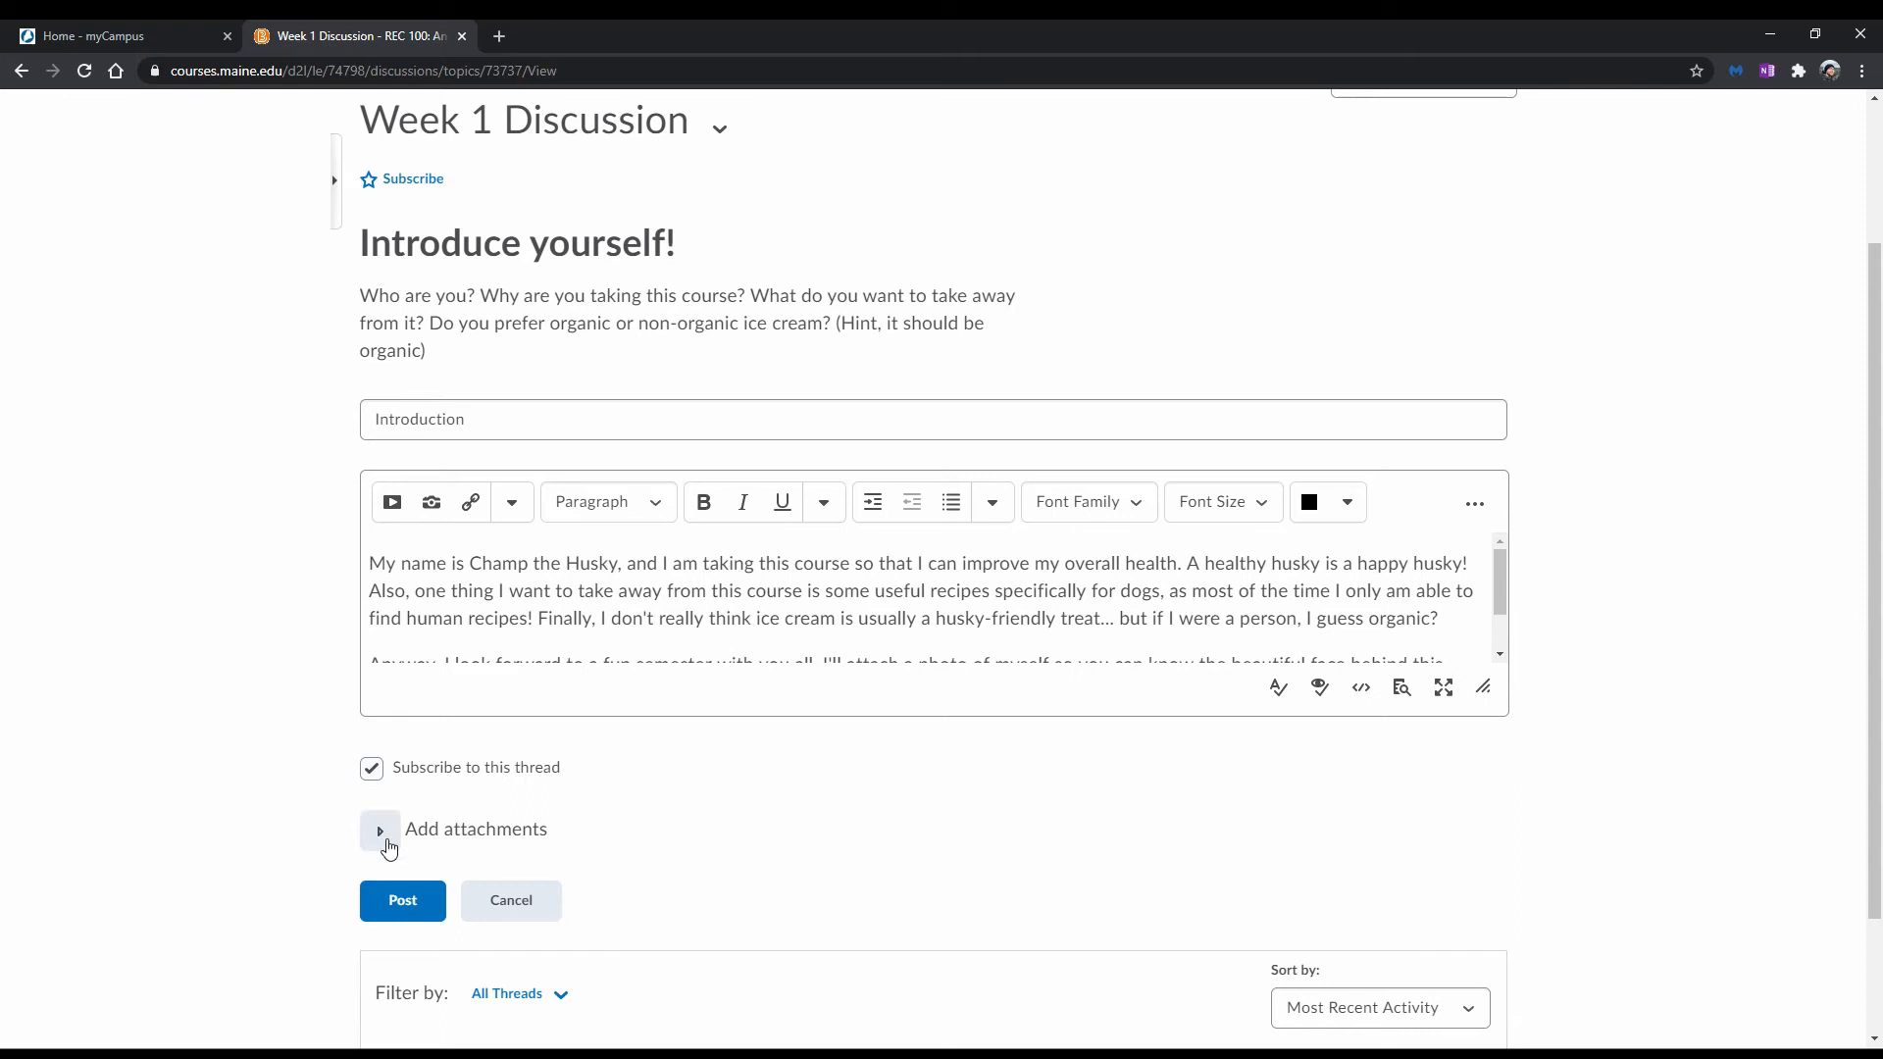
{"action": "mouse_move", "coordinate": [423, 807]}
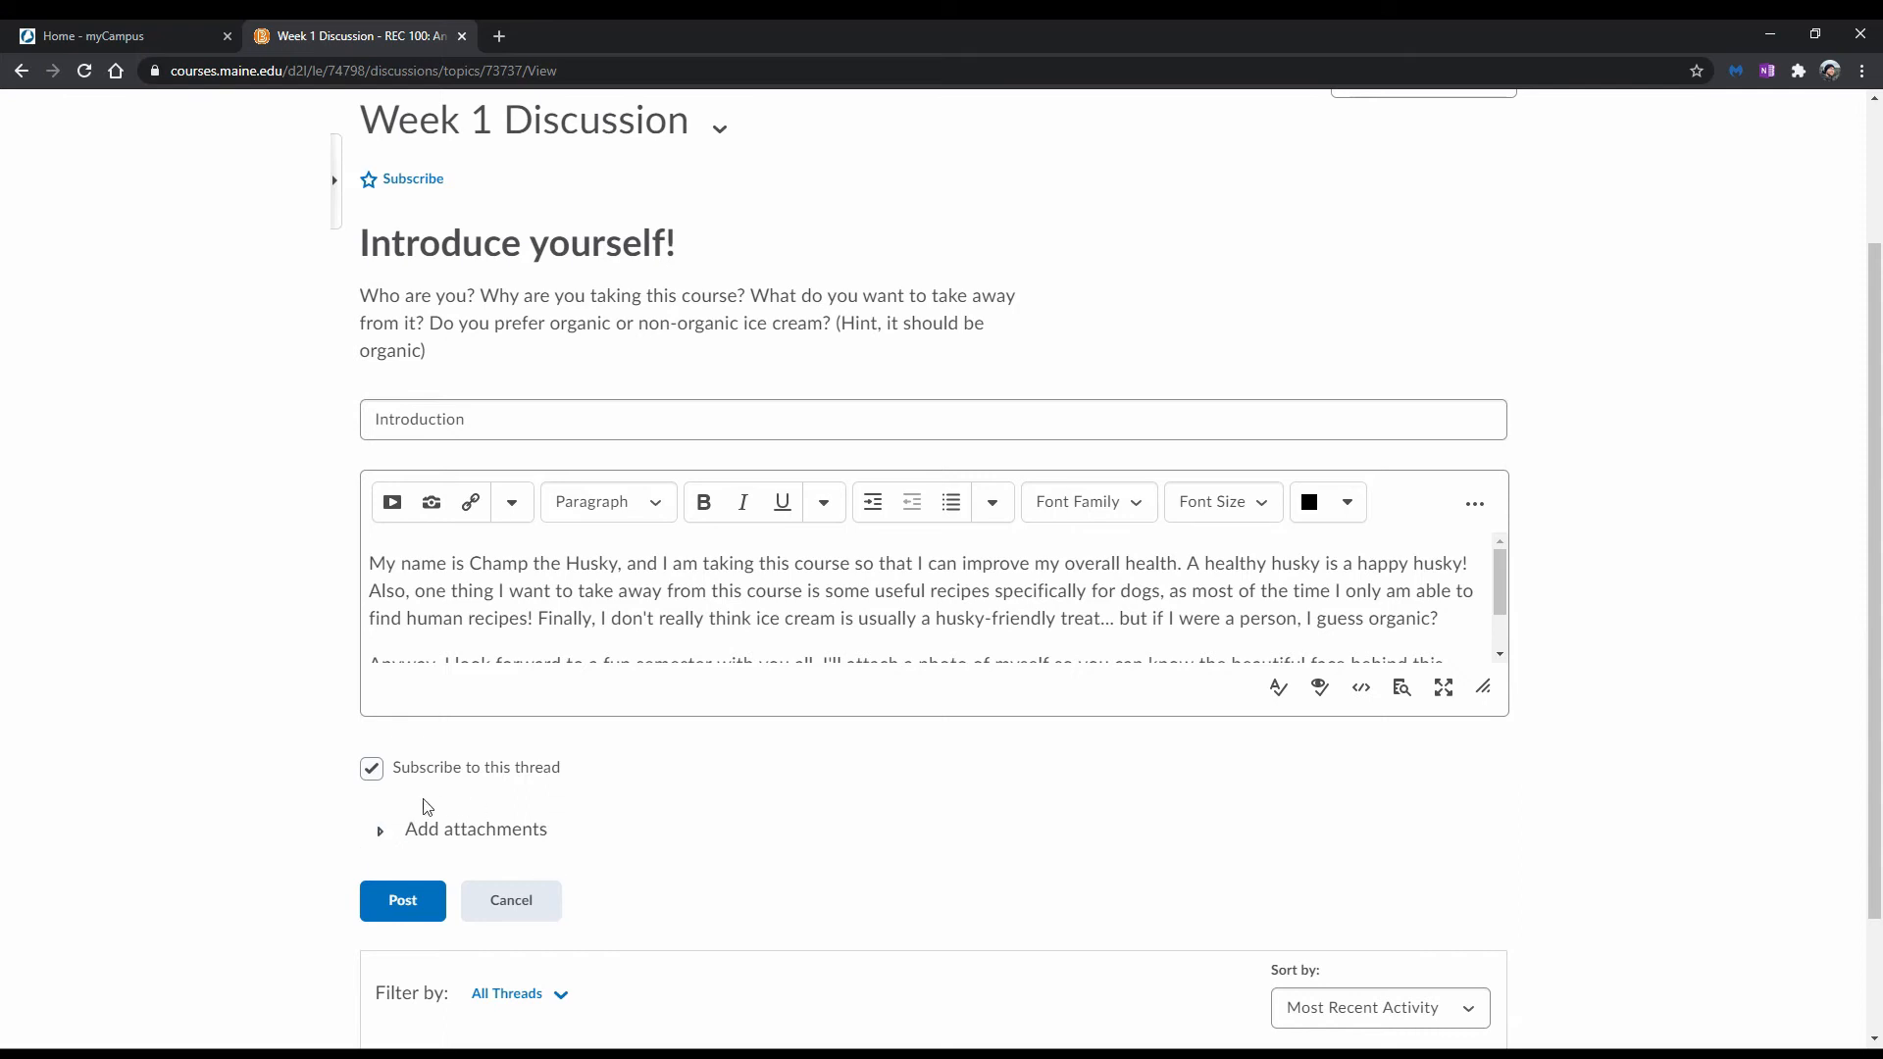
- Attach husky.jpg from existing files and post the Introduction thread
{"action": "left_click", "coordinate": [380, 828]}
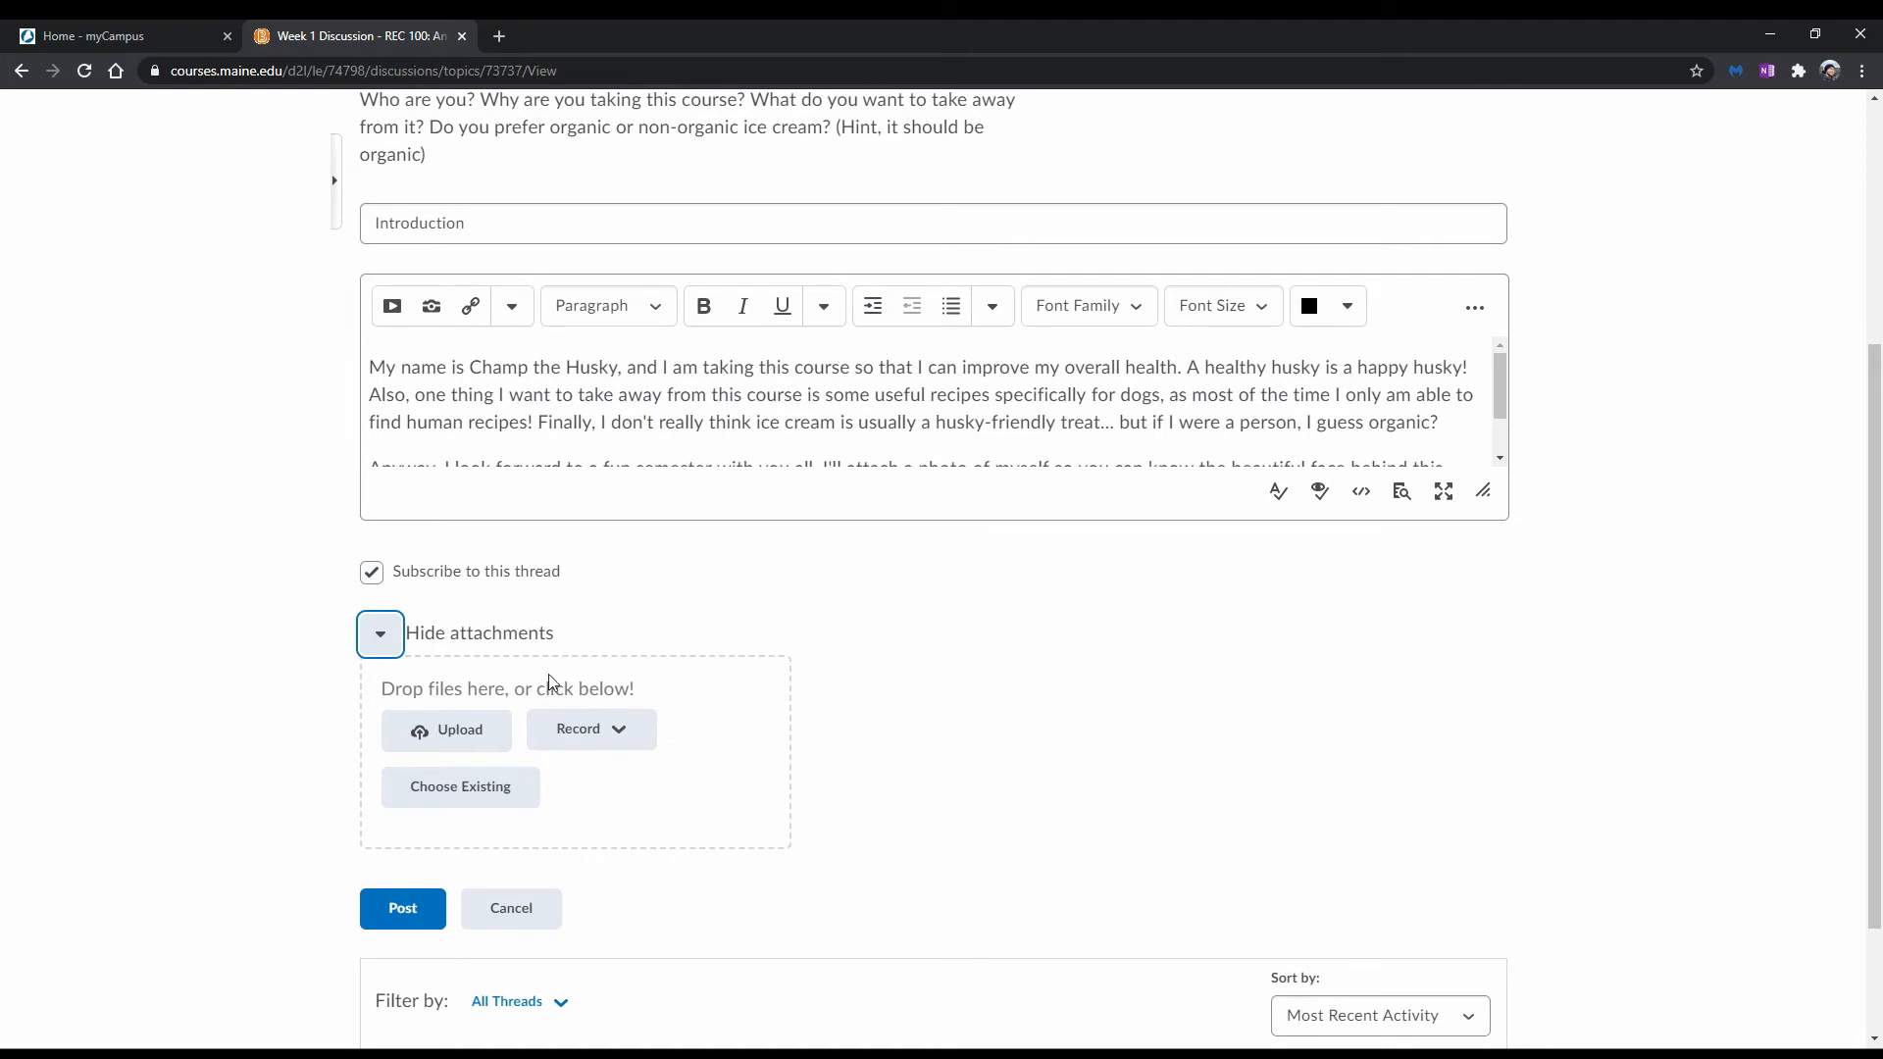
{"action": "mouse_move", "coordinate": [454, 734]}
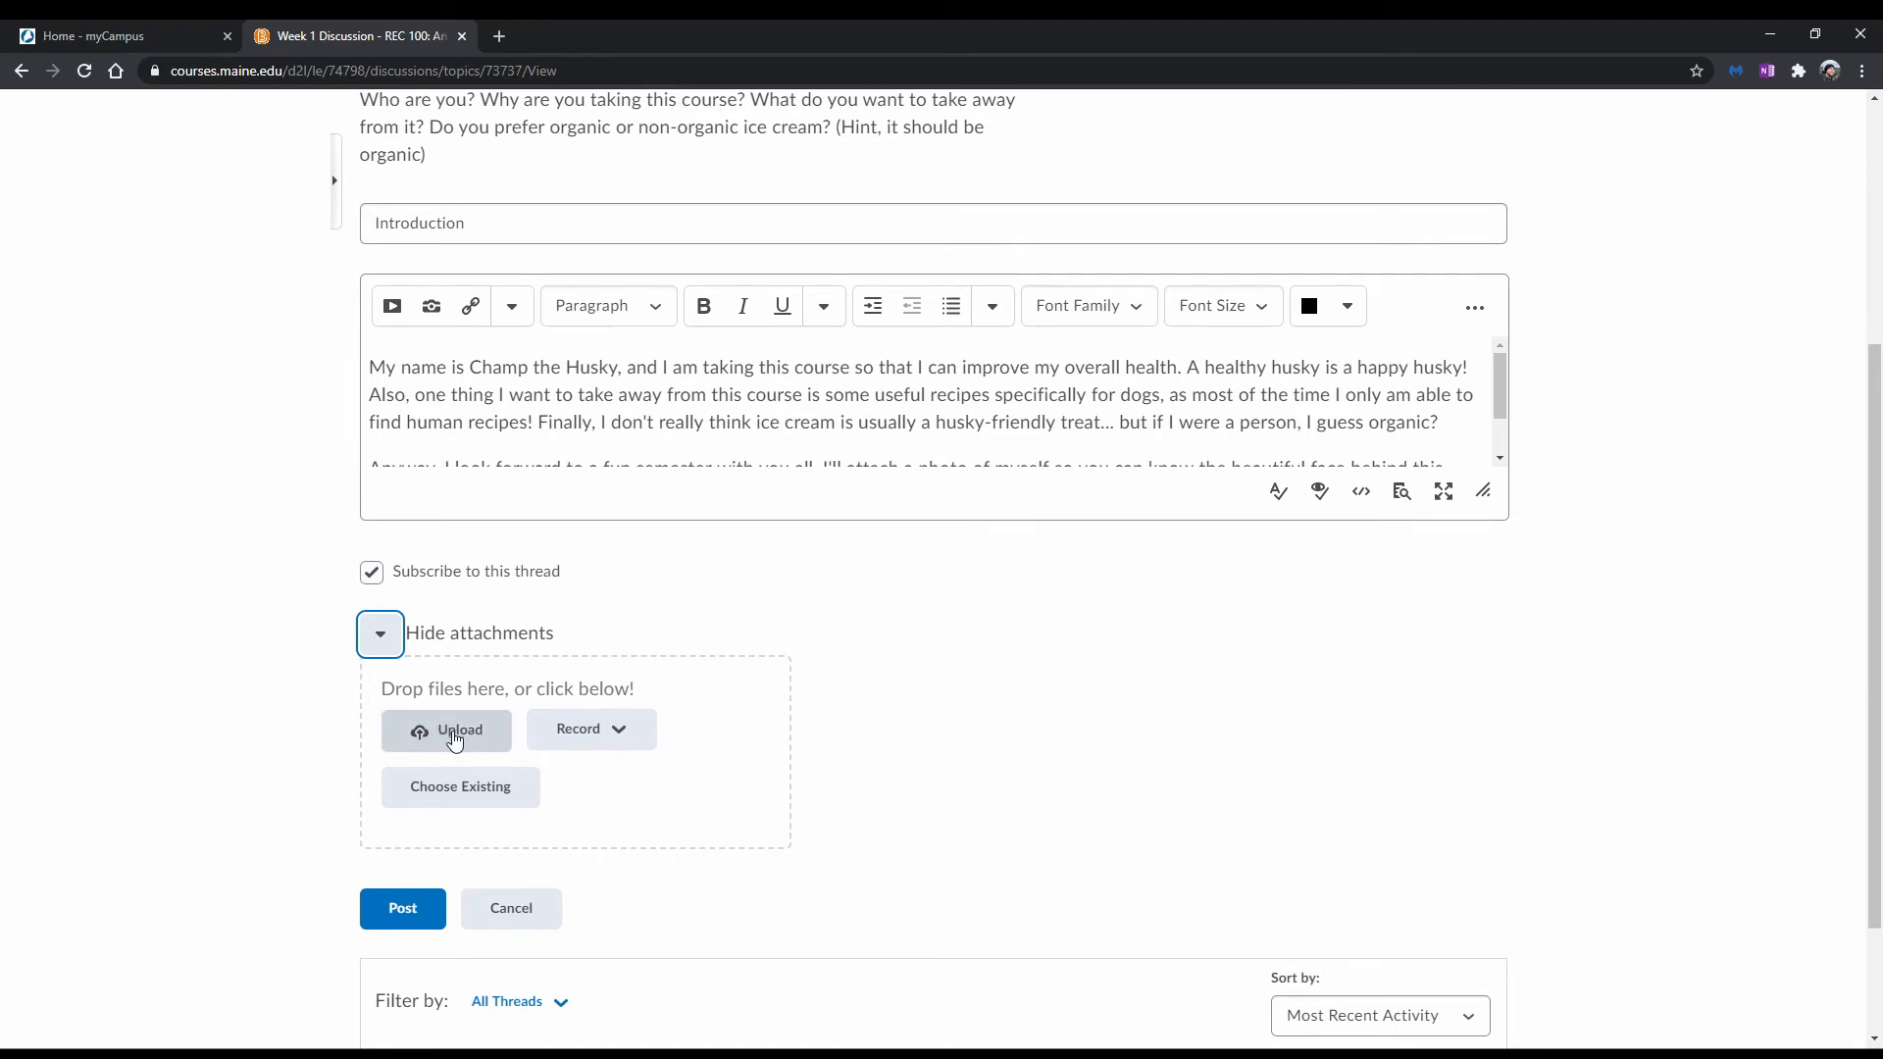
{"action": "mouse_move", "coordinate": [609, 729]}
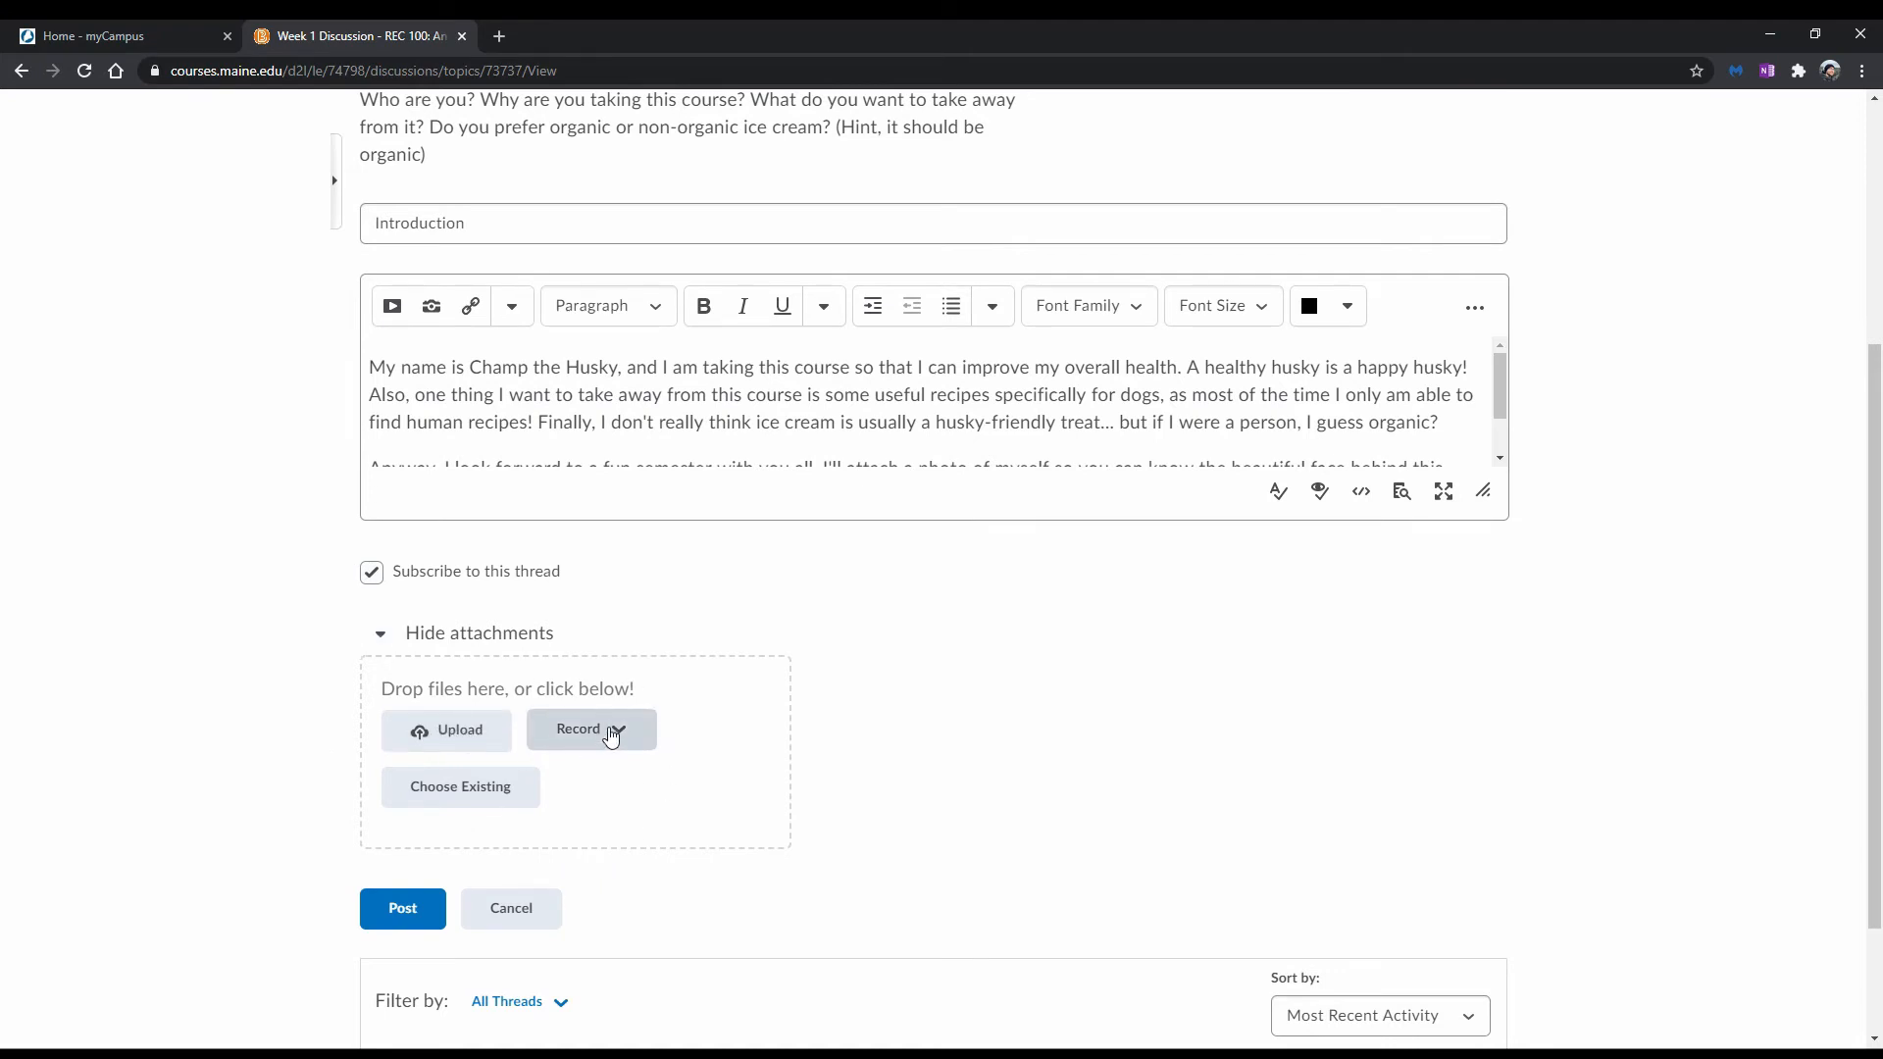
{"action": "left_click", "coordinate": [589, 729]}
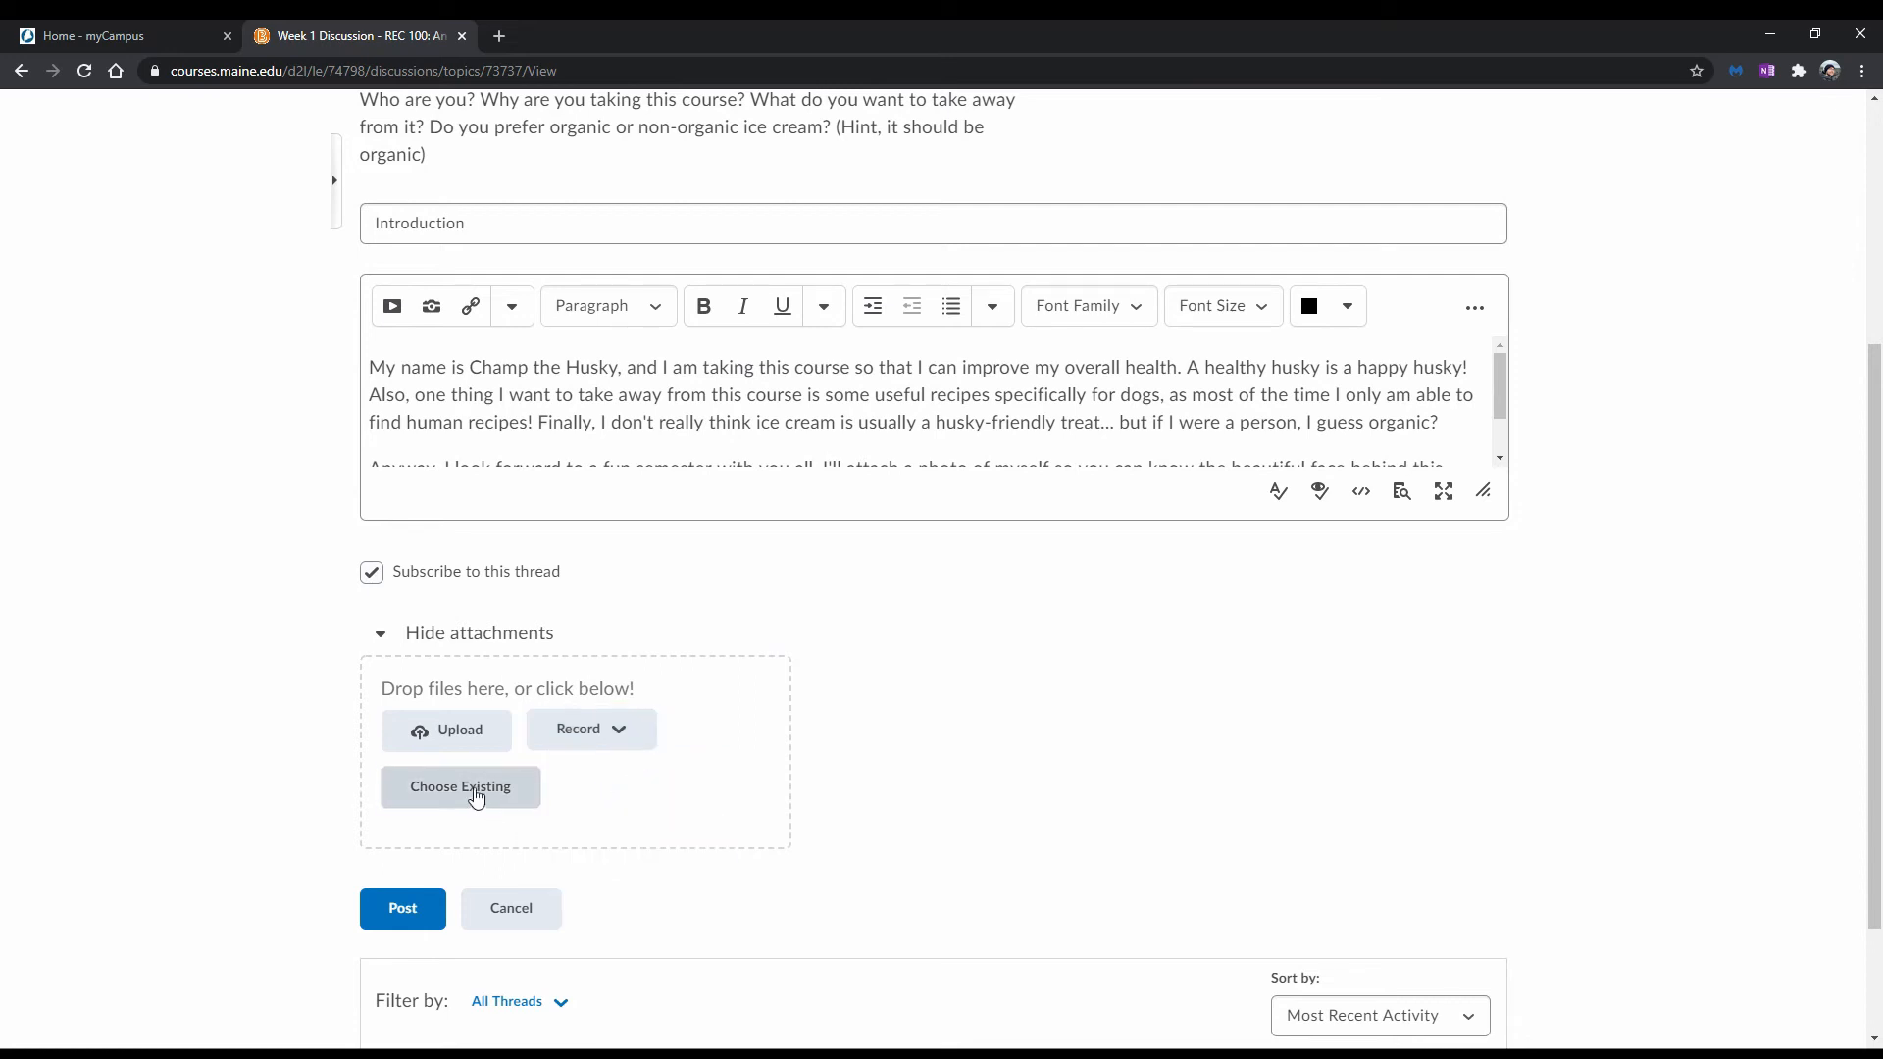
{"action": "left_click", "coordinate": [460, 786]}
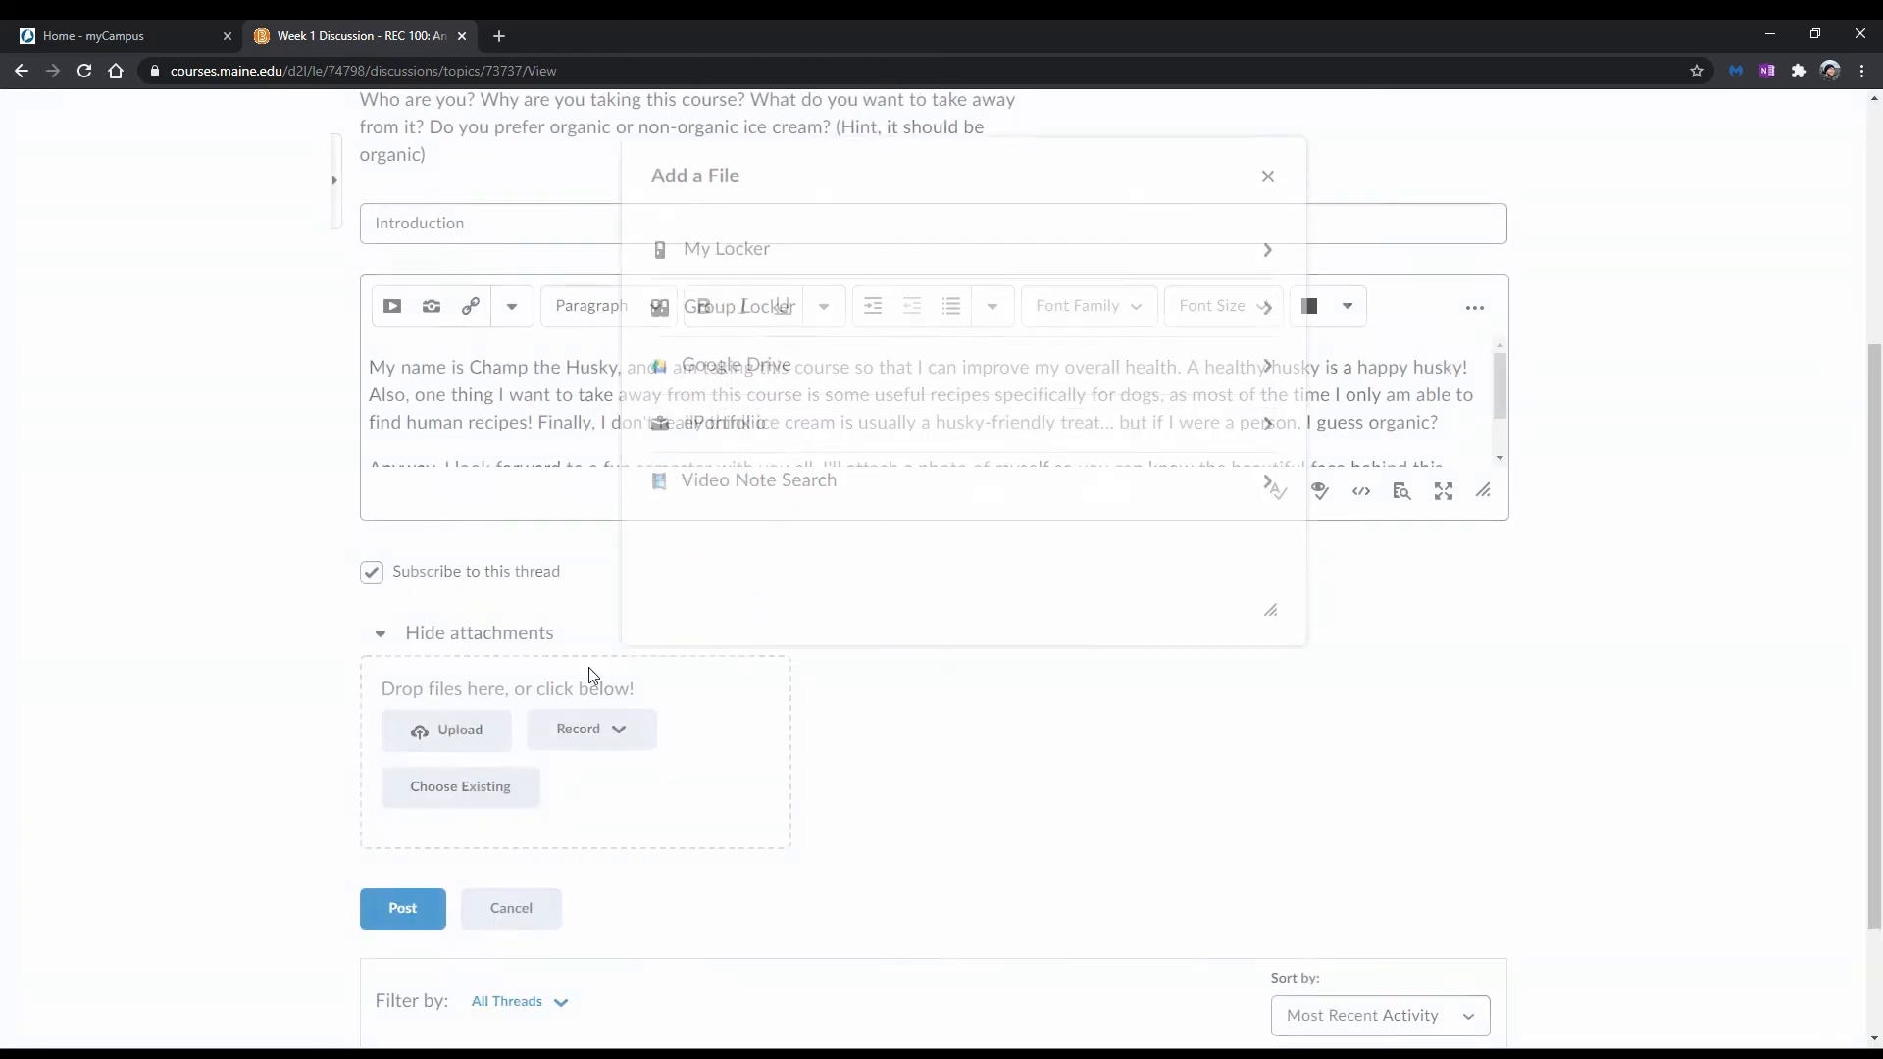
{"action": "left_click", "coordinate": [1266, 175]}
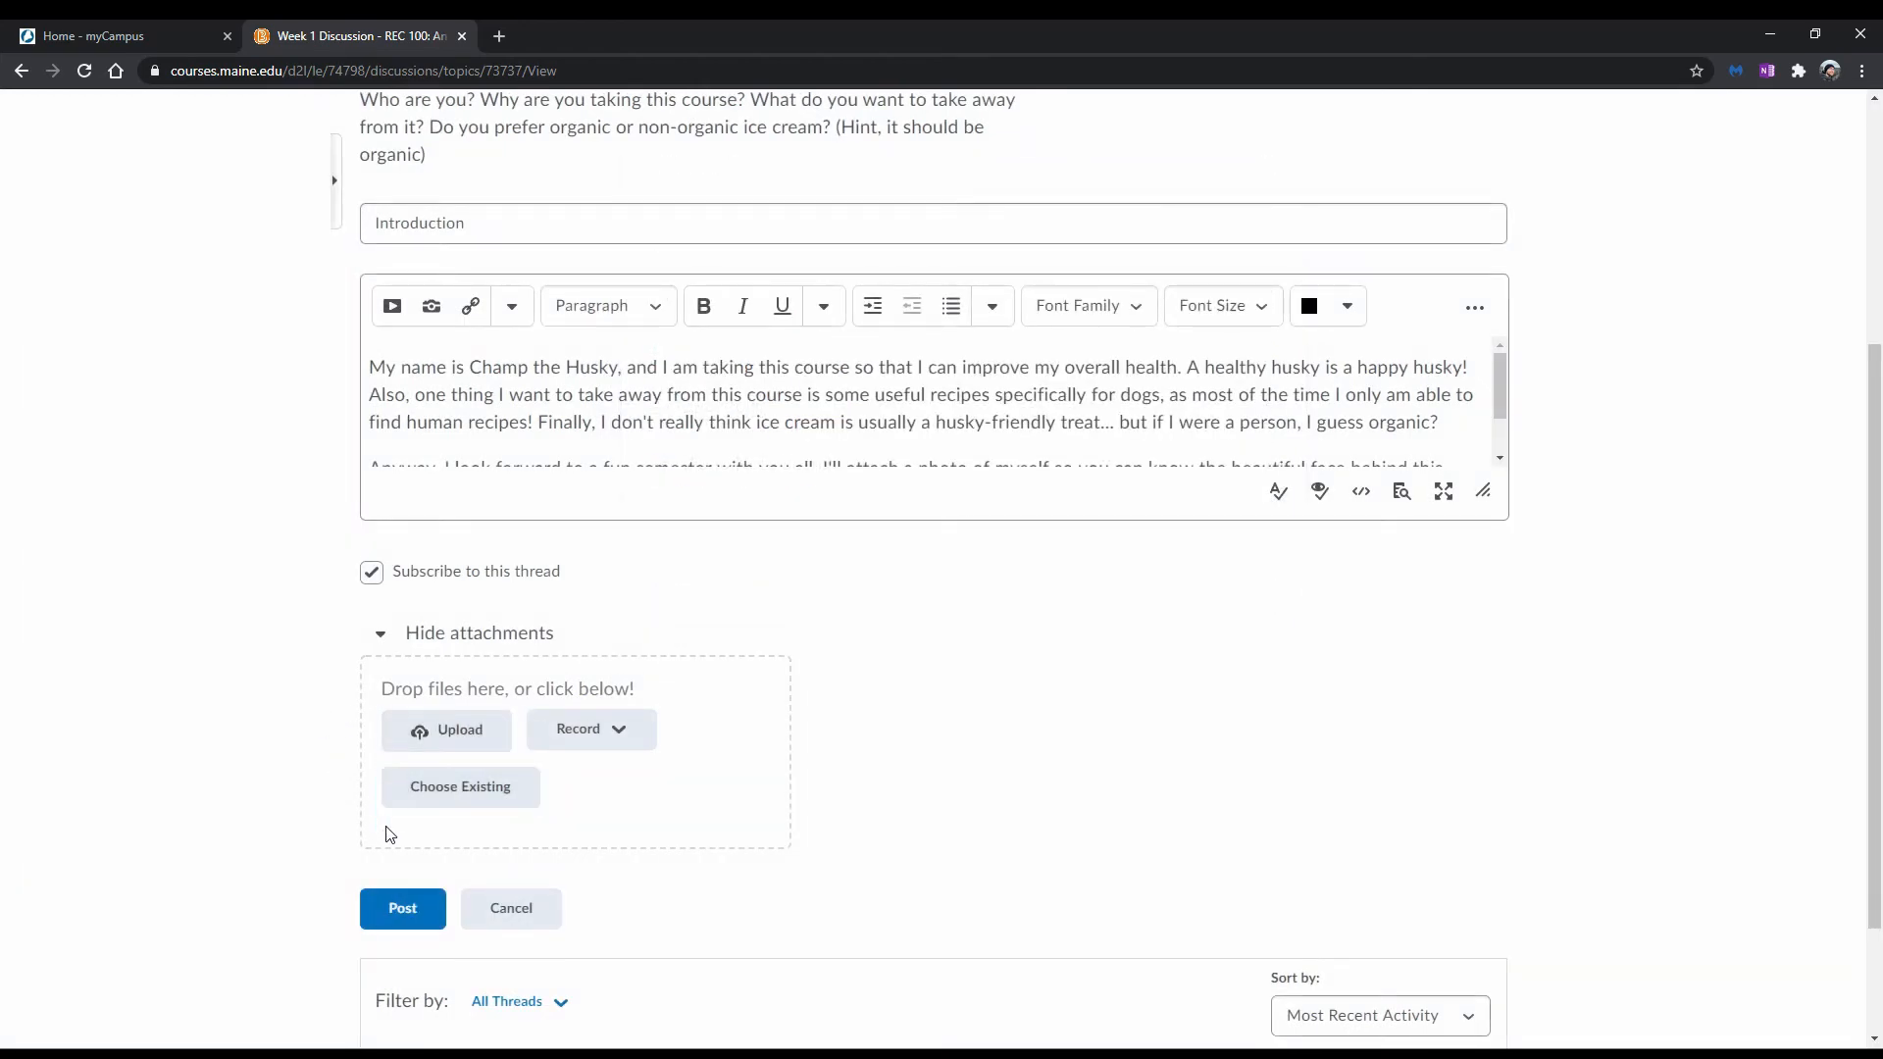
{"action": "mouse_move", "coordinate": [460, 786]}
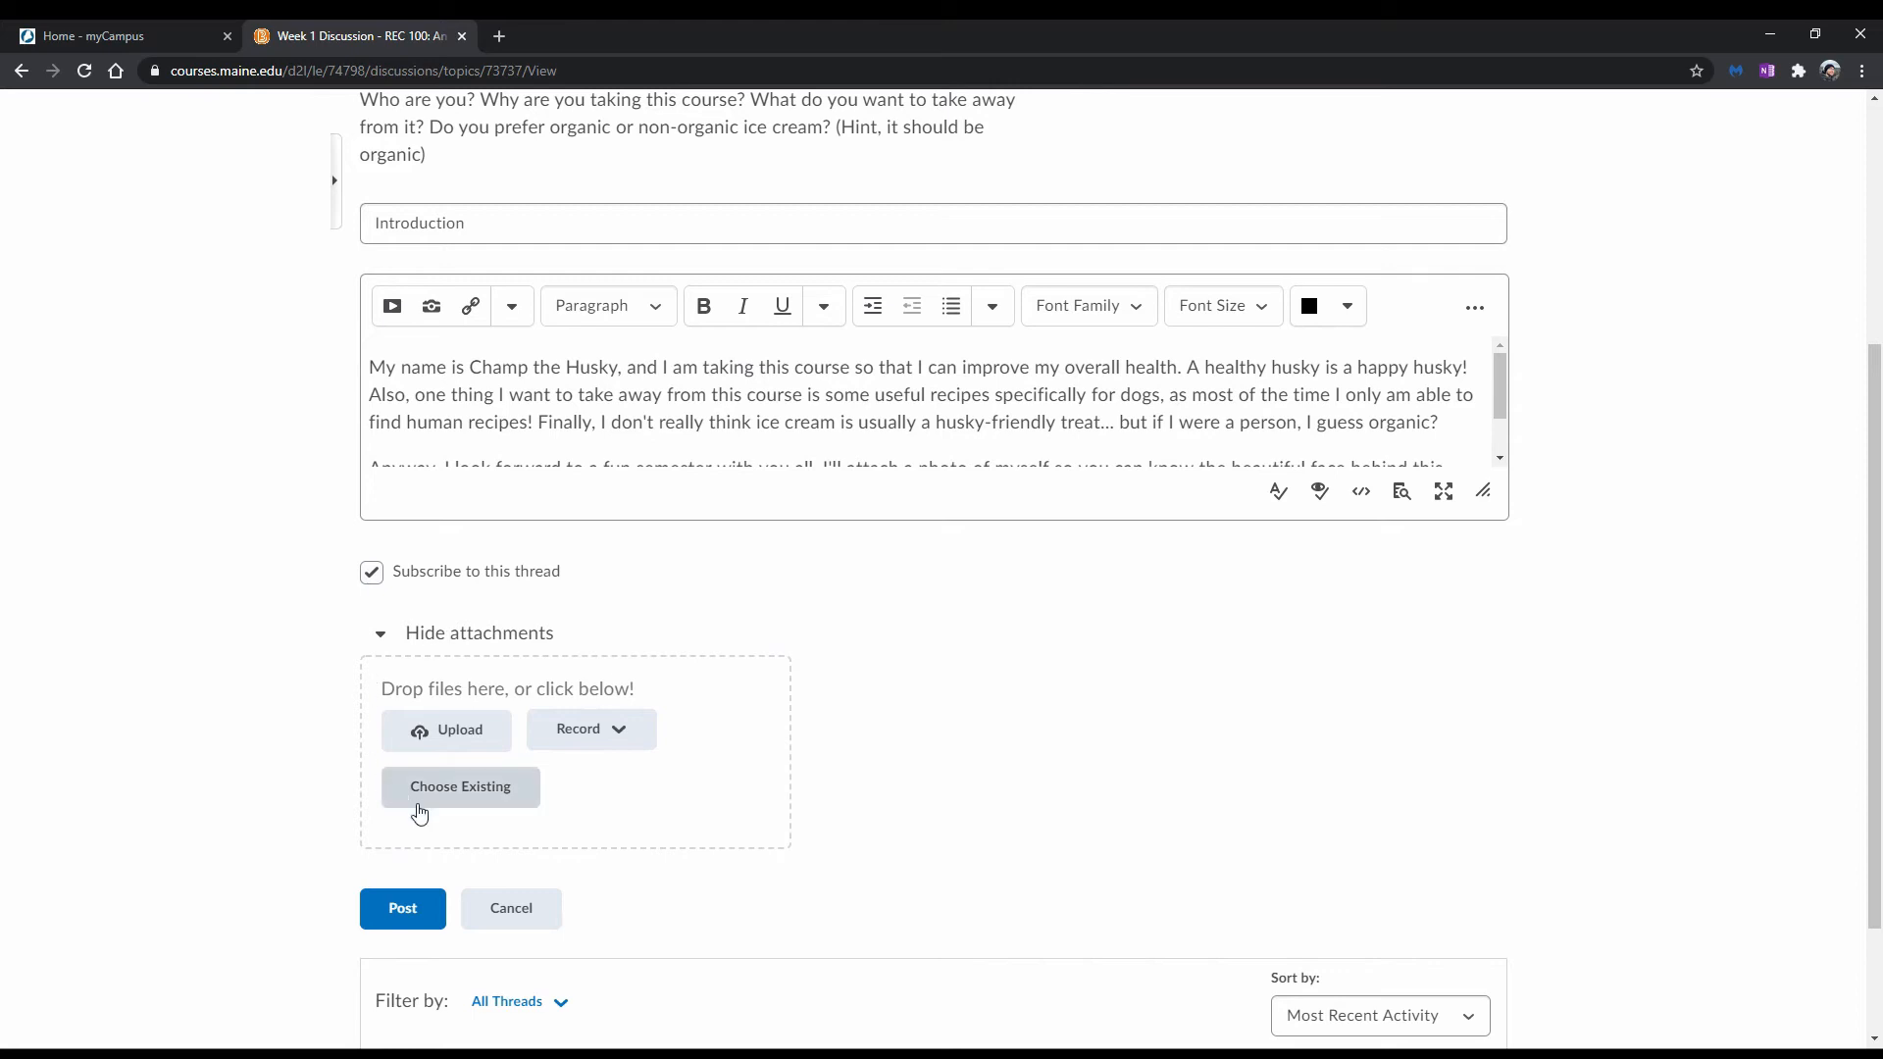
{"action": "mouse_move", "coordinate": [342, 706]}
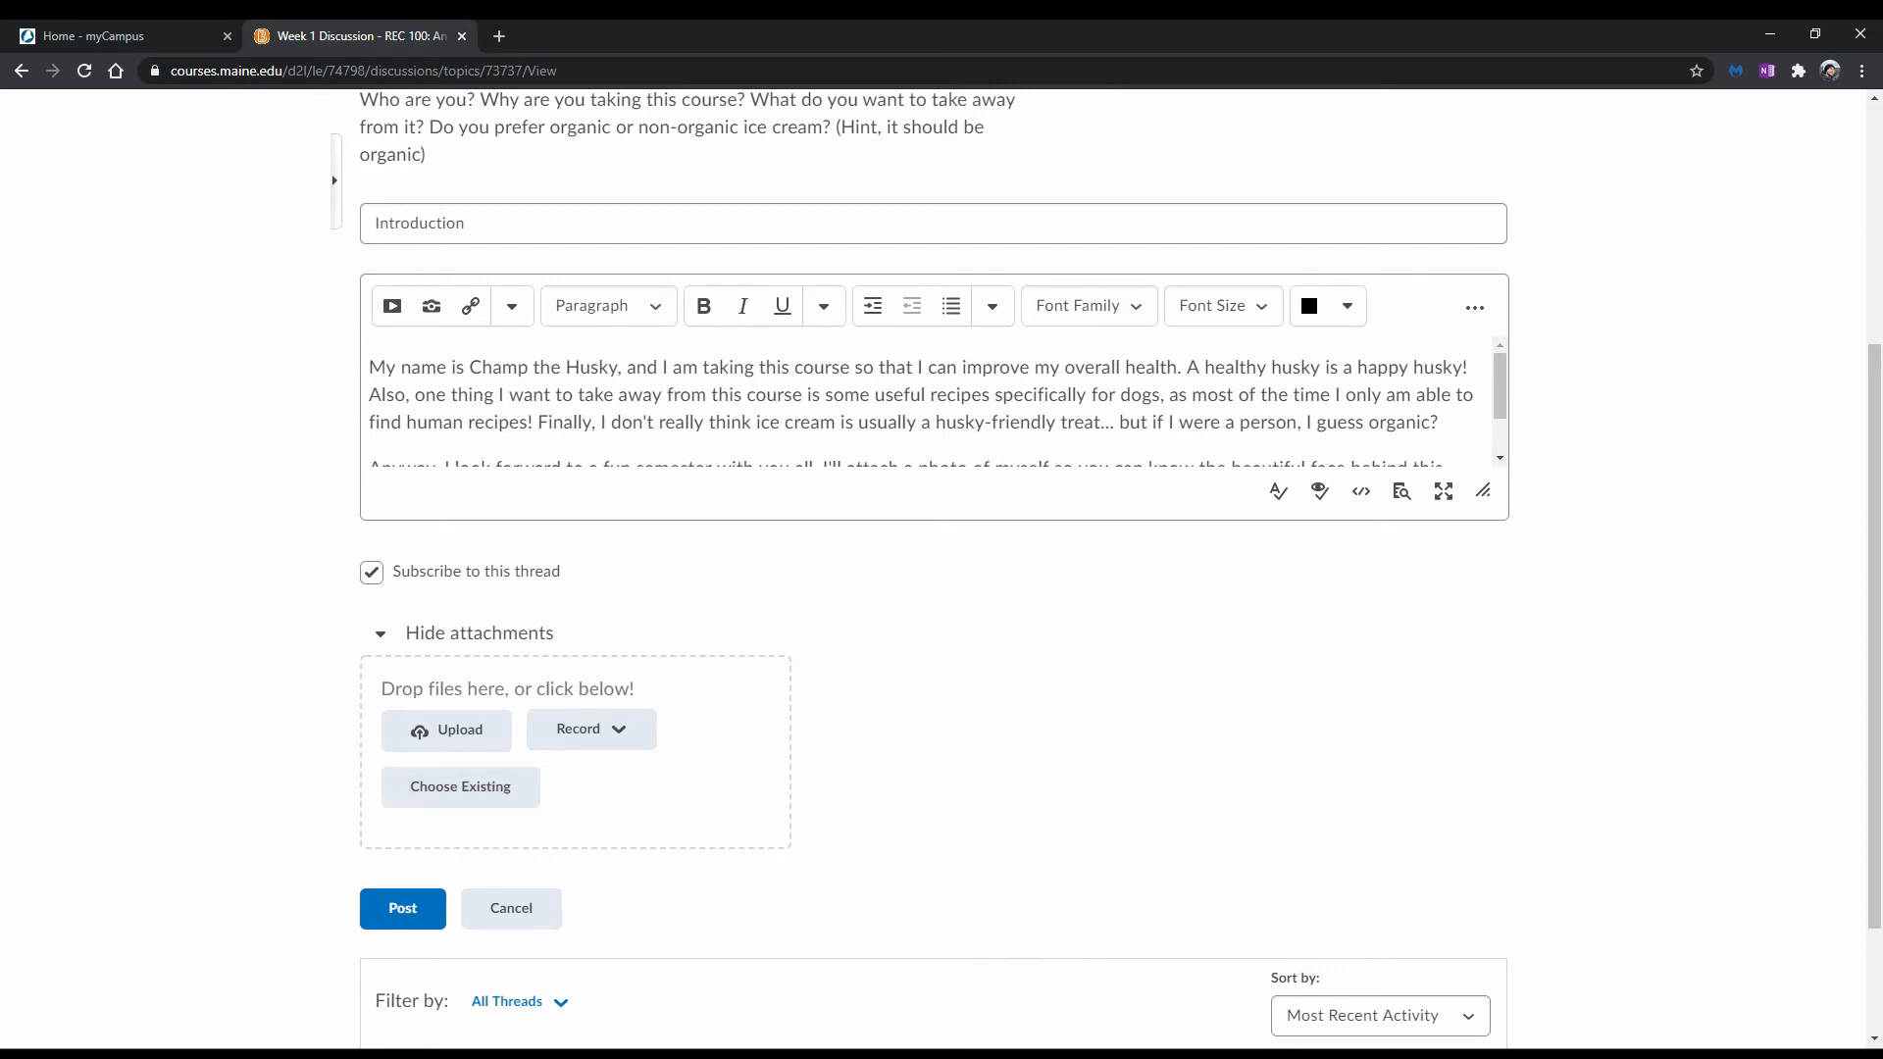
{"action": "mouse_move", "coordinate": [659, 774]}
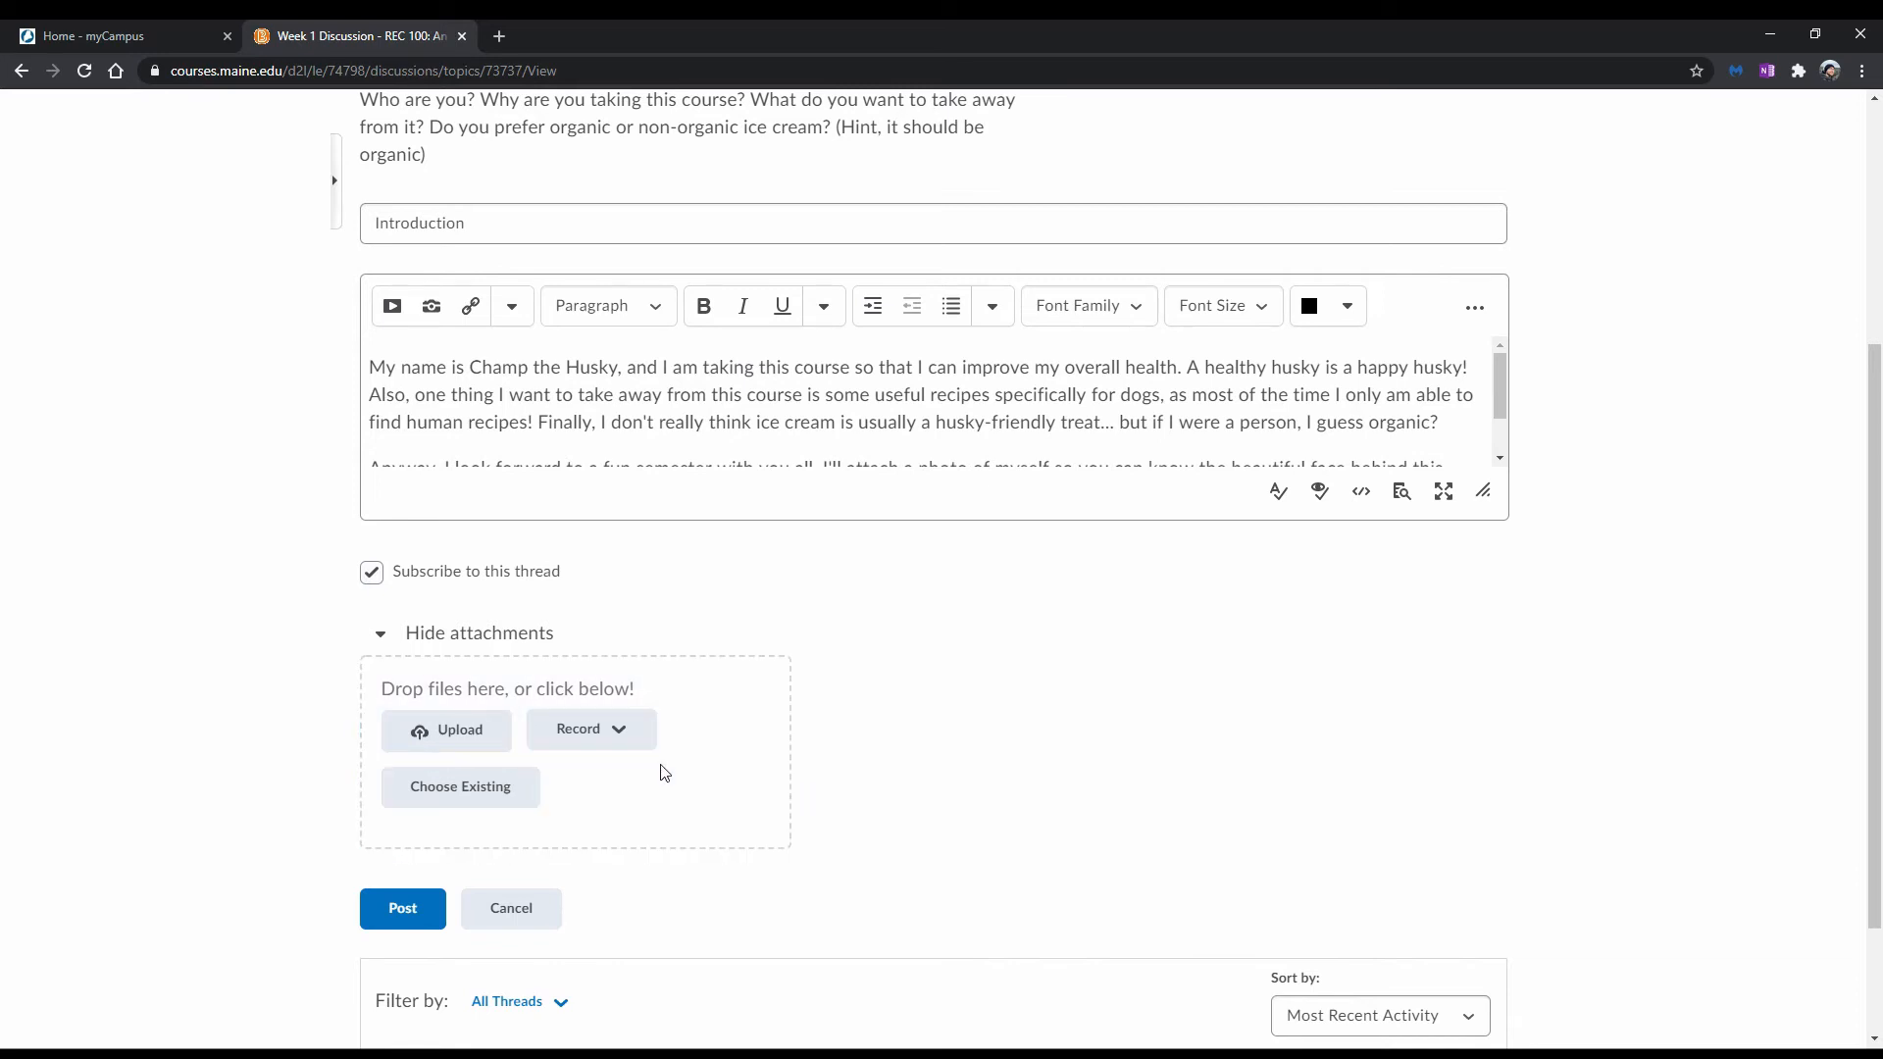
{"action": "left_click", "coordinate": [447, 728]}
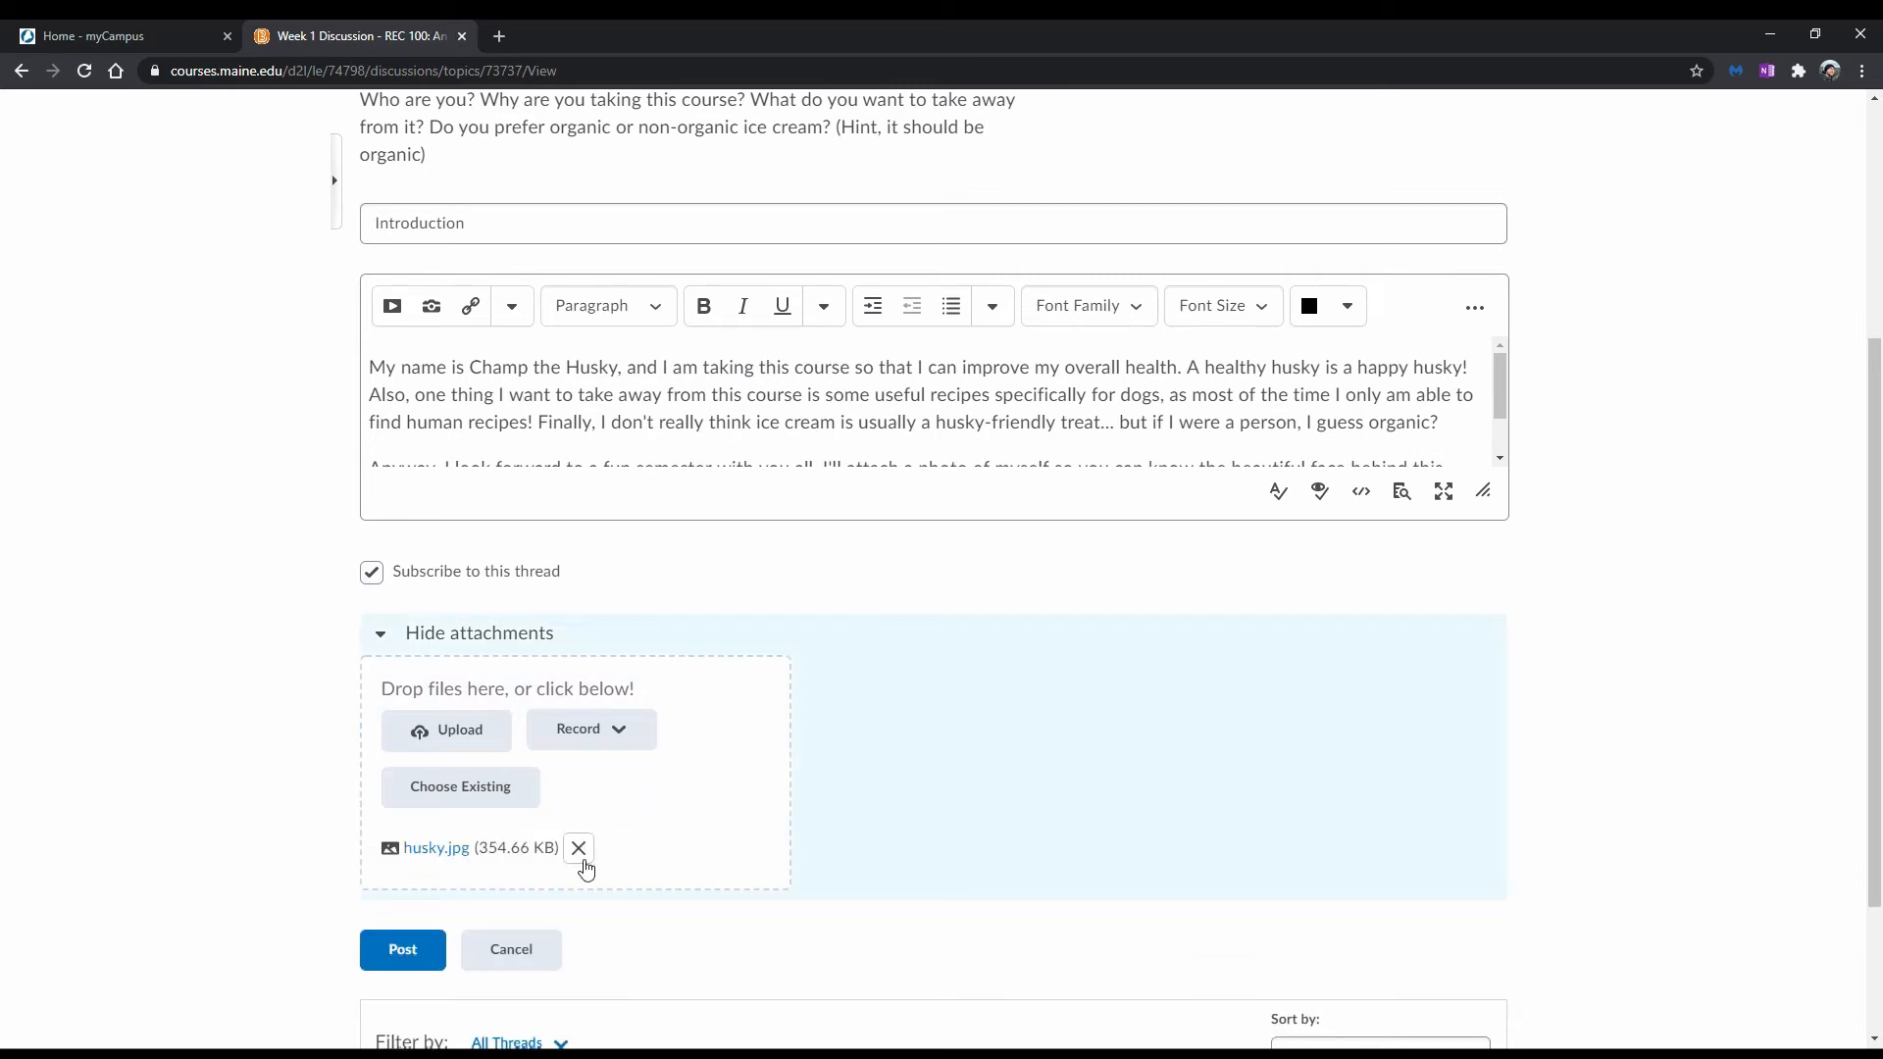
{"action": "left_click", "coordinate": [401, 949]}
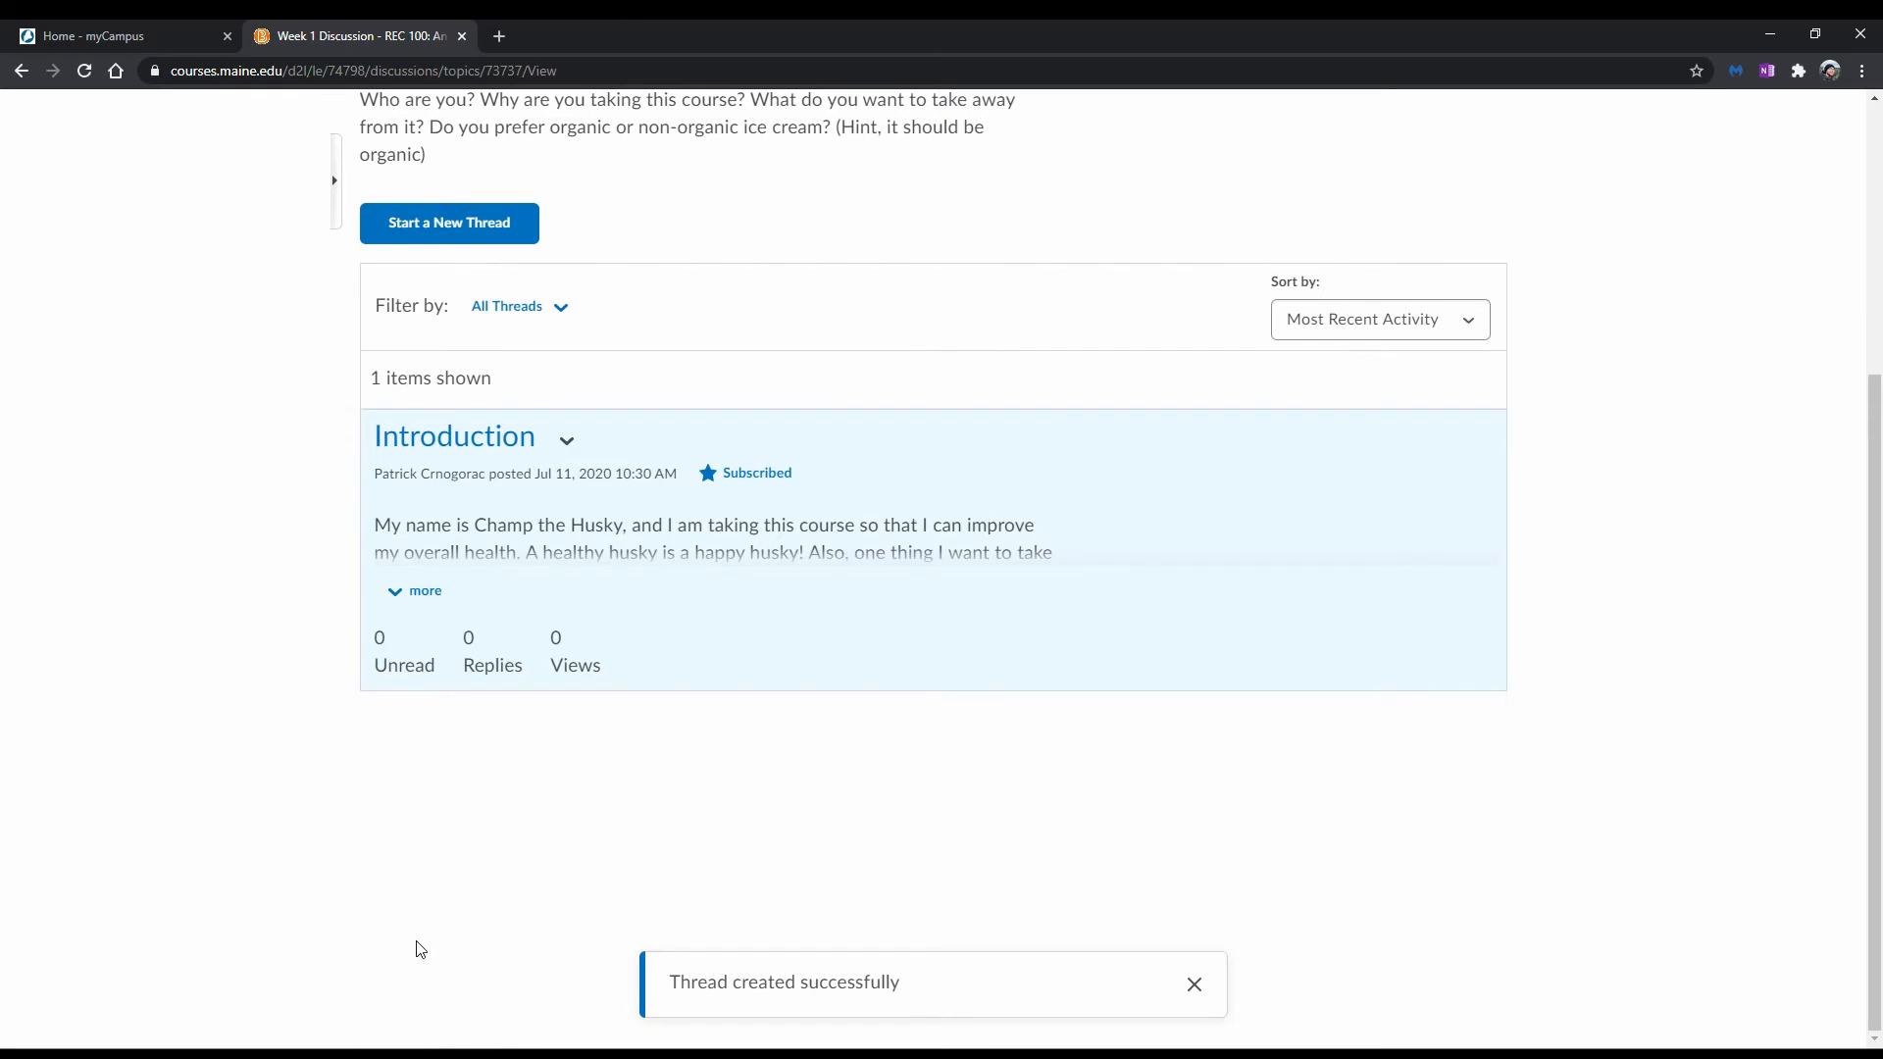
- Open the Introduction thread page to view the message and husky.jpg attachment
{"action": "scroll", "scroll_direction": "up", "scroll_amount": 3}
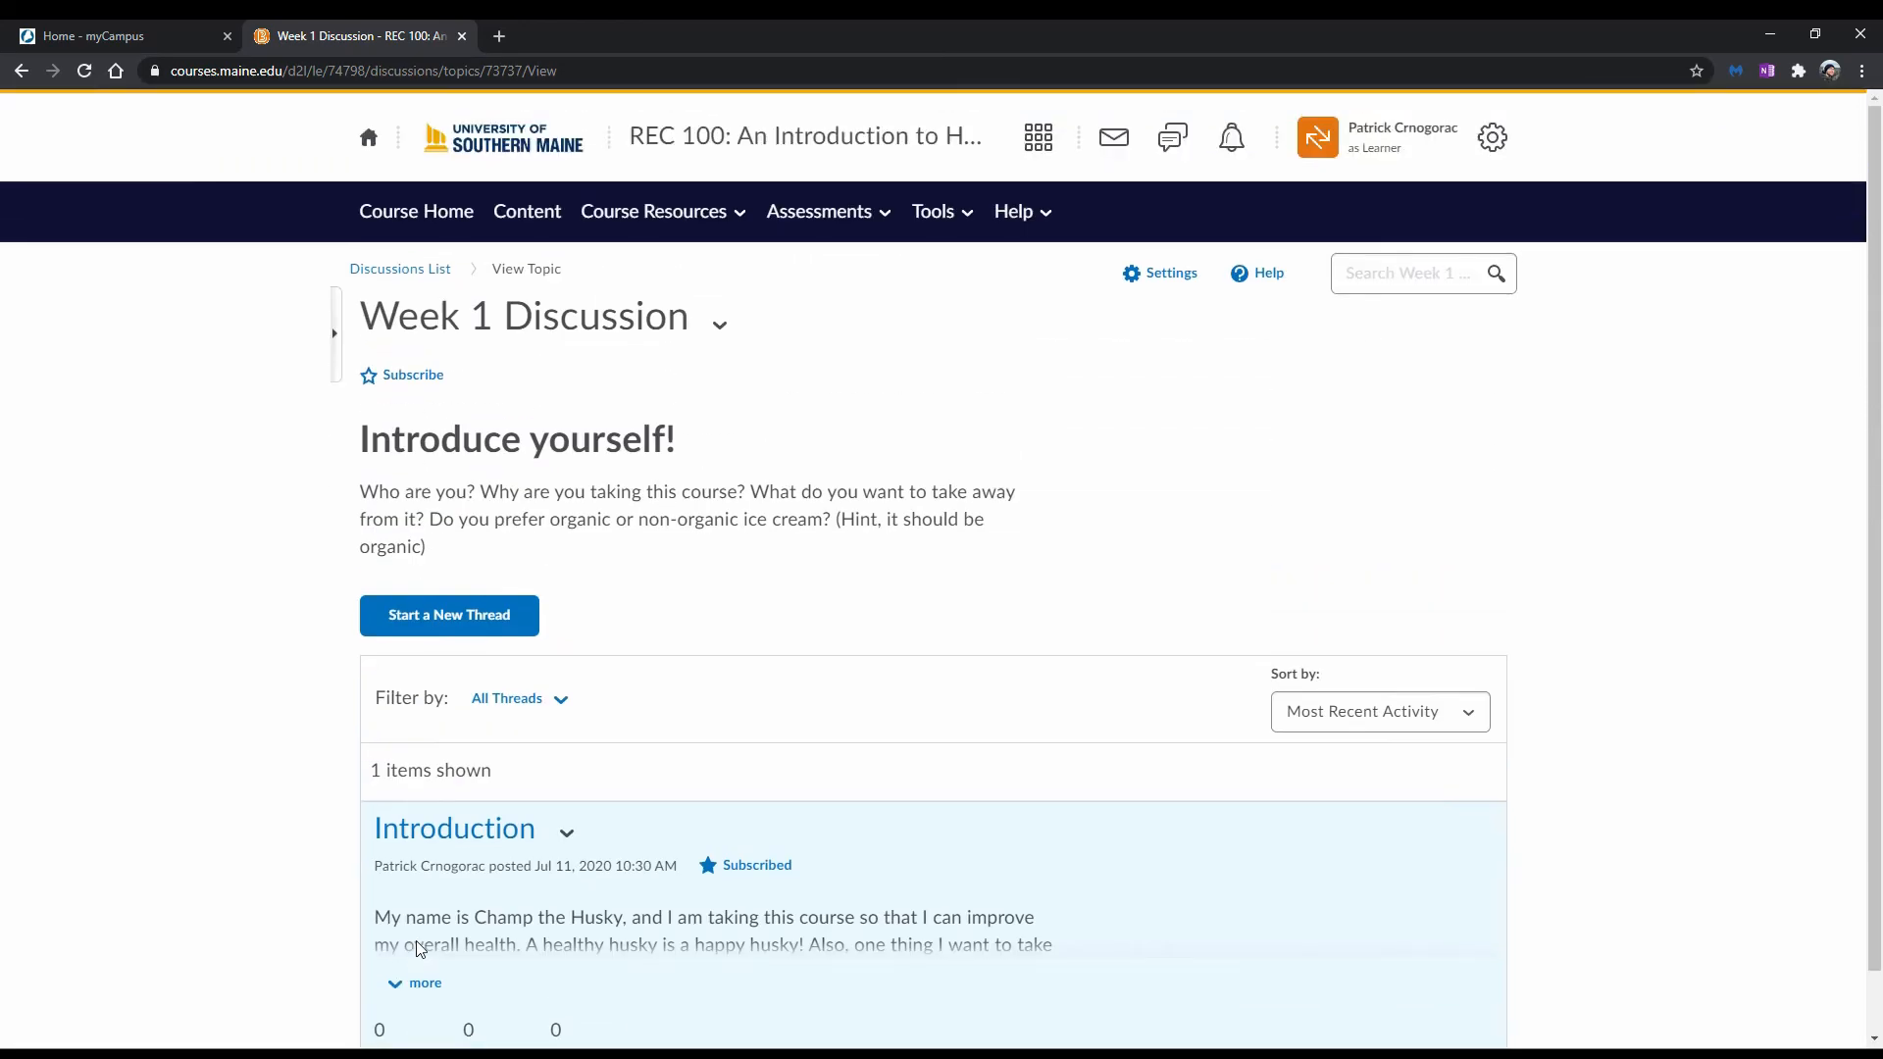
{"action": "mouse_move", "coordinate": [298, 806]}
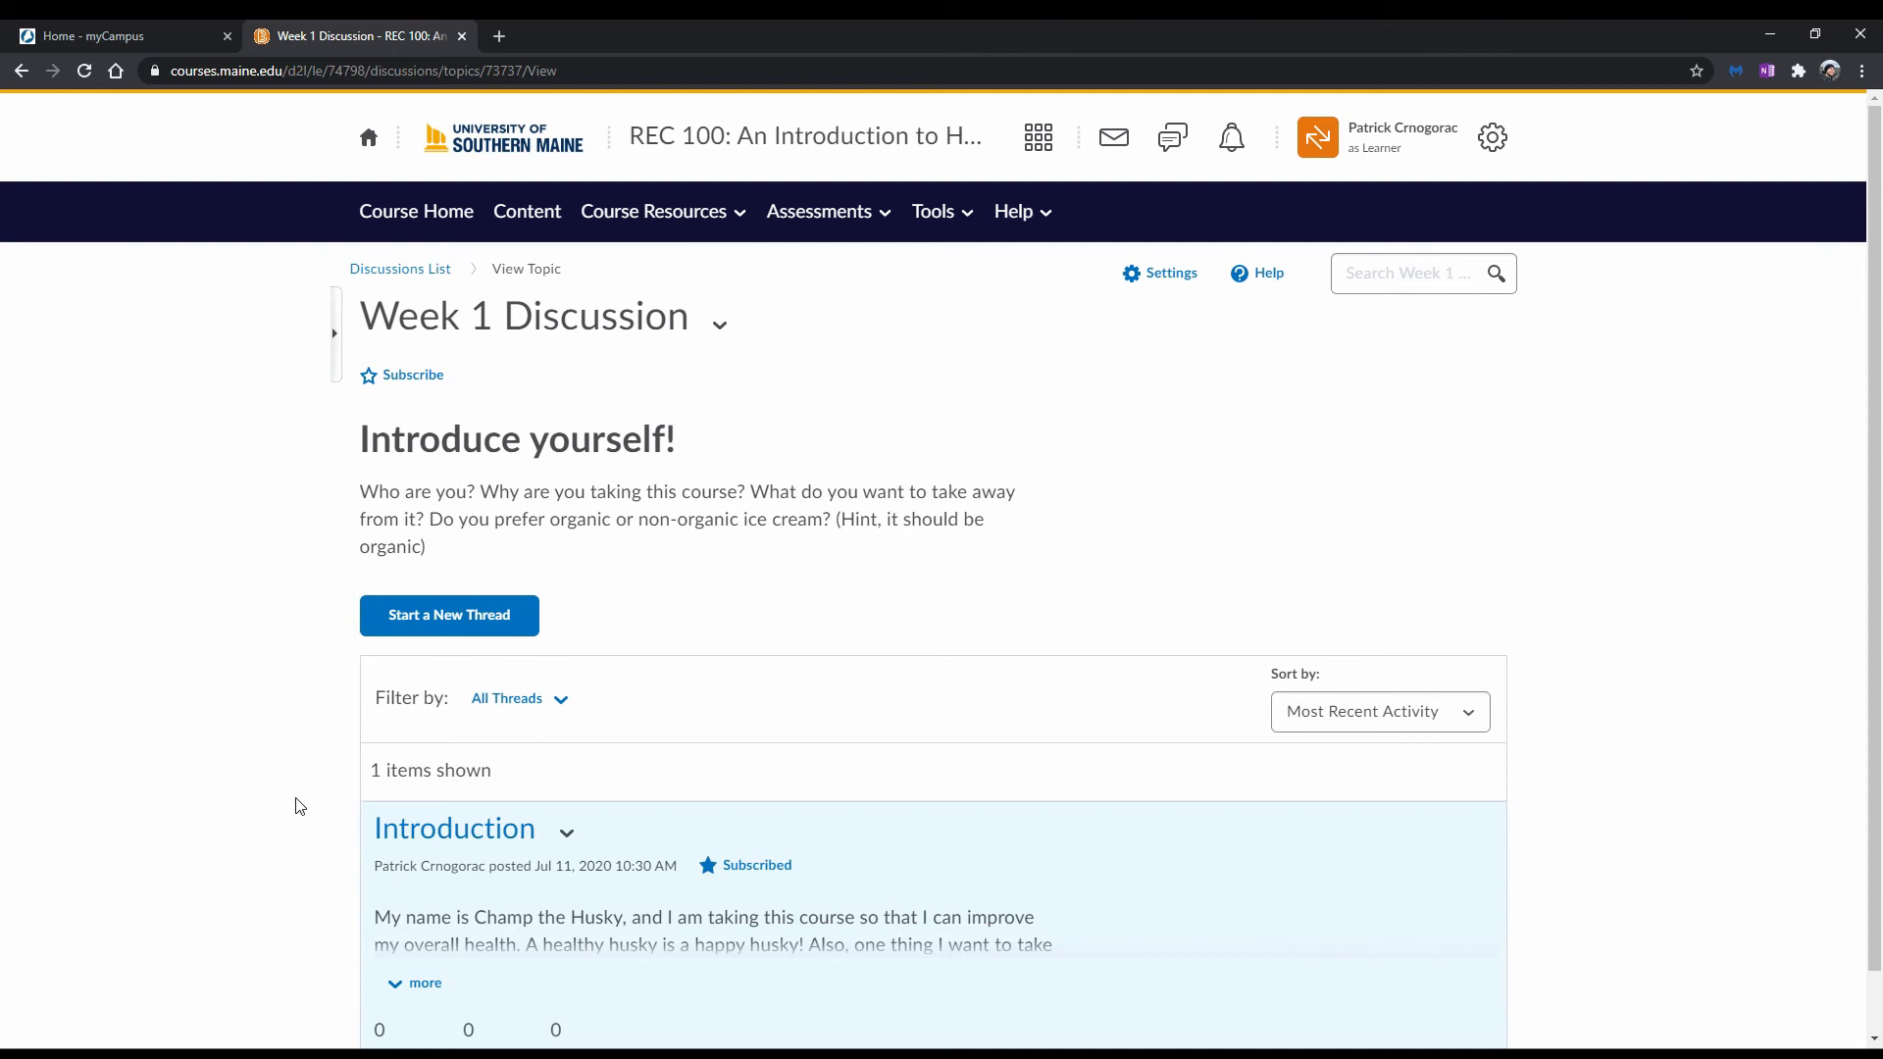
{"action": "left_click", "coordinate": [566, 830]}
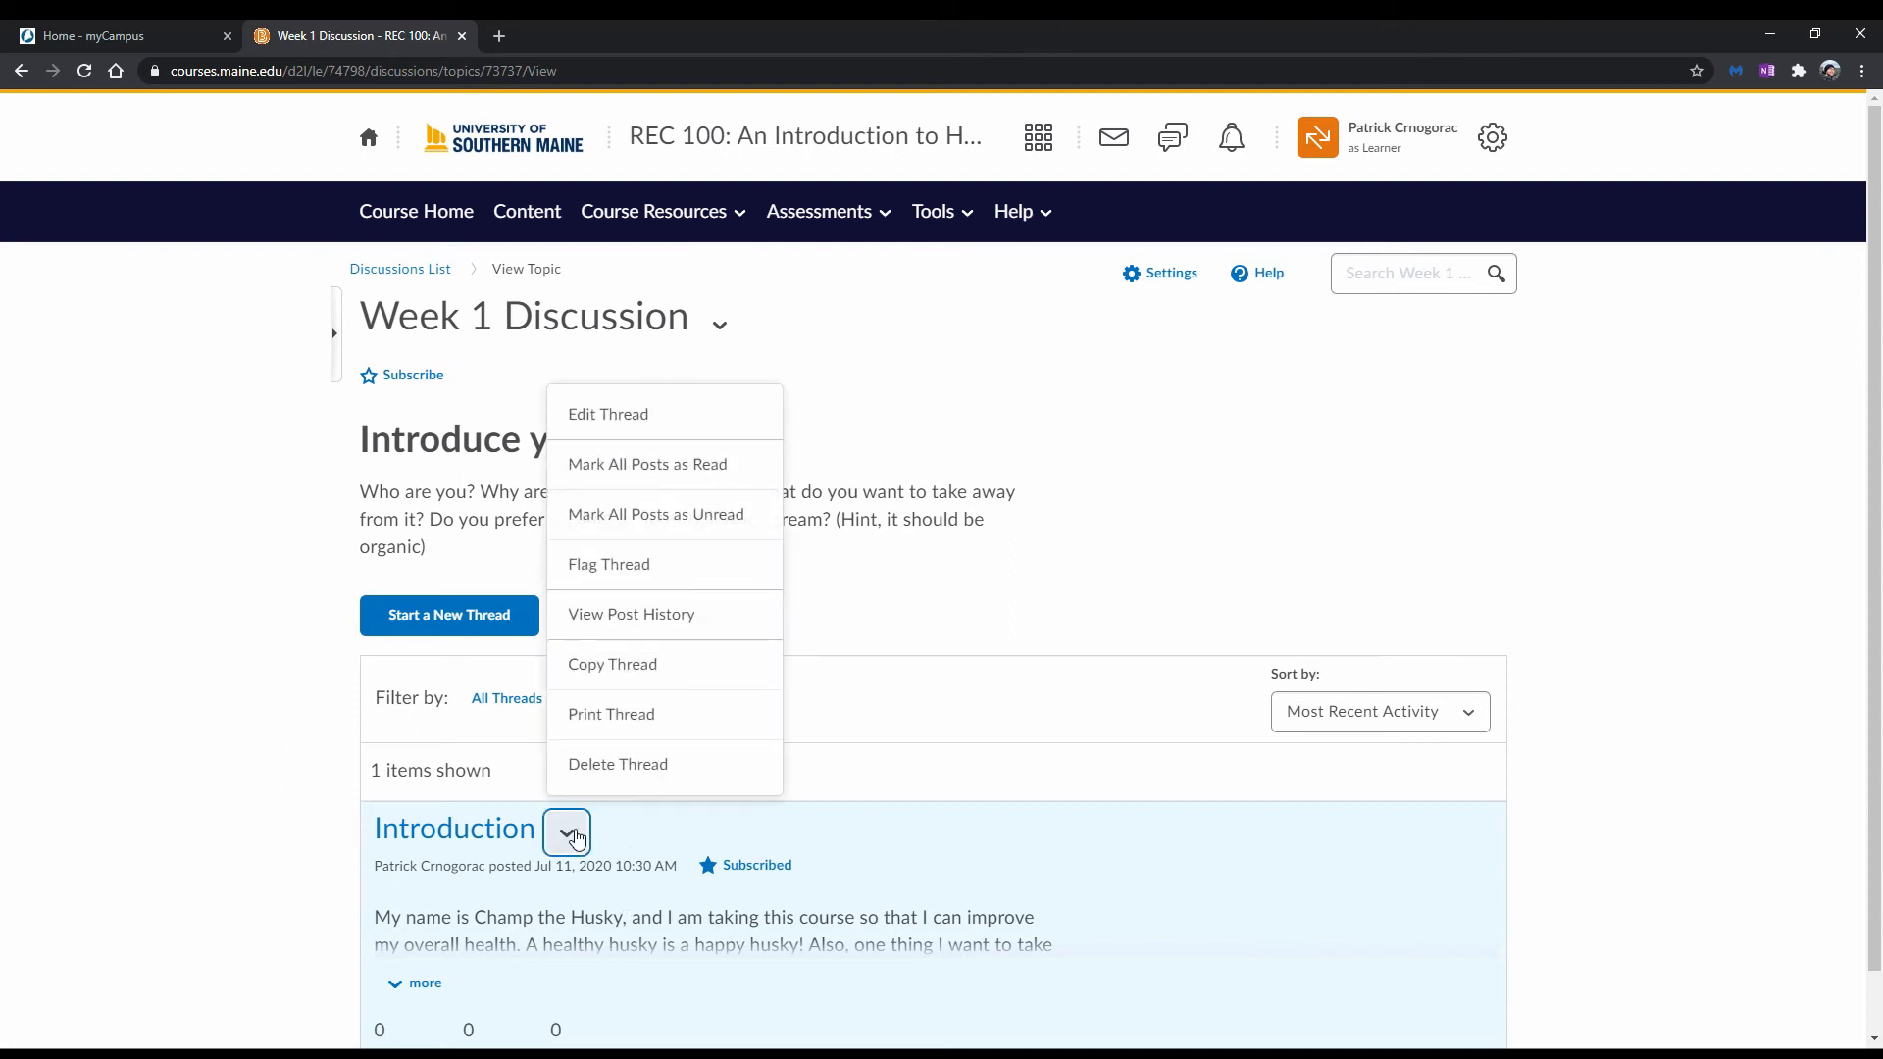
{"action": "mouse_move", "coordinate": [588, 421]}
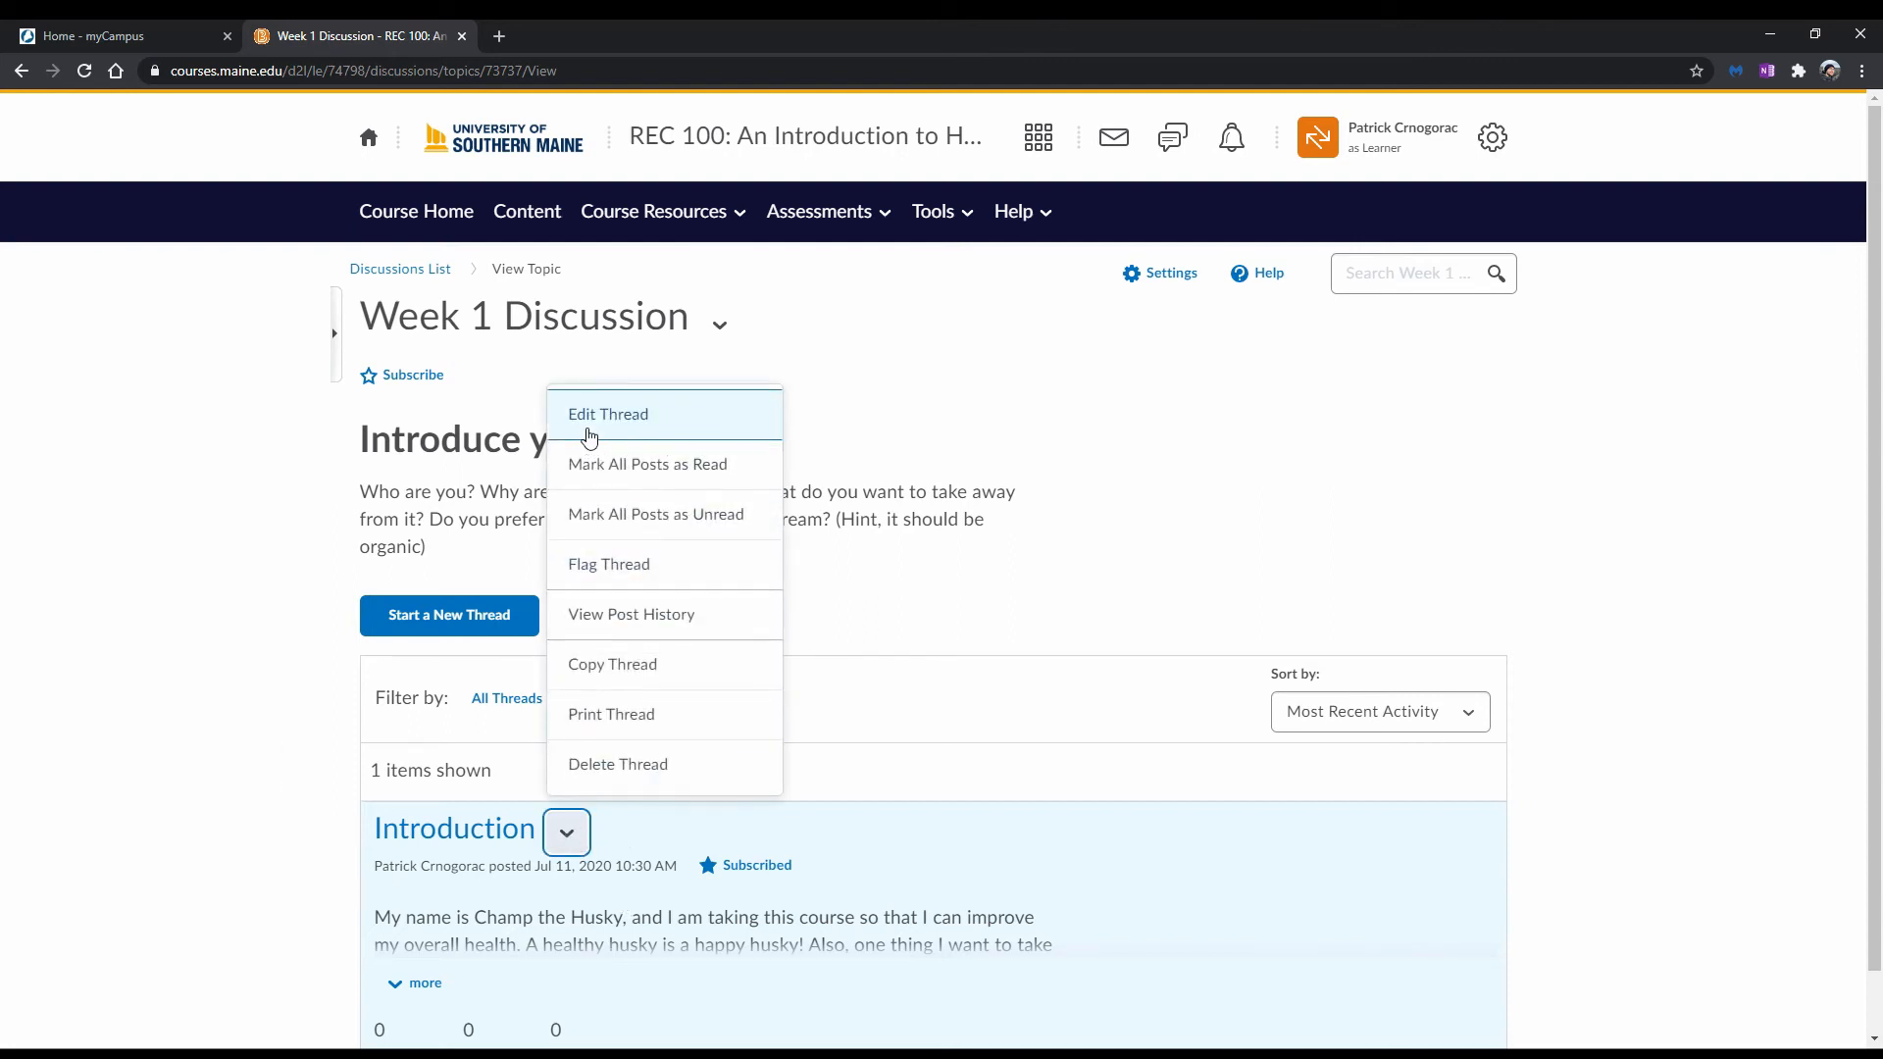
{"action": "mouse_move", "coordinate": [154, 707]}
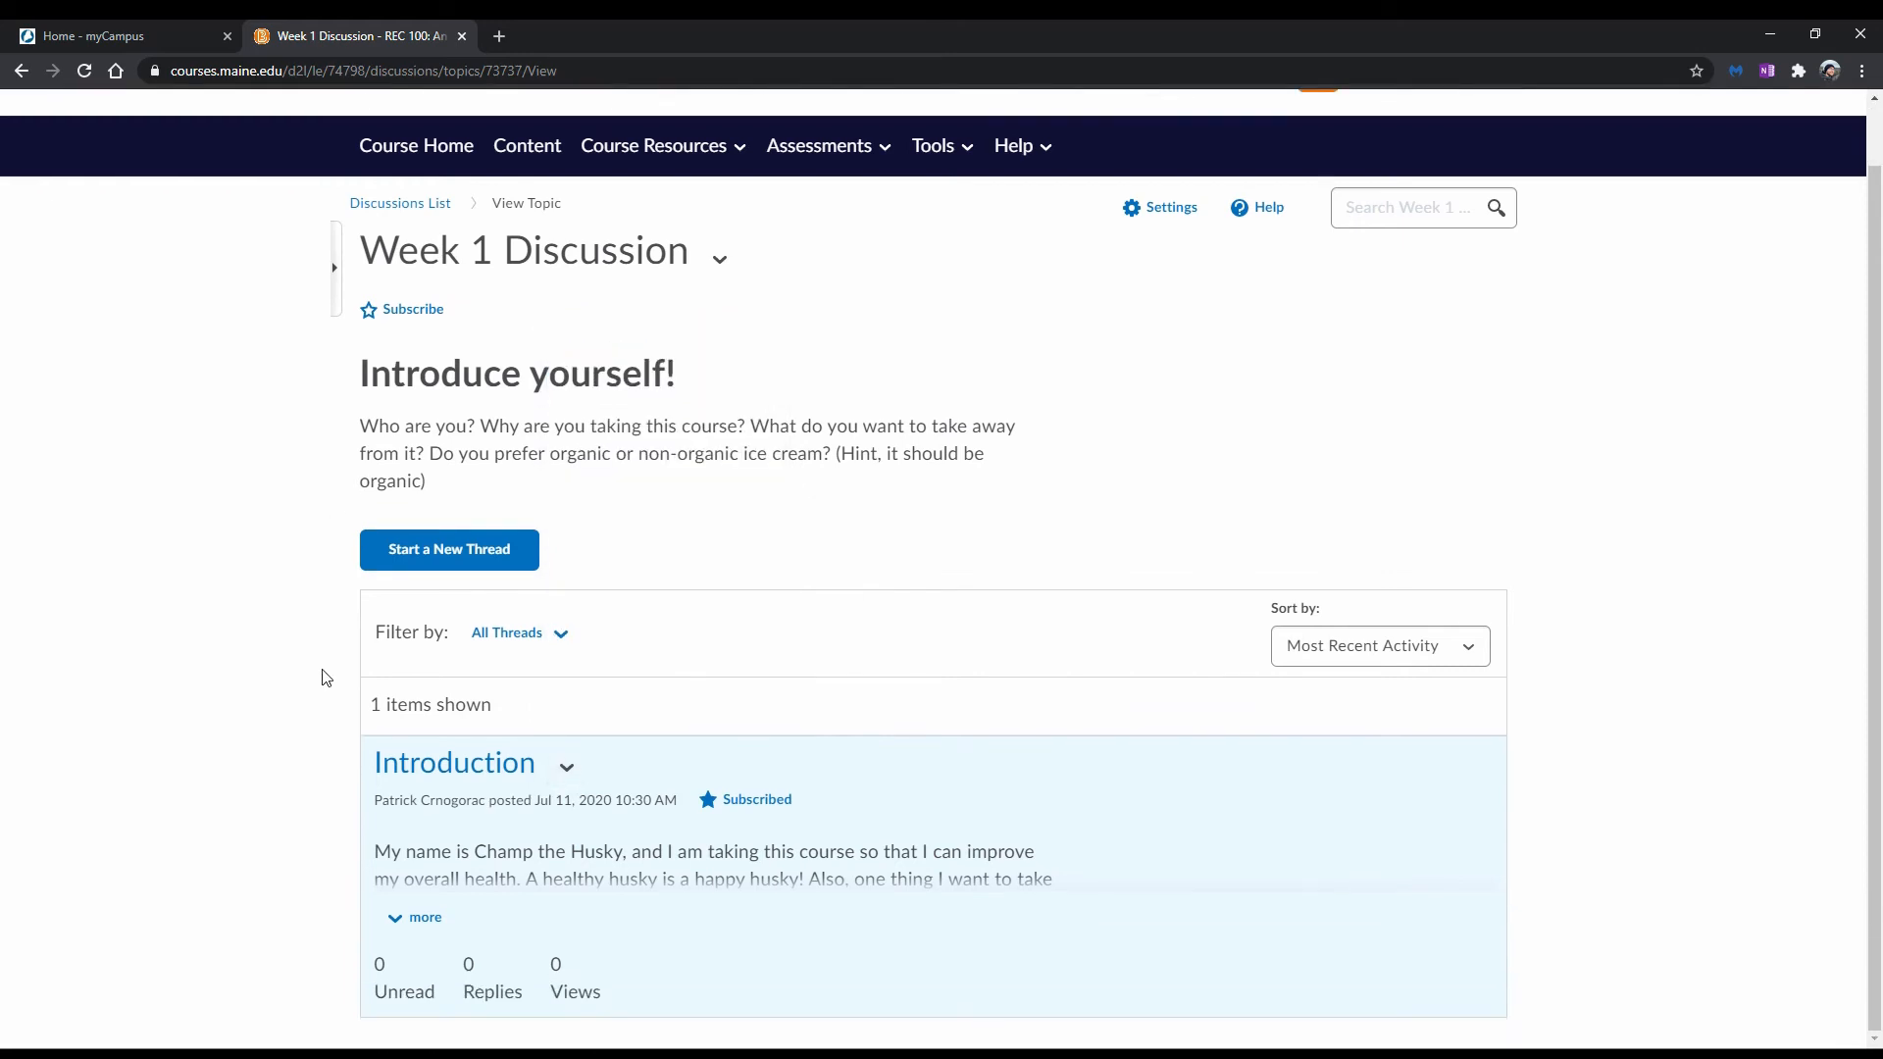
{"action": "mouse_move", "coordinate": [232, 572]}
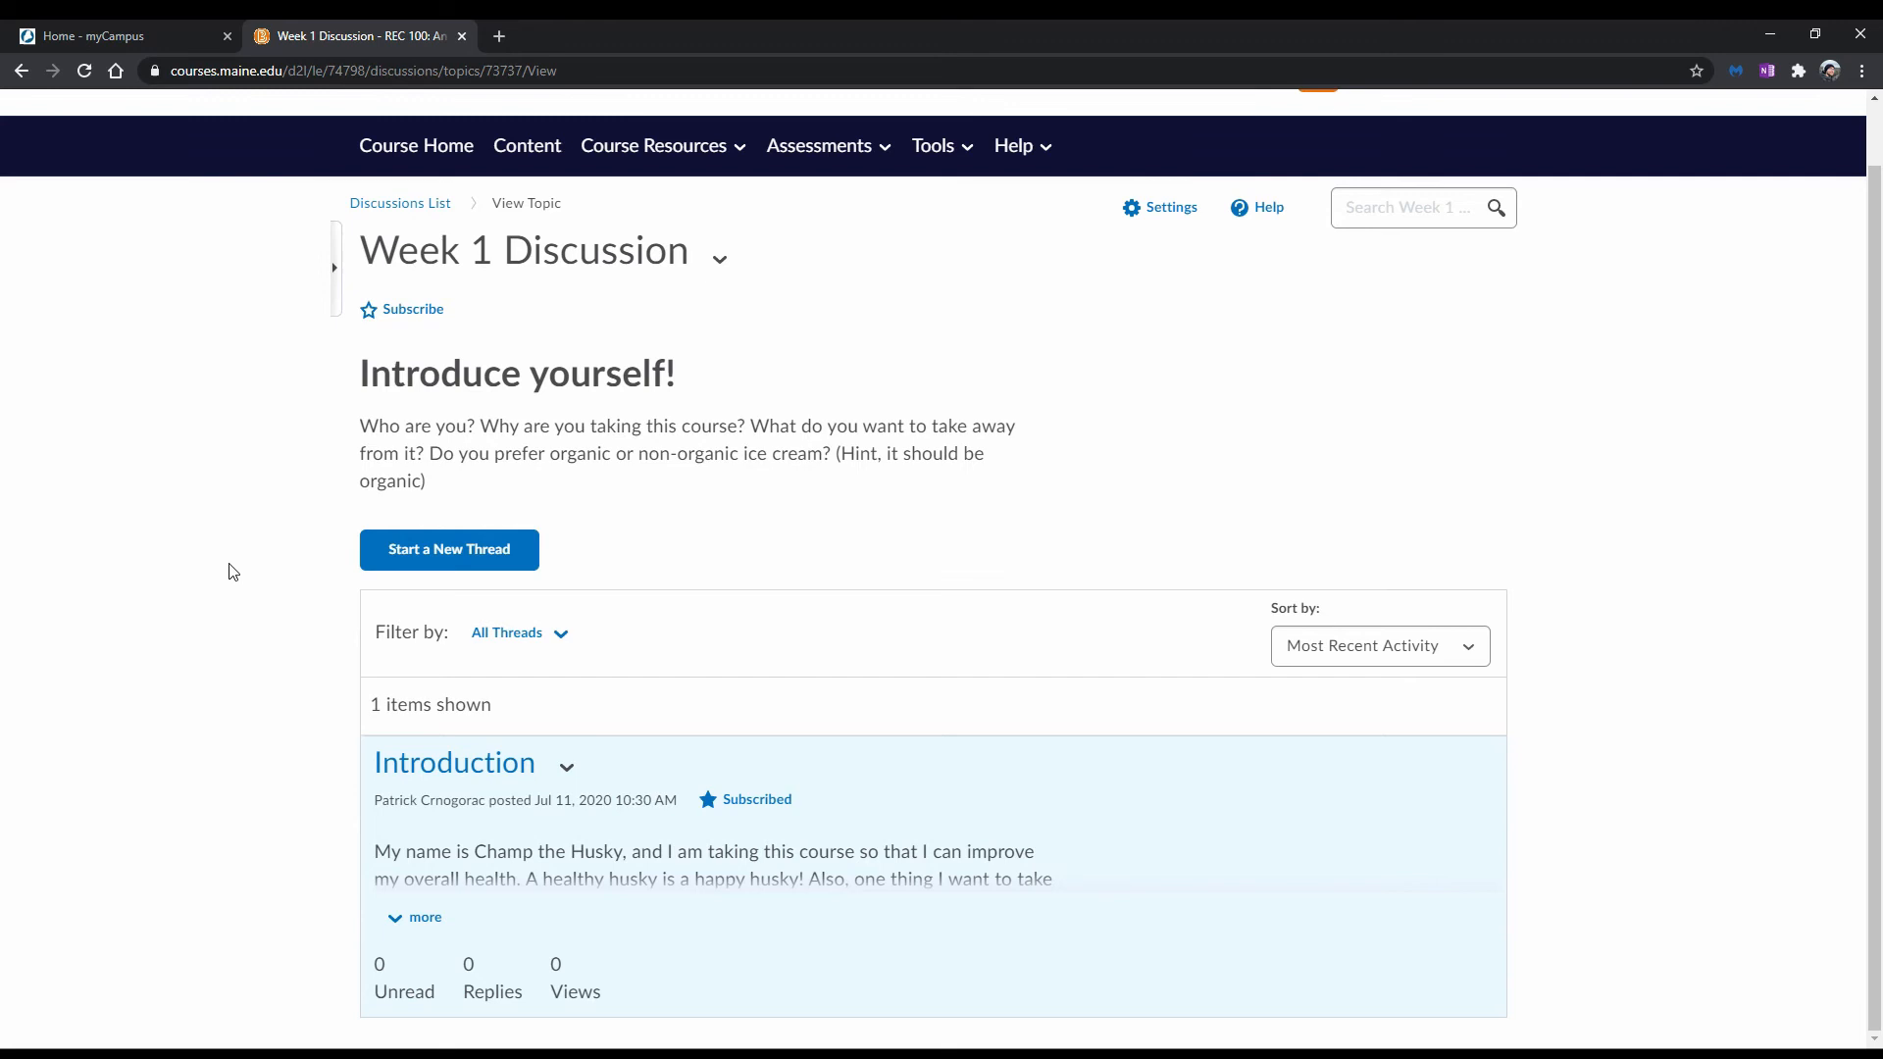
{"action": "mouse_move", "coordinate": [145, 705]}
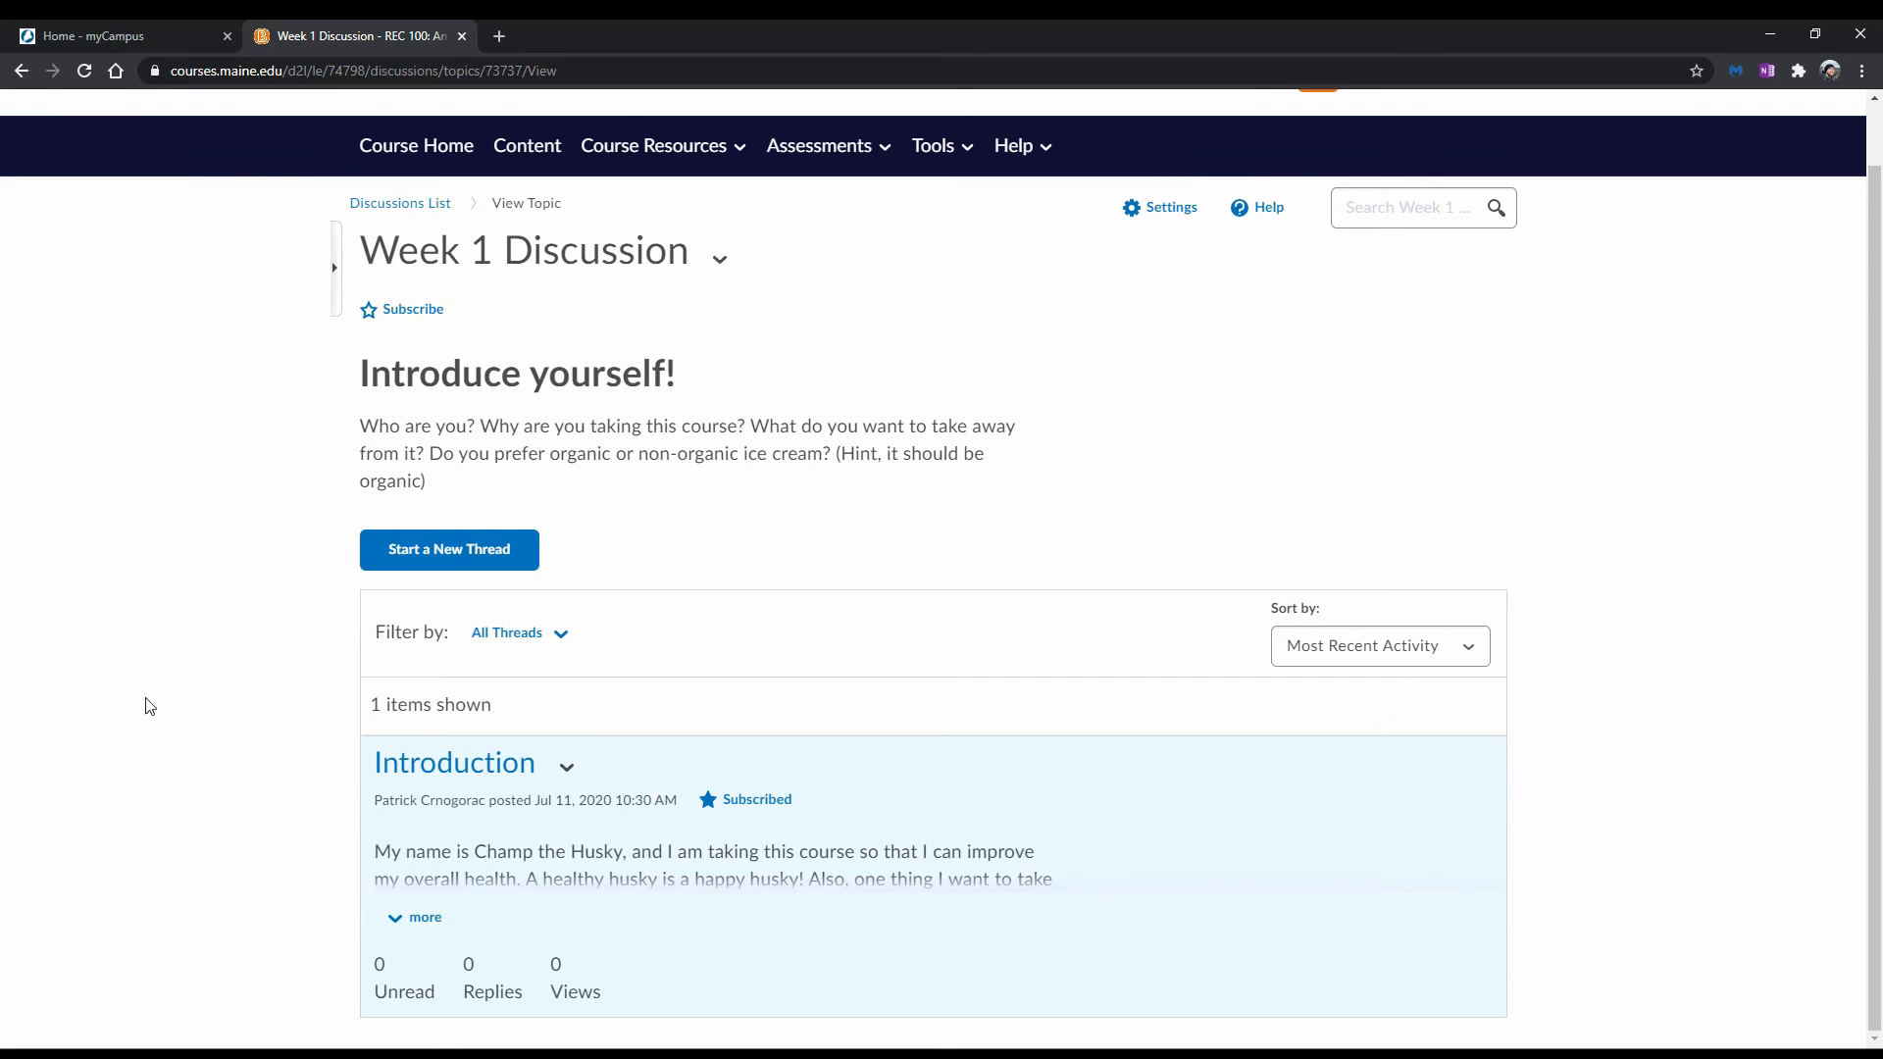
{"action": "left_click", "coordinate": [454, 761]}
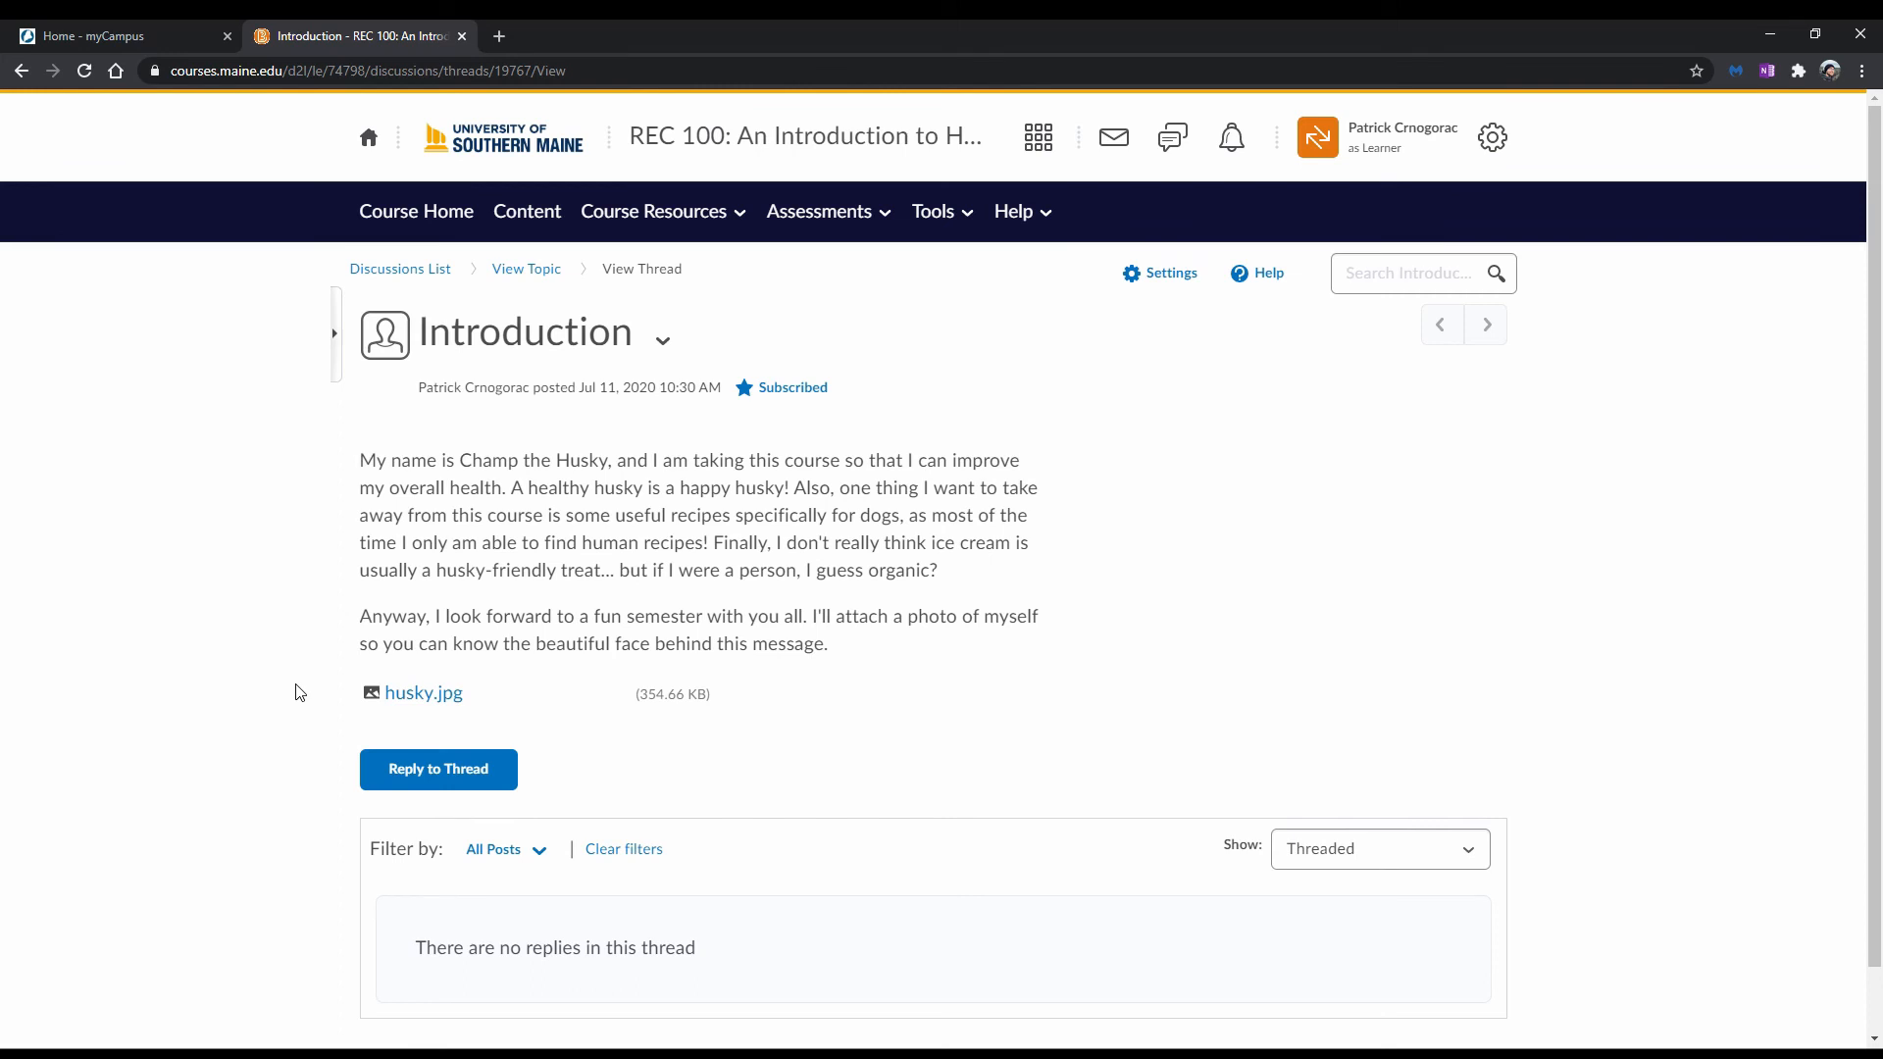
- Post the reply 'Nice to meet you!' on the Introduction thread
{"action": "left_click", "coordinate": [437, 769]}
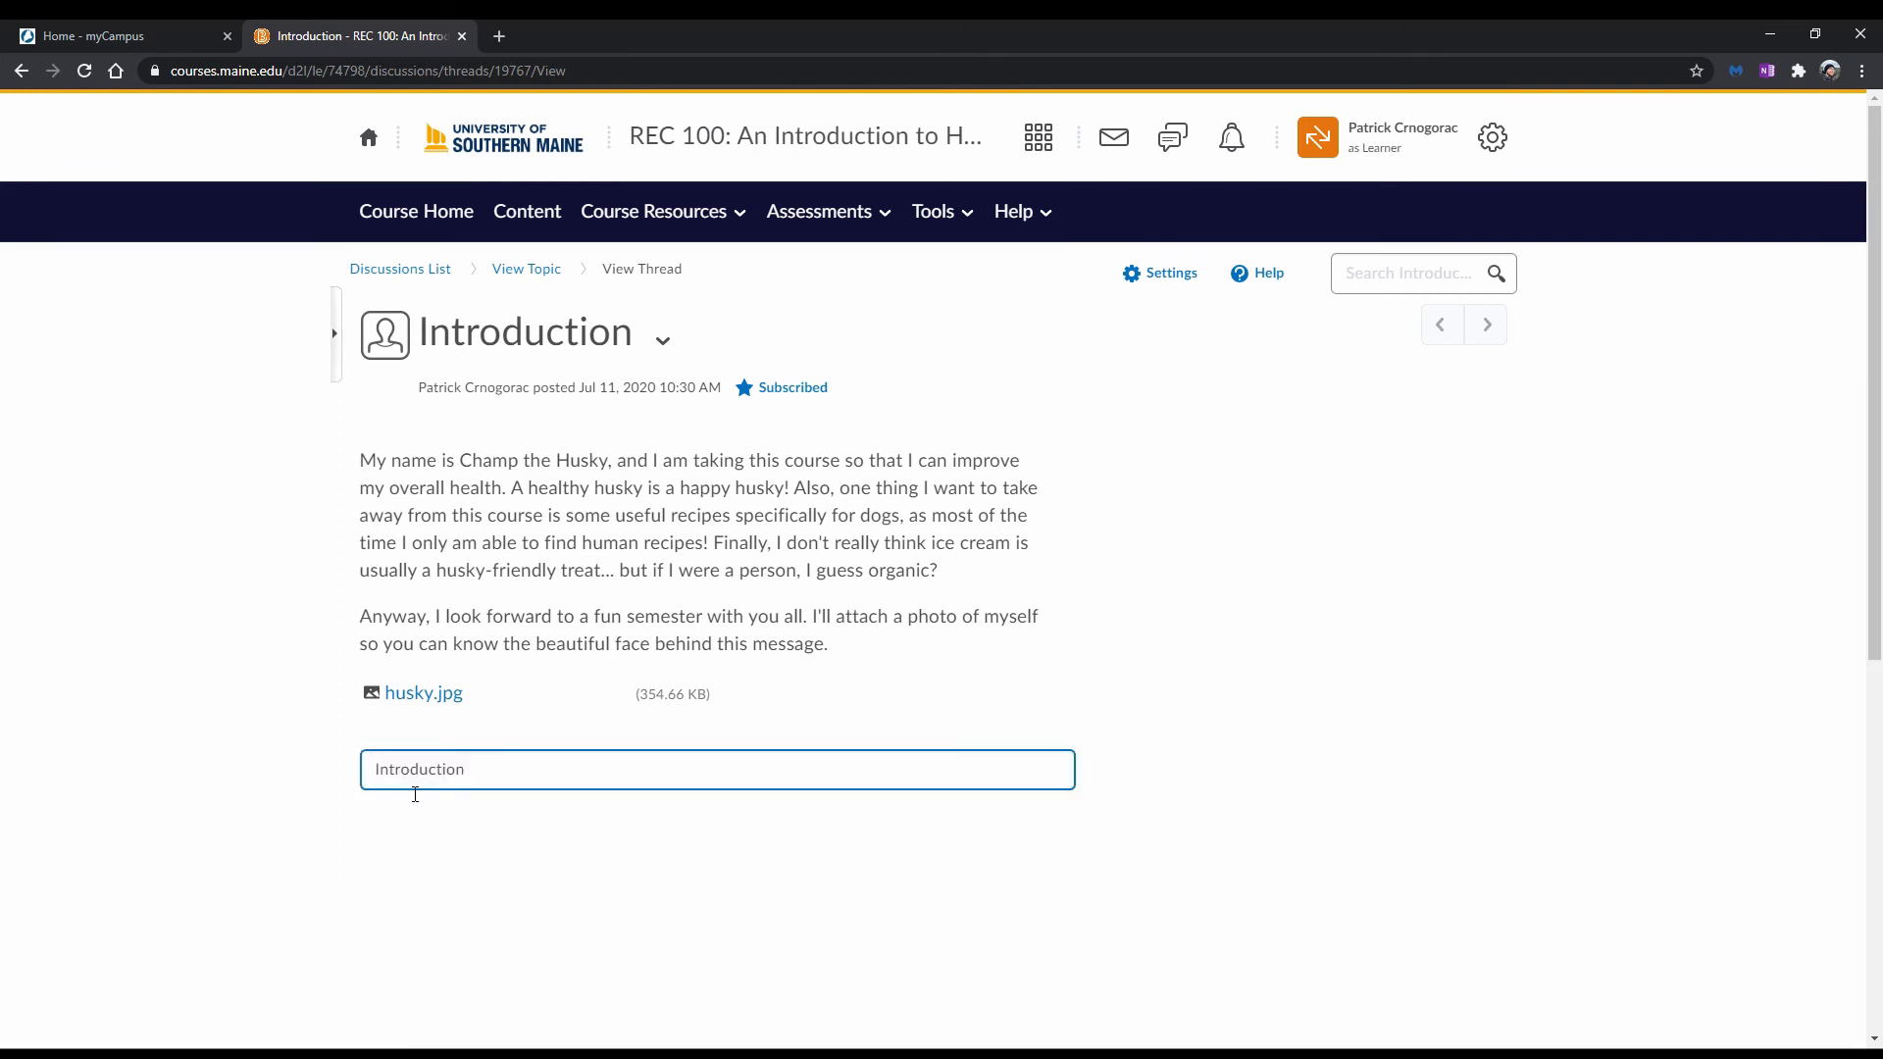
{"action": "left_click", "coordinate": [717, 769]}
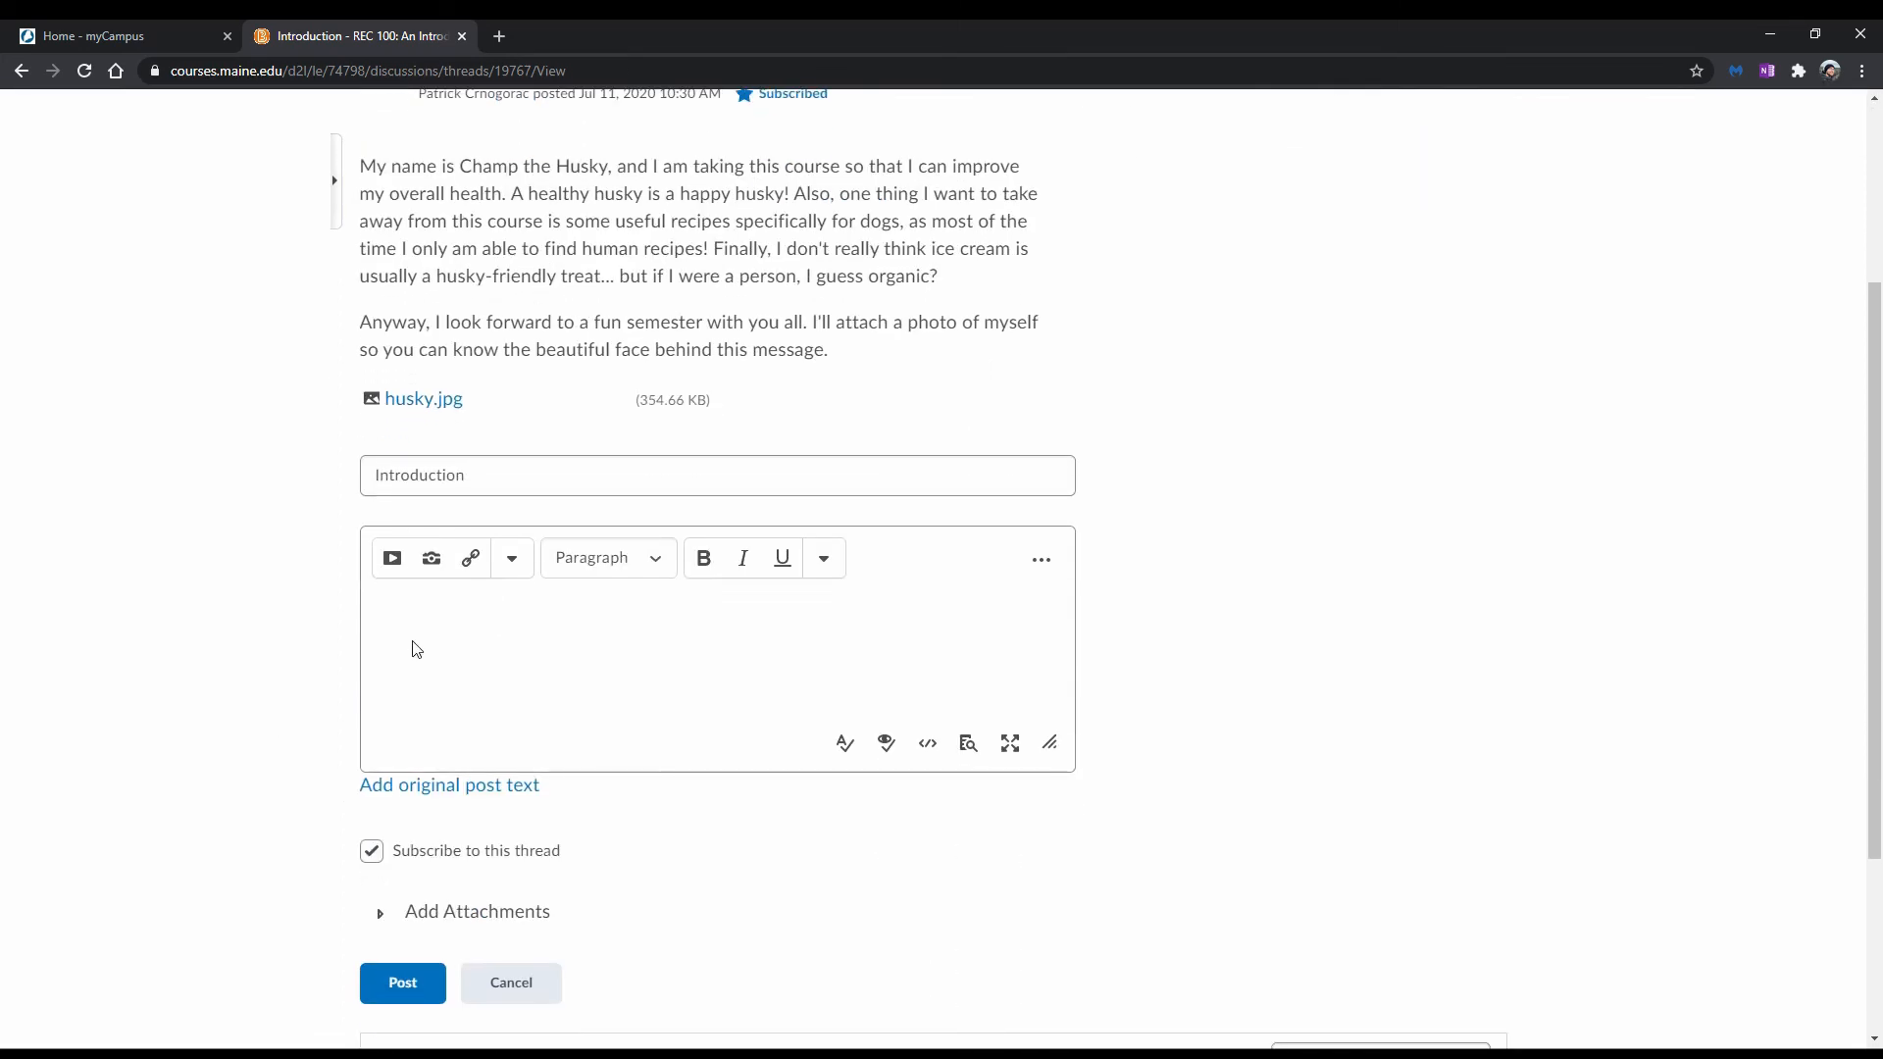
{"action": "type", "text": "Nice to"}
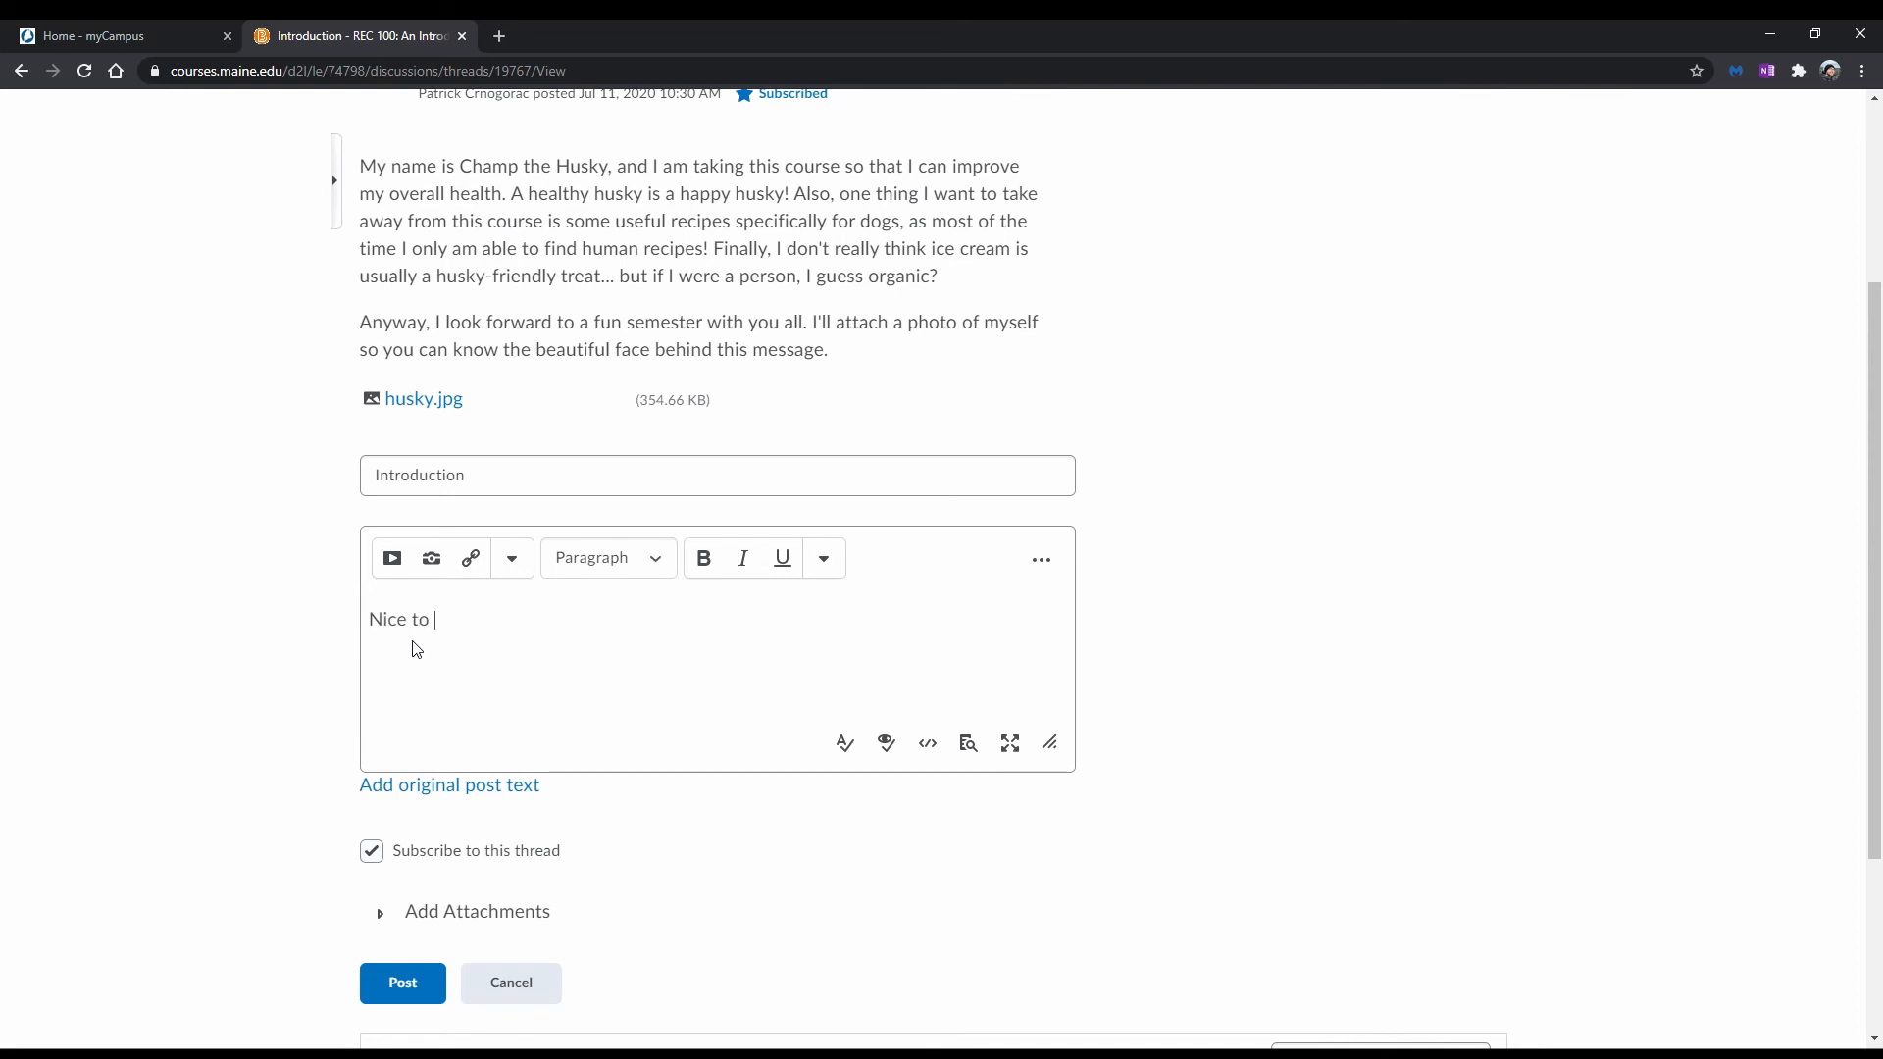
{"action": "type", "text": "meet you!"}
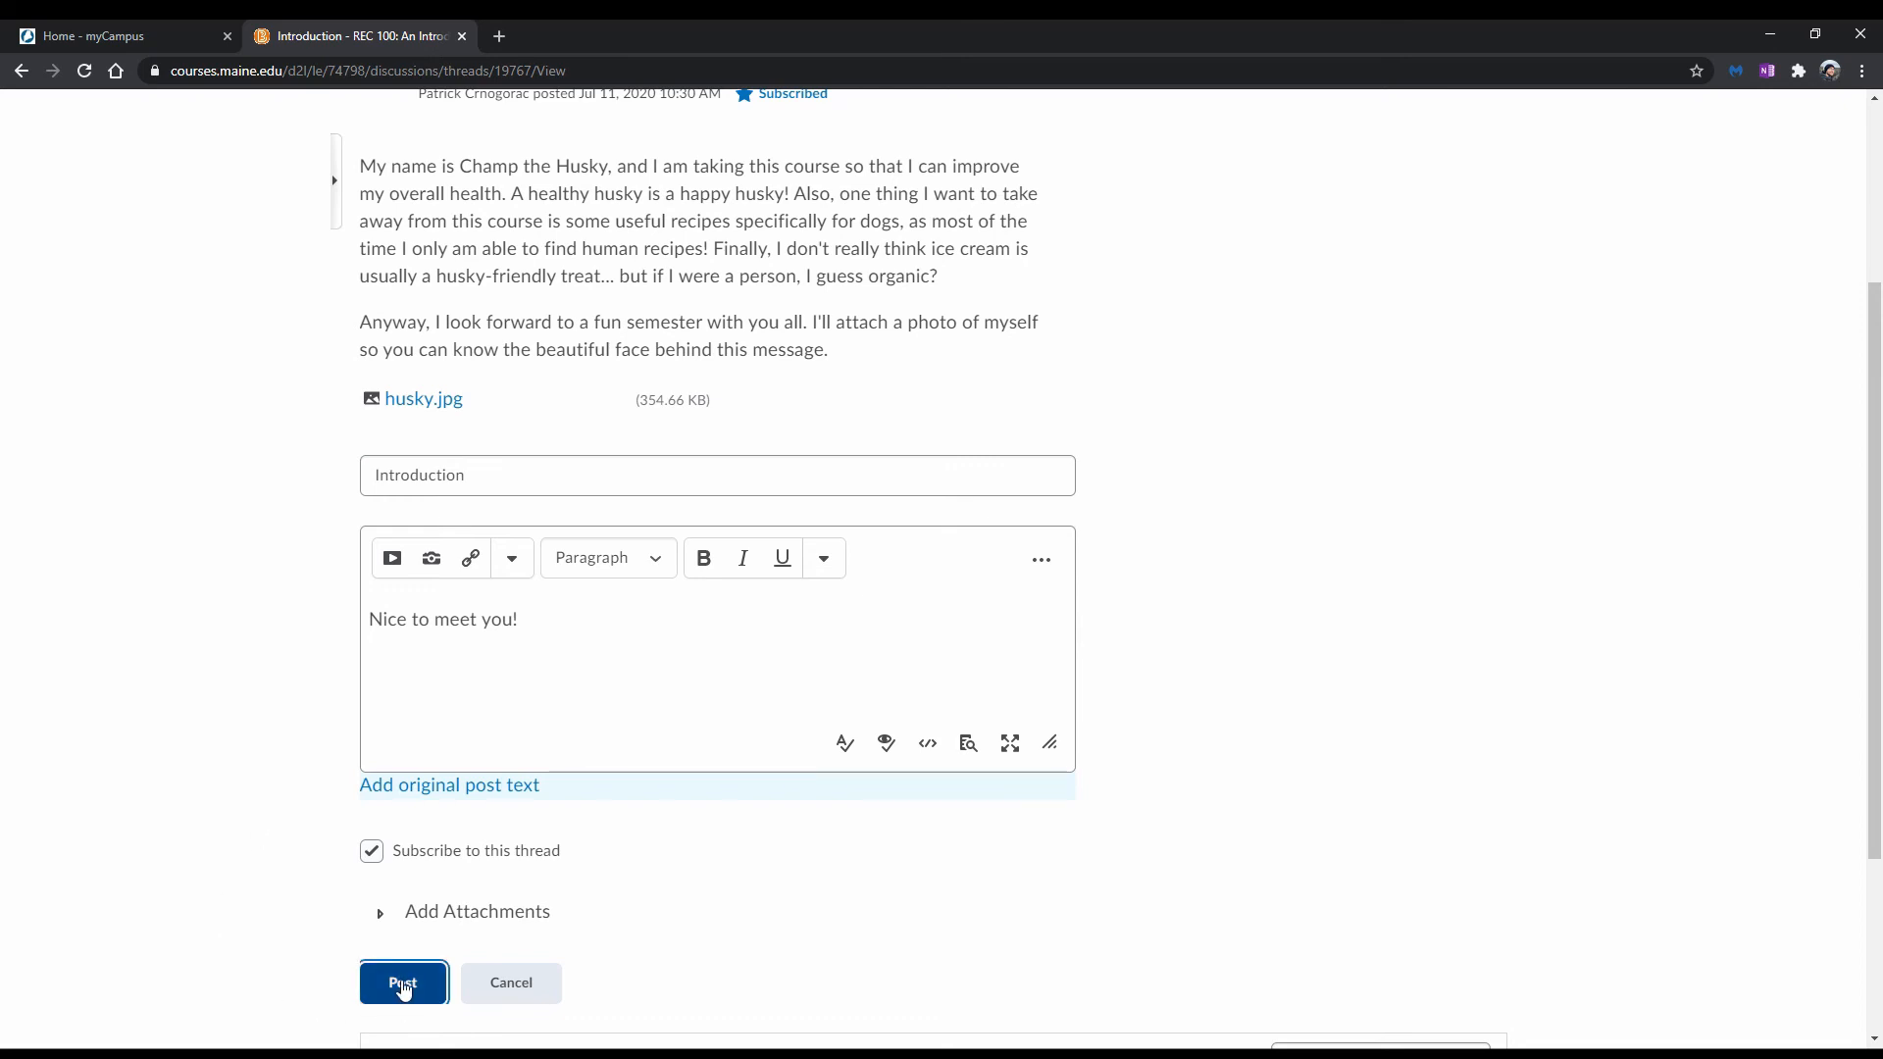
{"action": "left_click", "coordinate": [404, 983]}
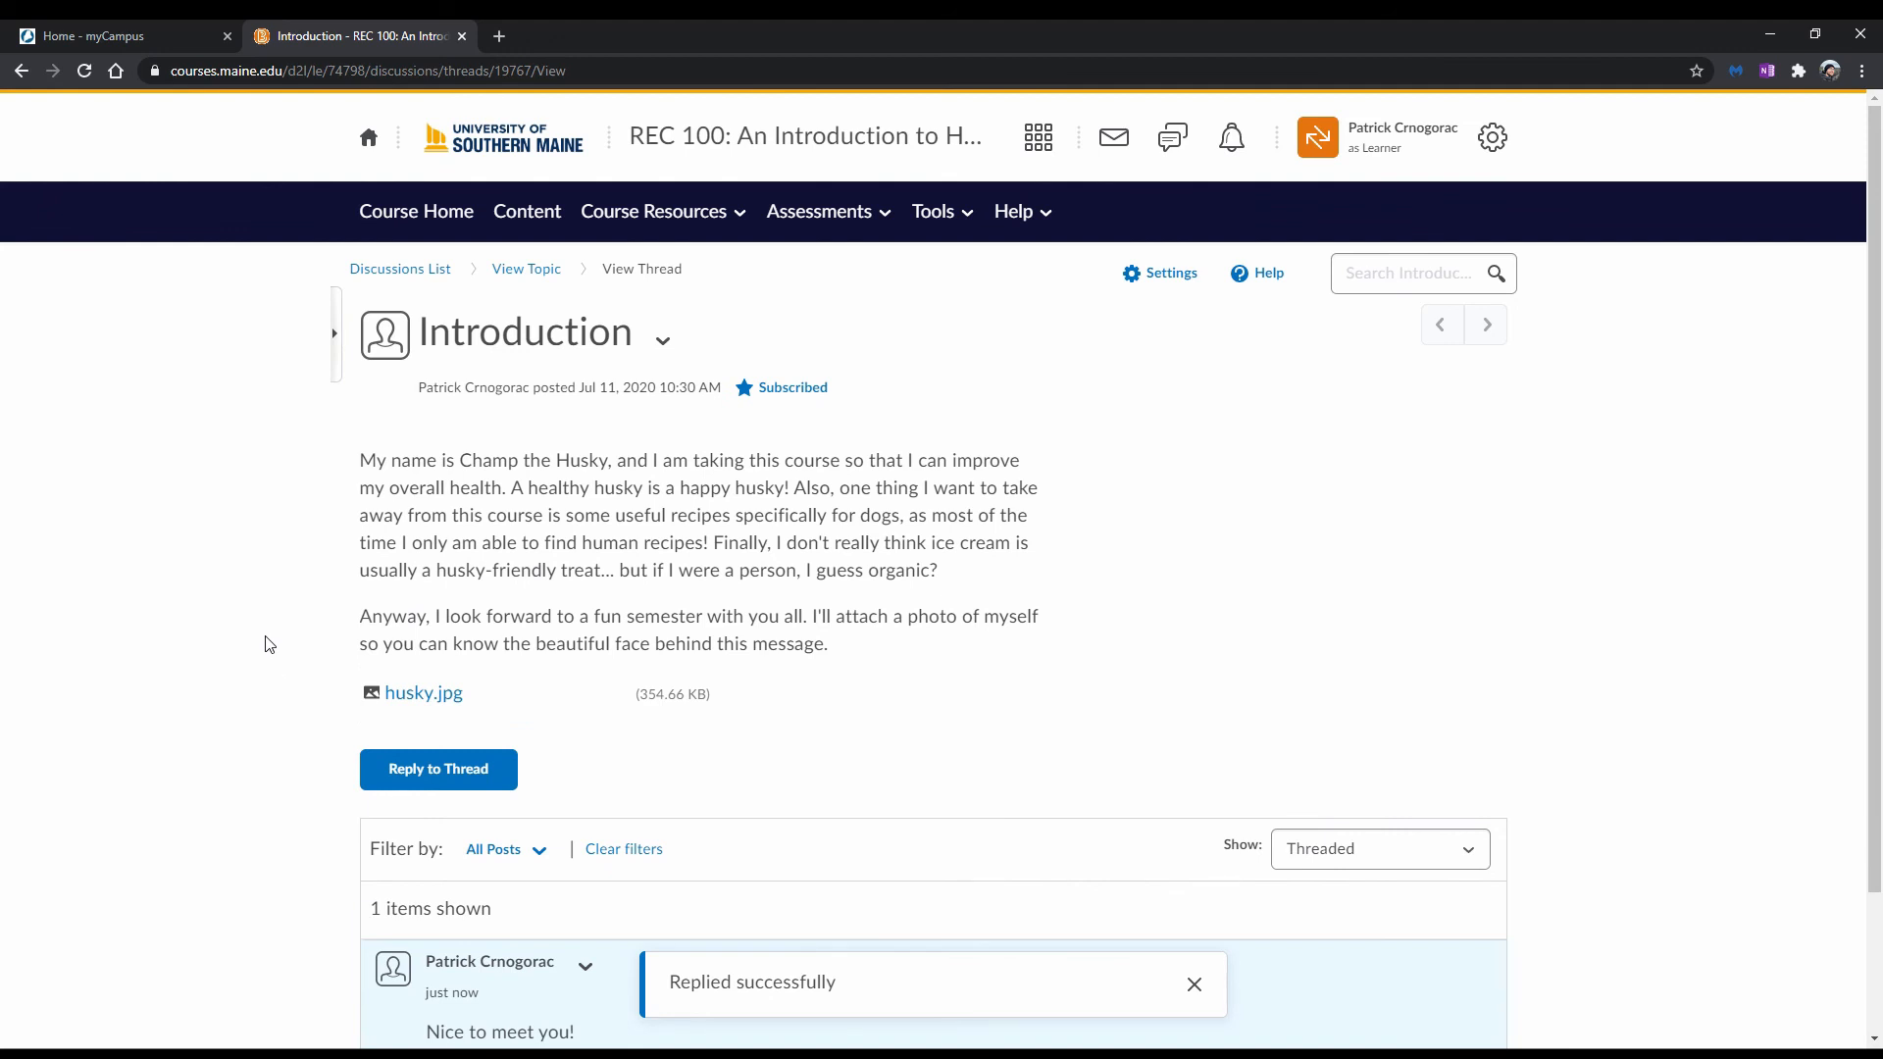
- Dismiss the reply confirmation and go to Notifications from the account menu
{"action": "left_click", "coordinate": [1194, 984]}
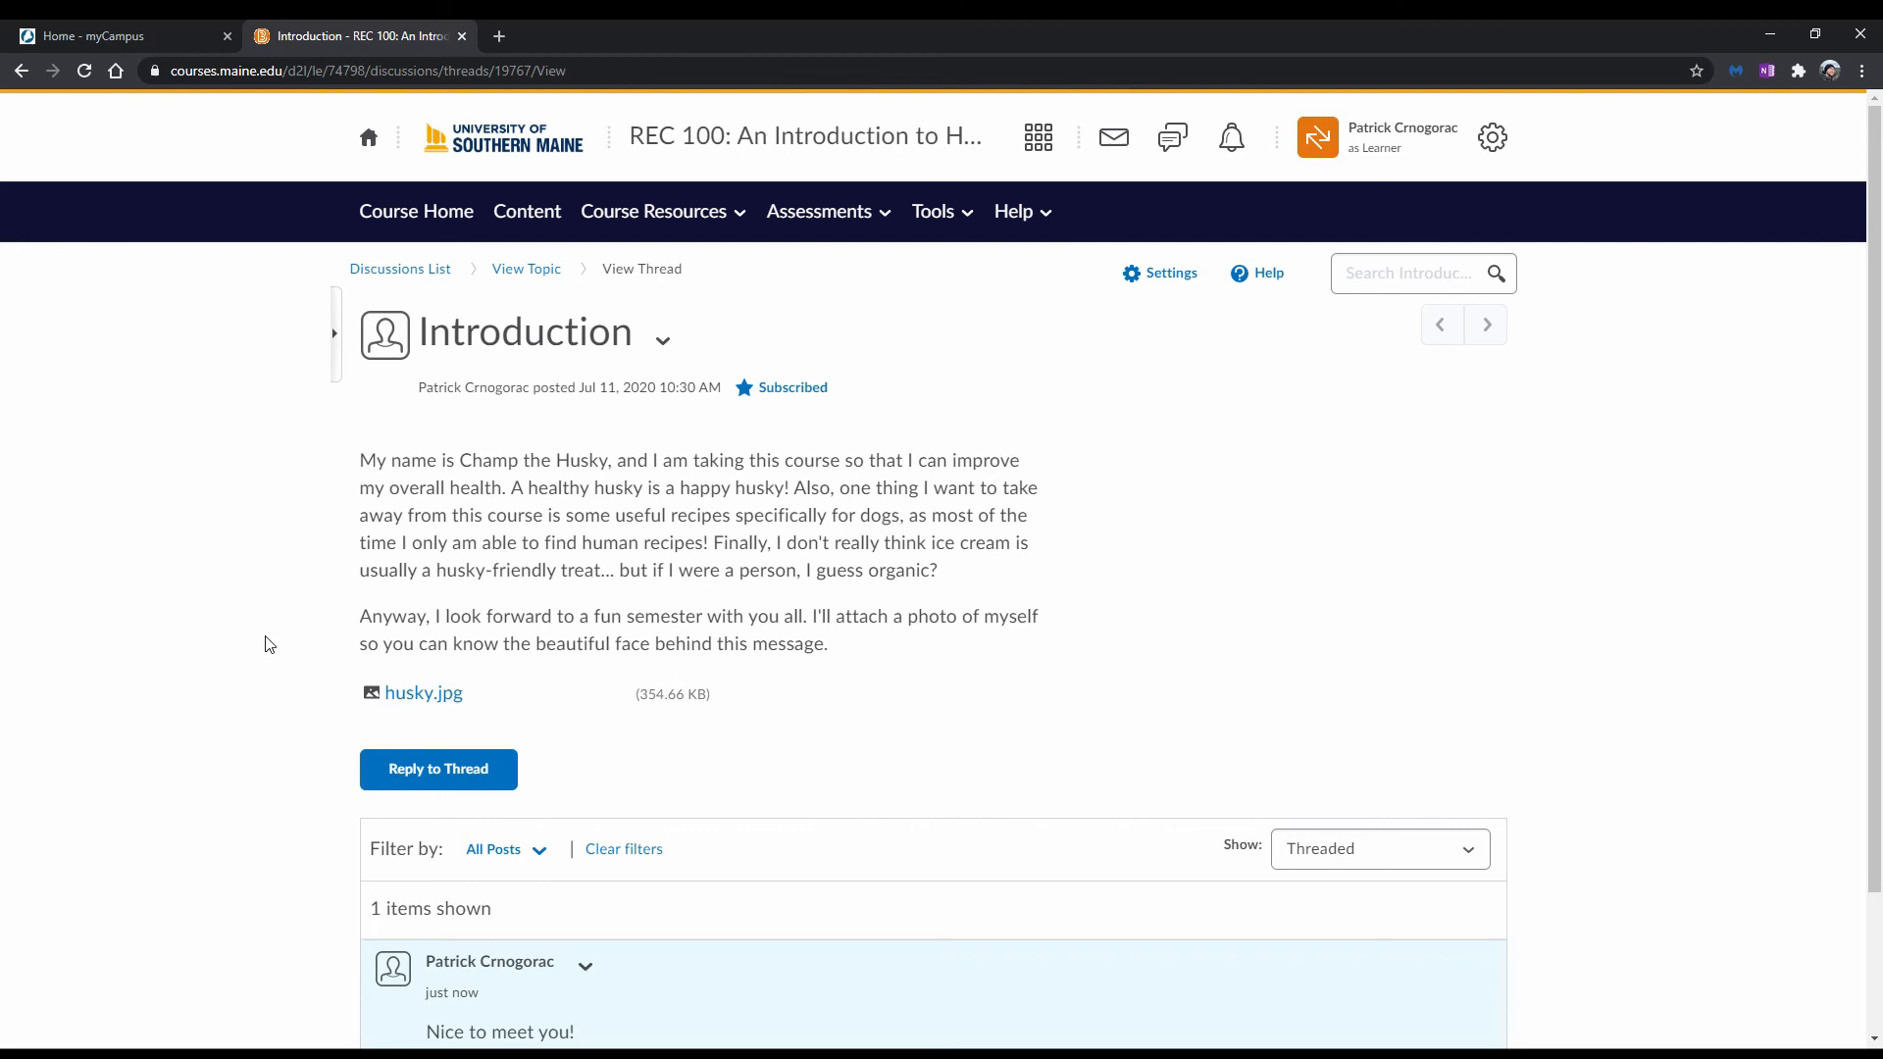
{"action": "mouse_move", "coordinate": [833, 708]}
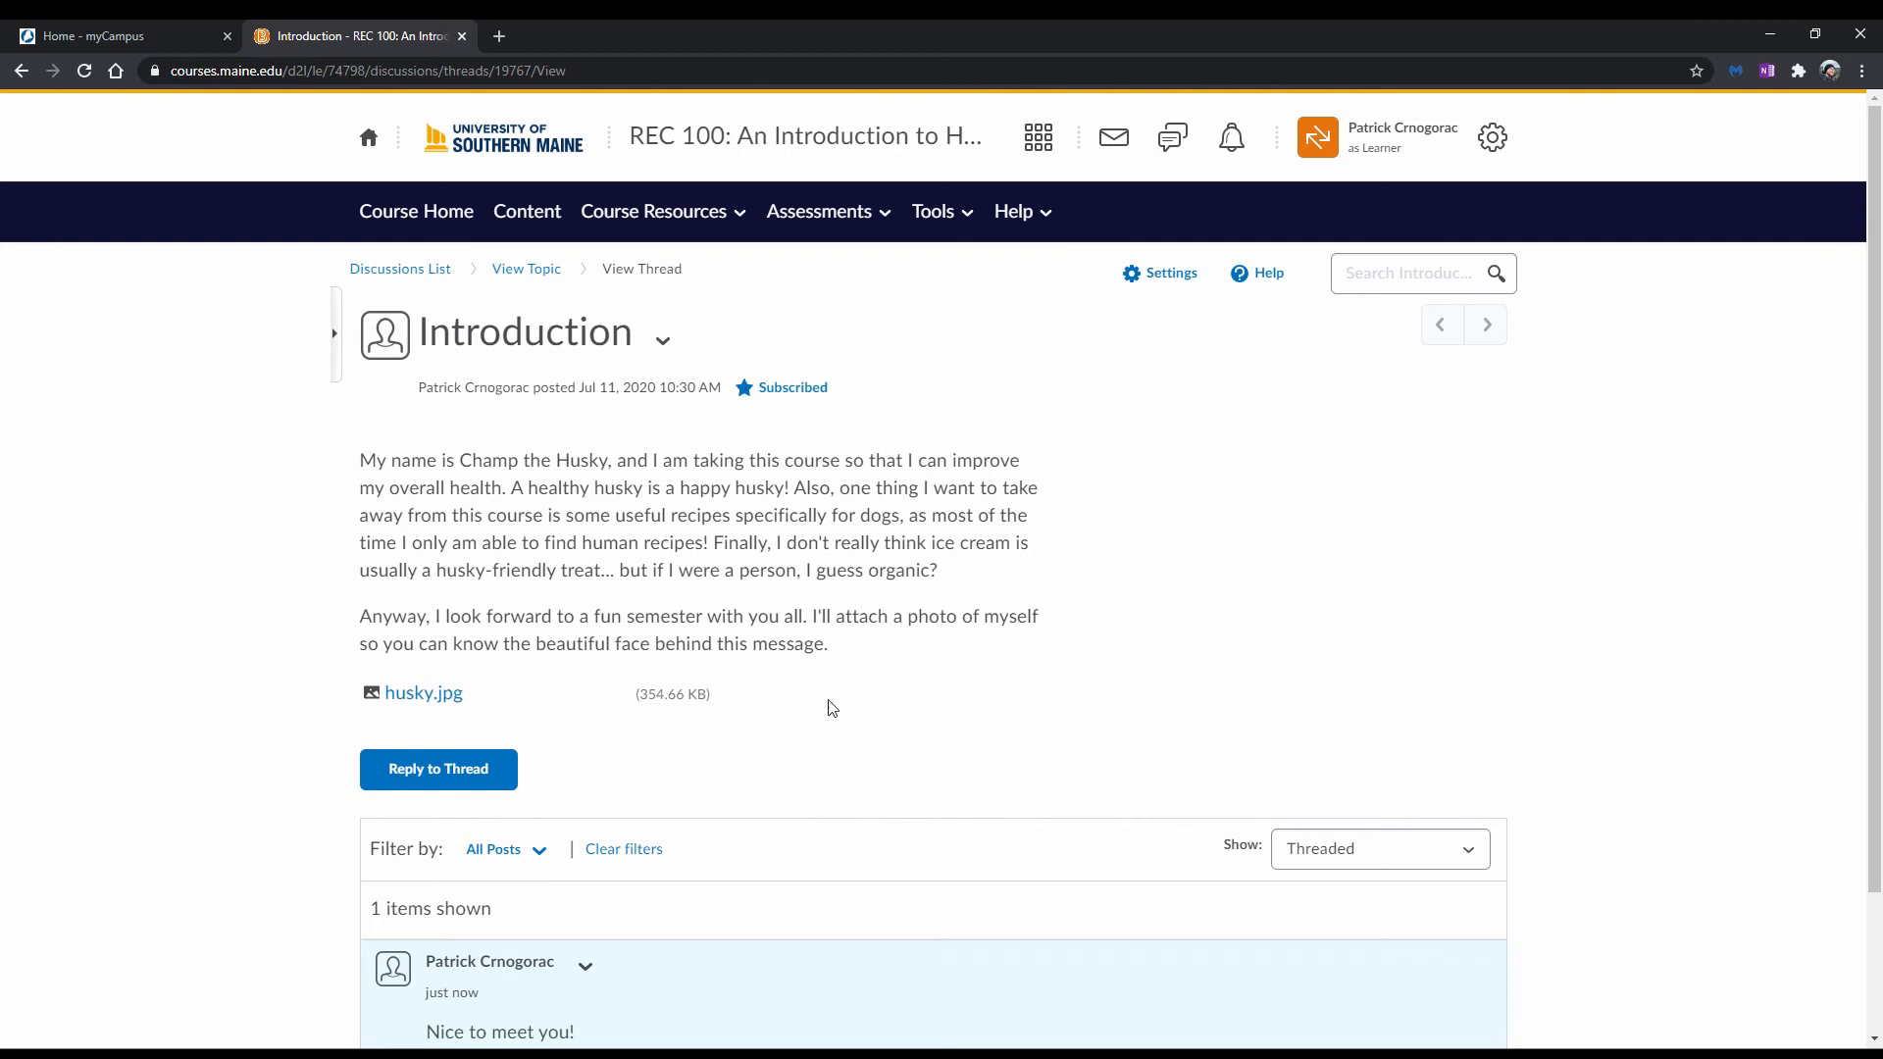
{"action": "left_click", "coordinate": [1401, 135]}
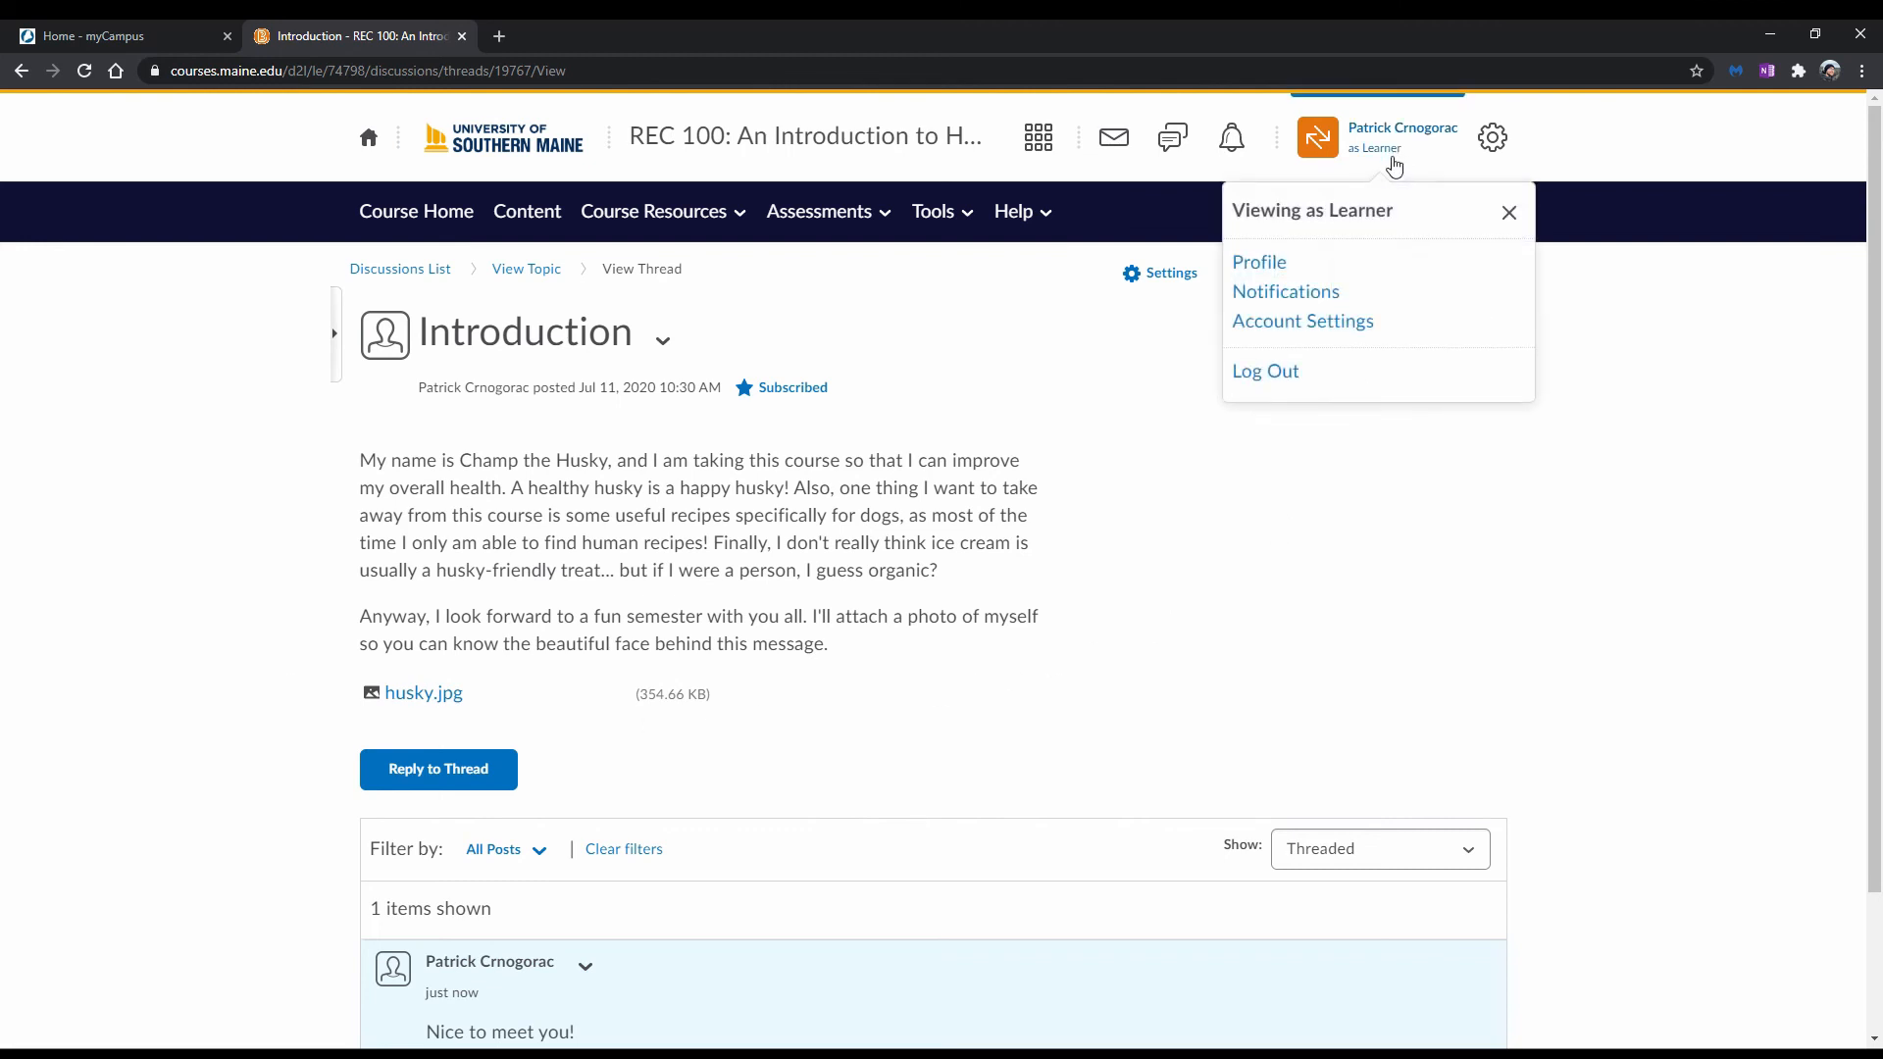
{"action": "mouse_move", "coordinate": [1364, 252]}
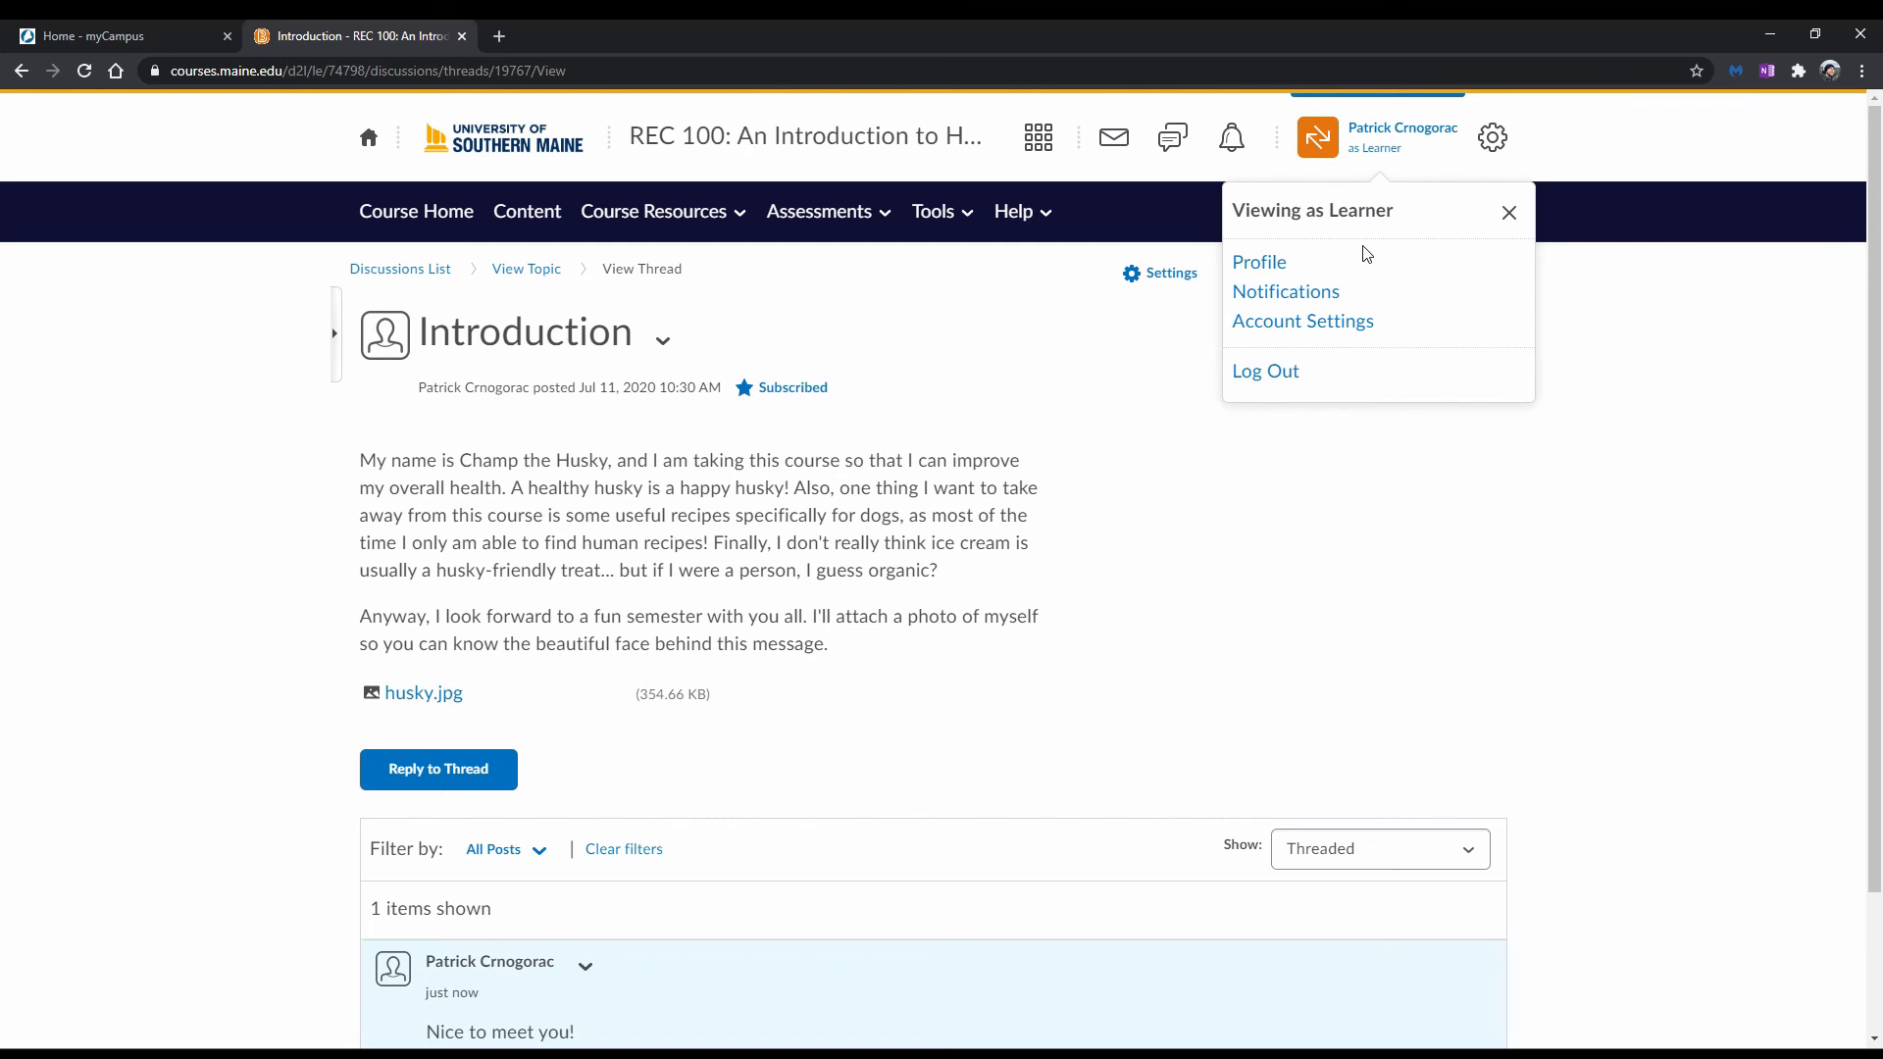
{"action": "left_click", "coordinate": [1285, 293]}
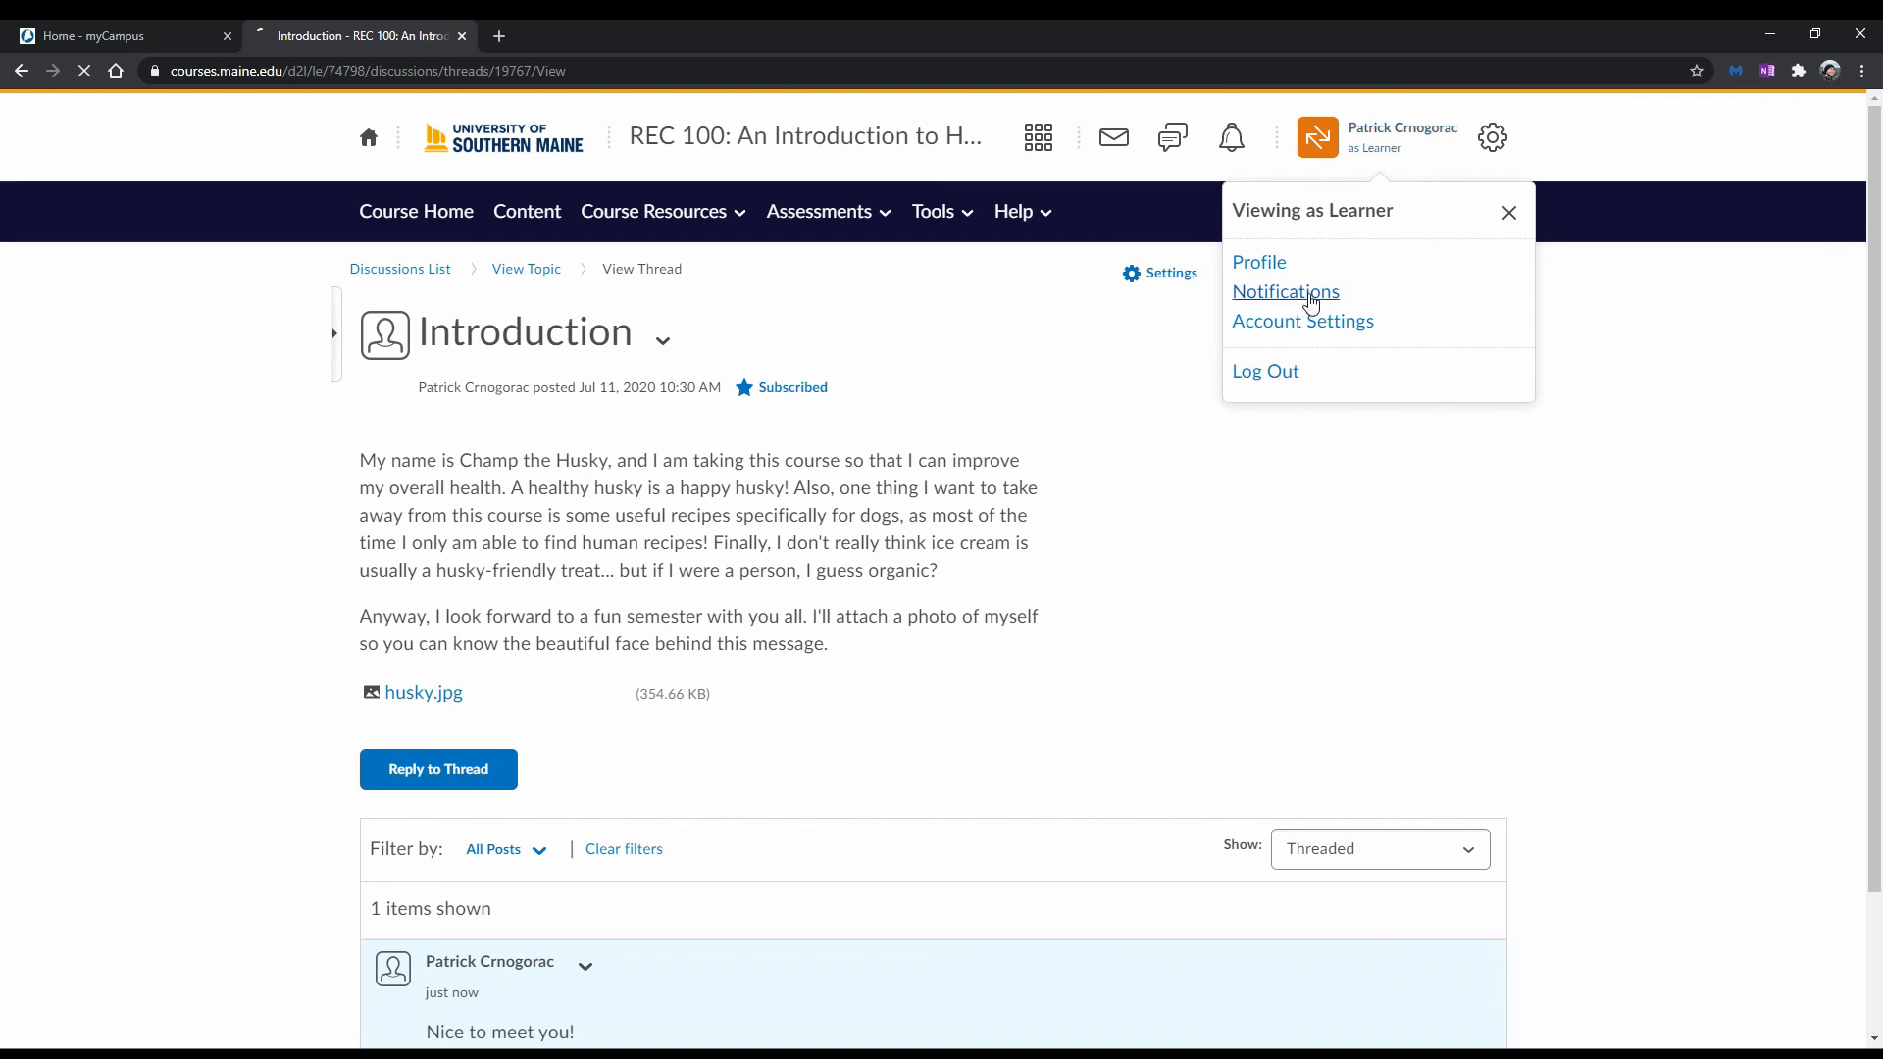
- Tick the Email box for new posts in subscribed forums, topics and threads
{"action": "left_click", "coordinate": [1285, 292]}
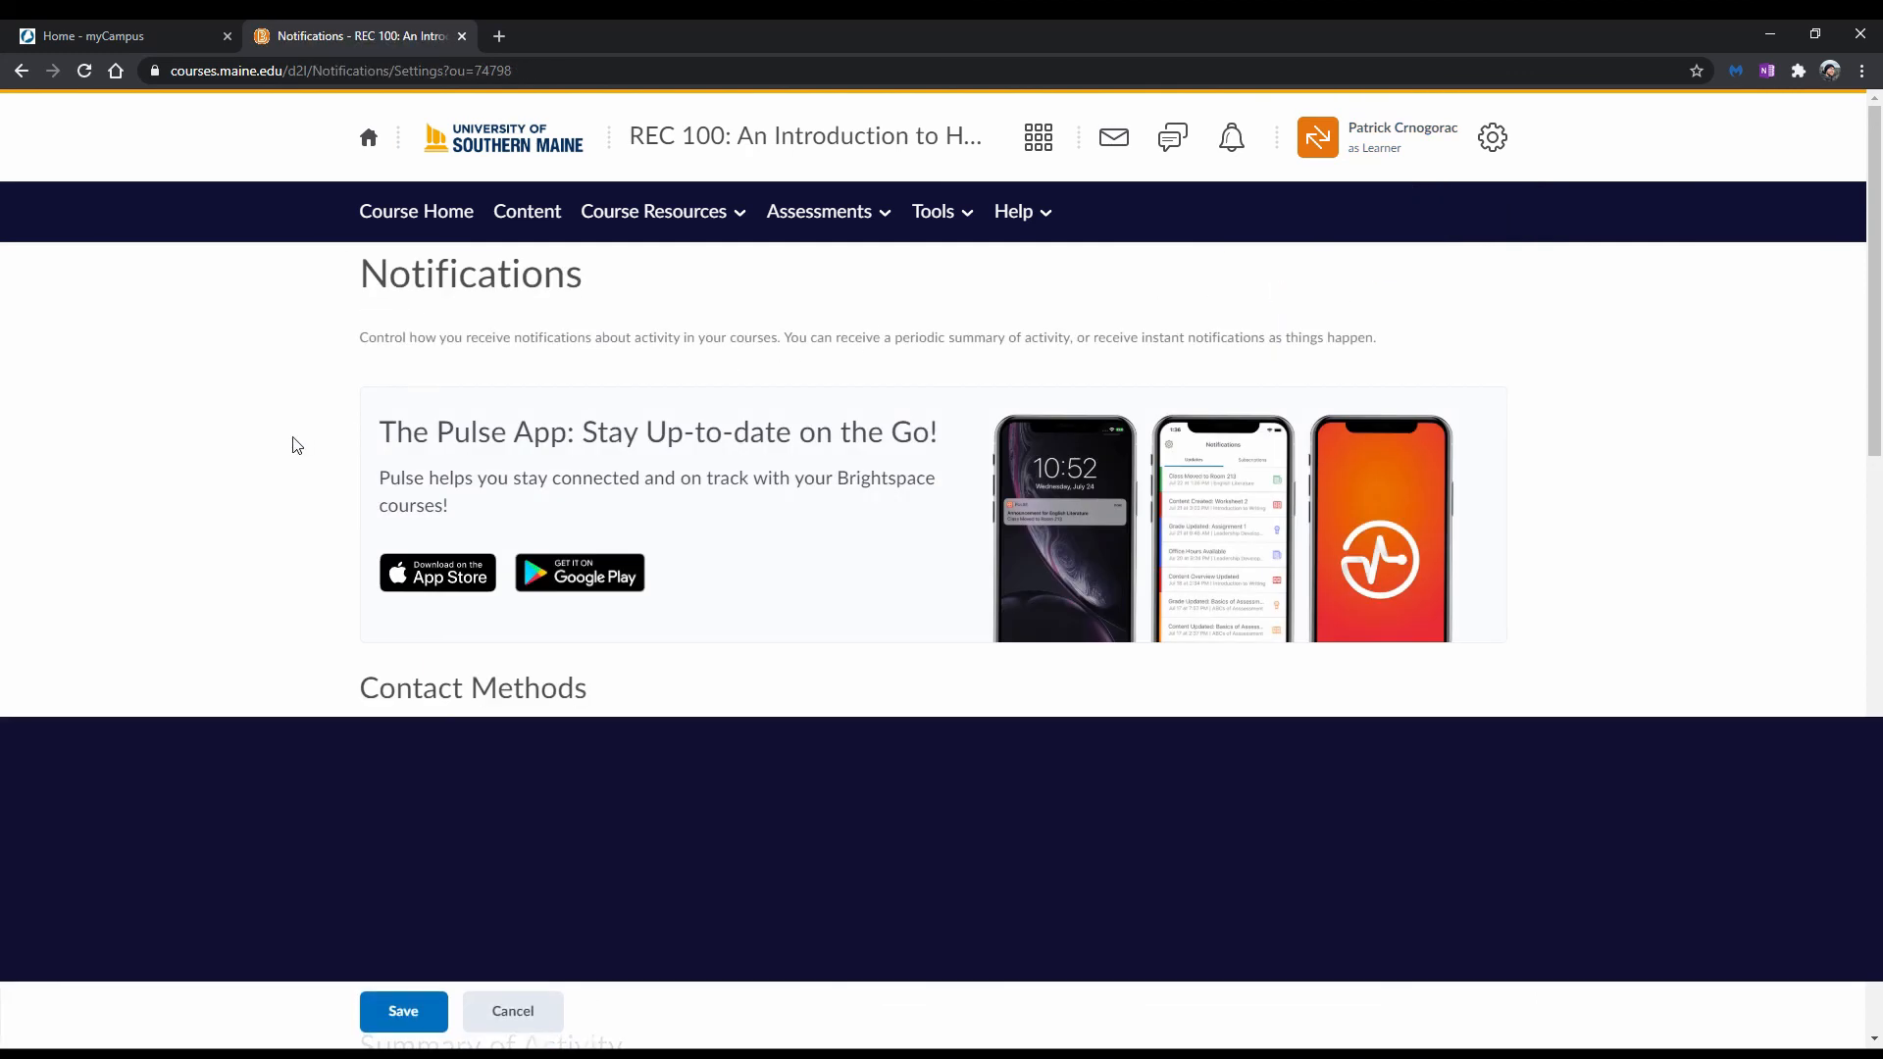
{"action": "scroll", "scroll_direction": "down", "scroll_amount": 3}
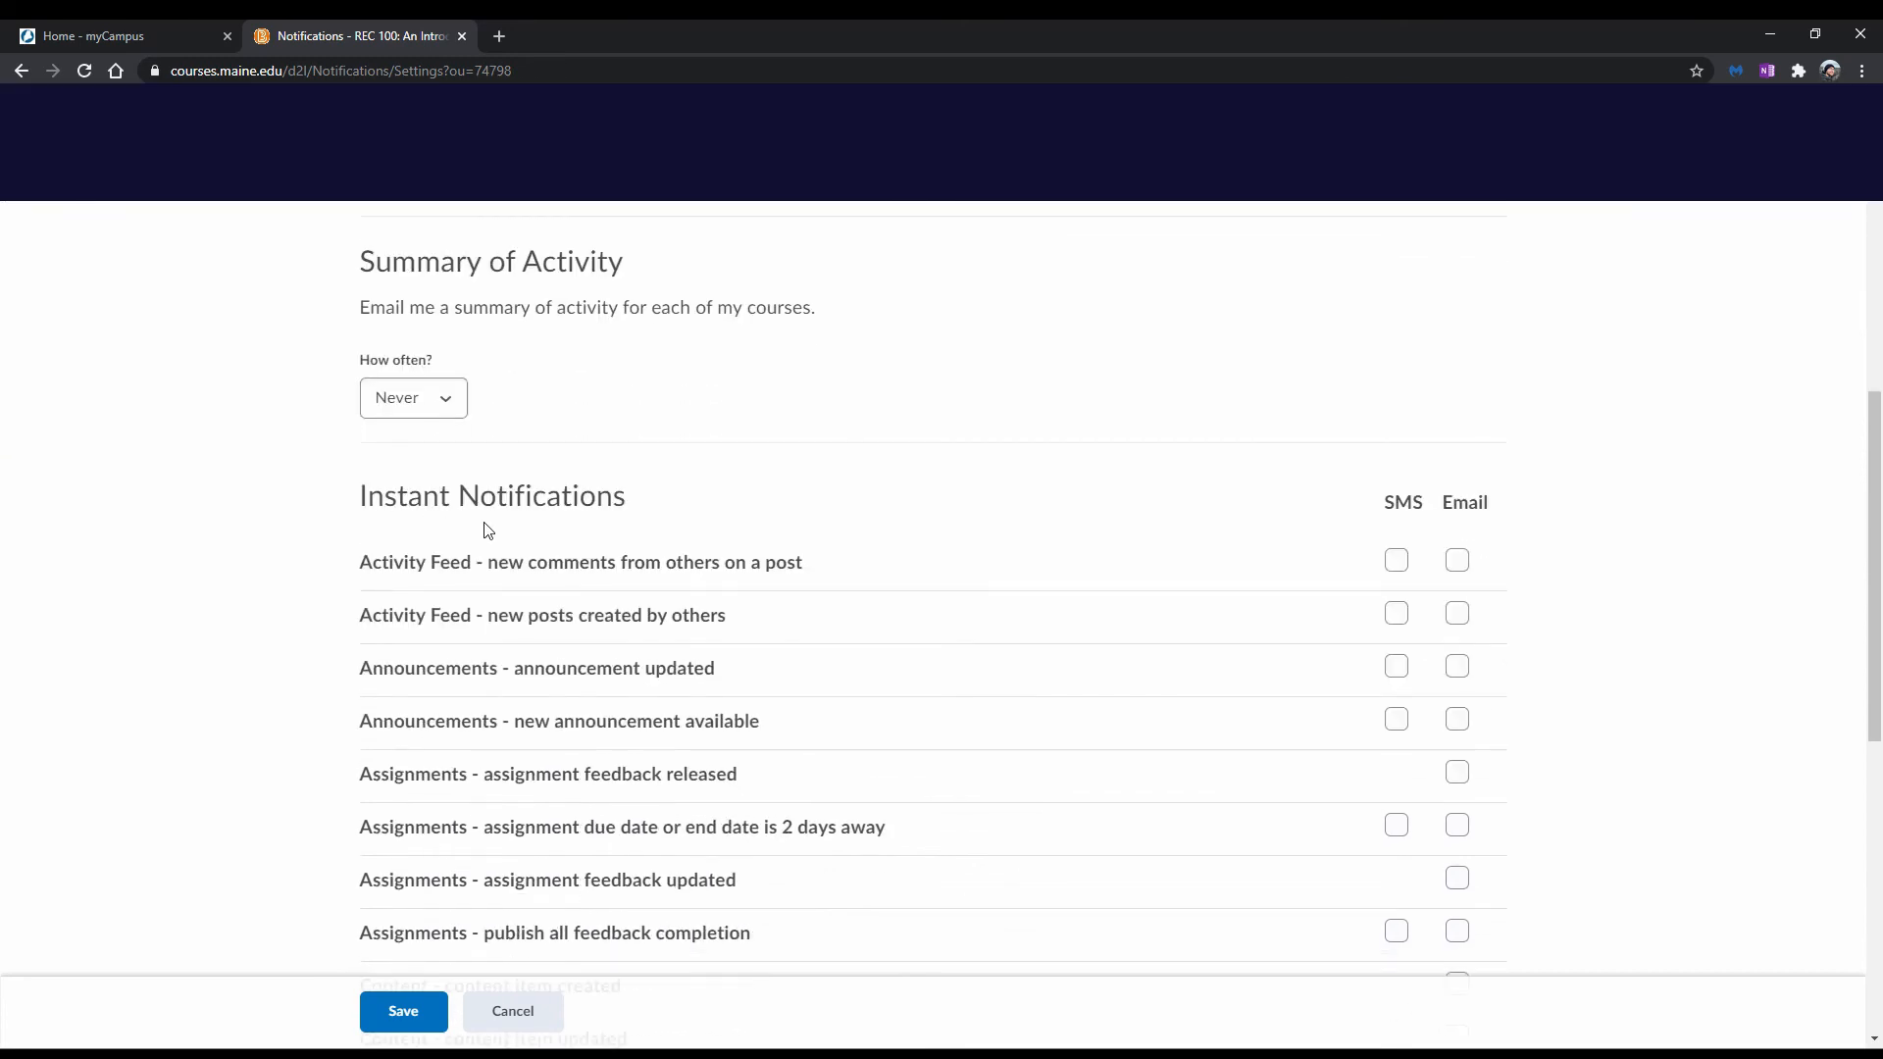
{"action": "scroll", "scroll_direction": "down", "scroll_amount": 3}
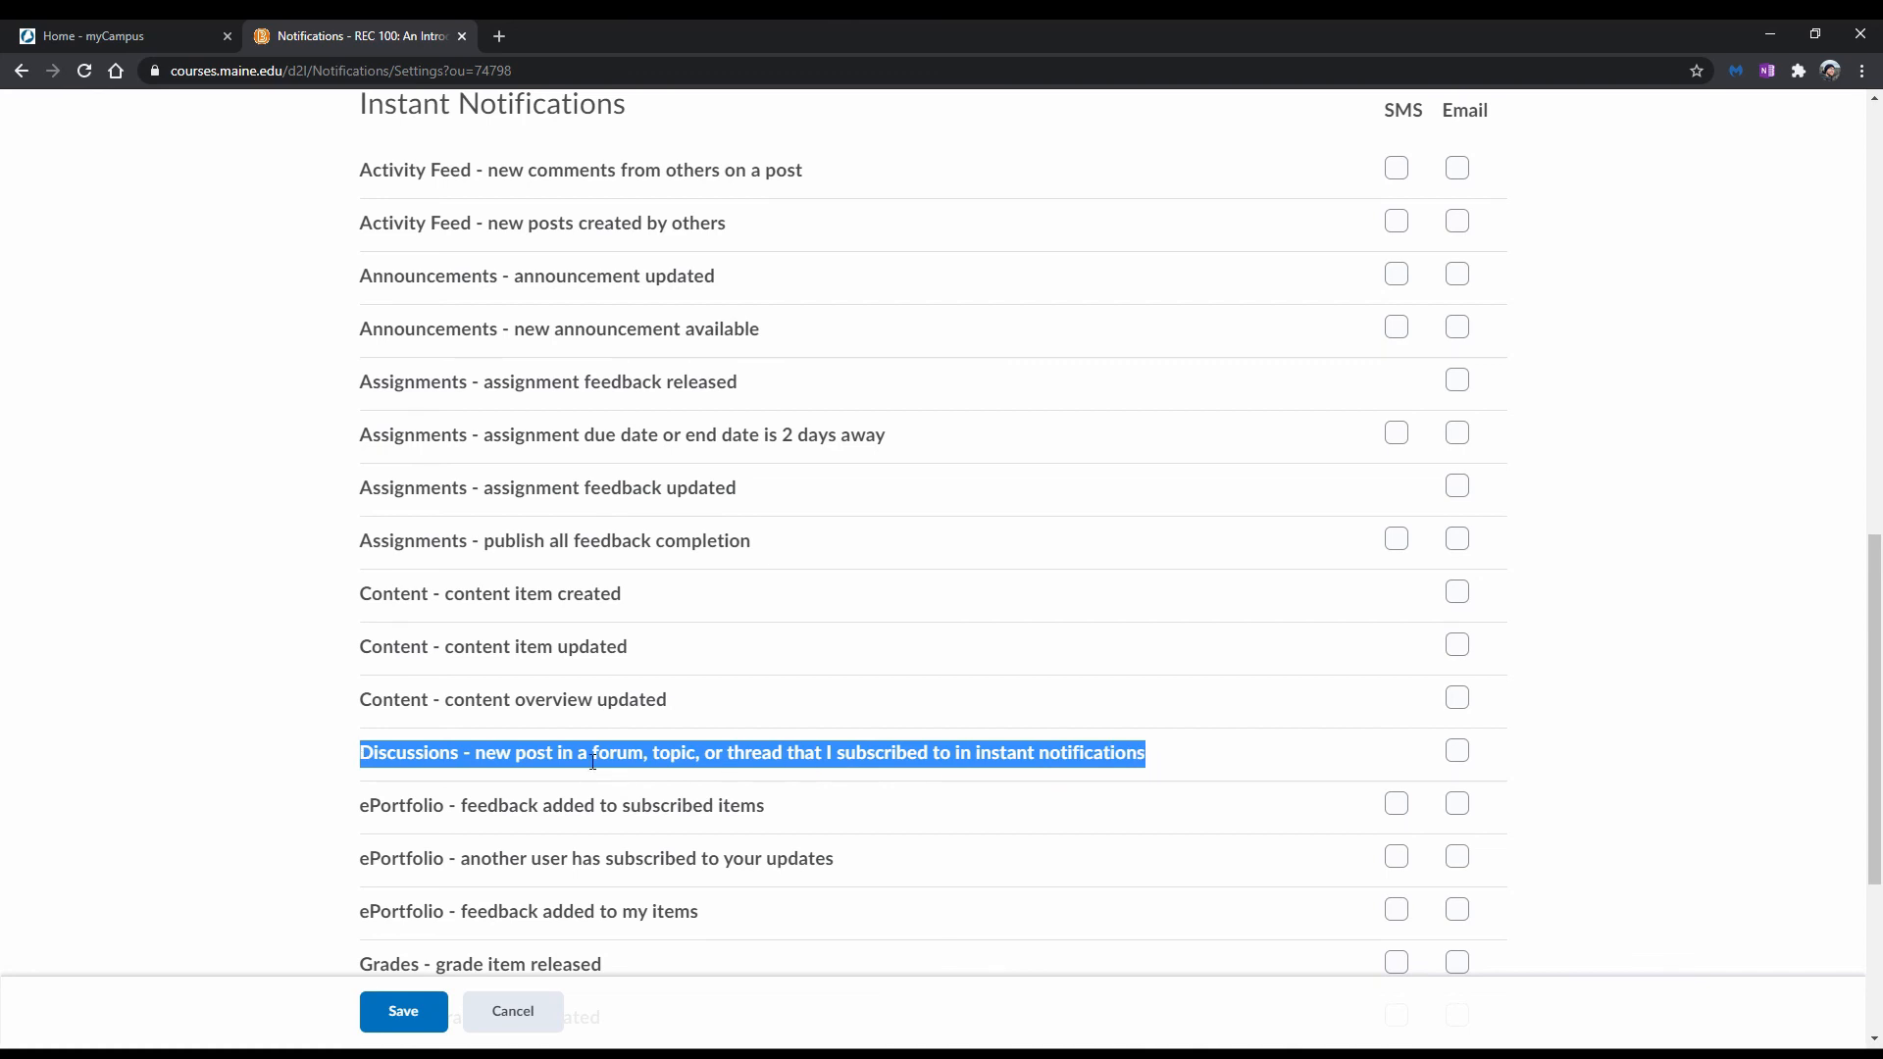
{"action": "left_click", "coordinate": [1151, 754]}
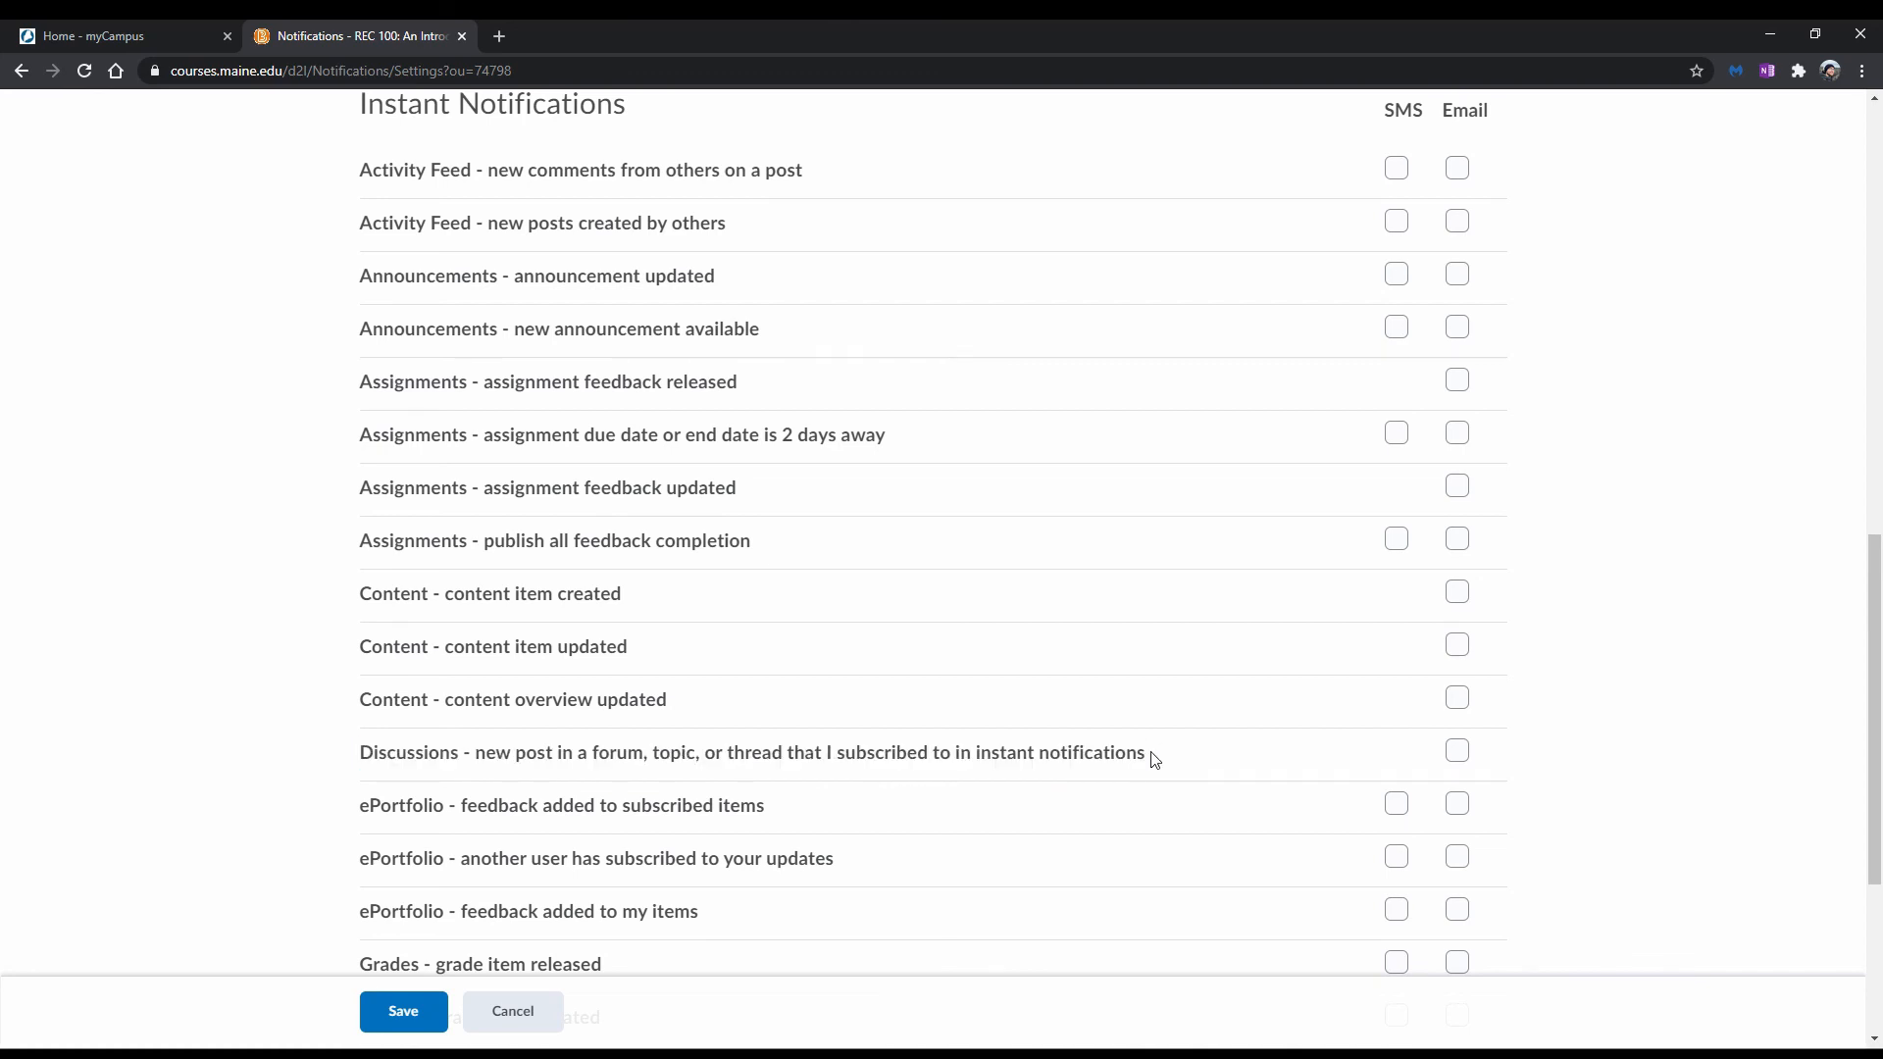
{"action": "scroll", "scroll_direction": "down", "scroll_amount": 3}
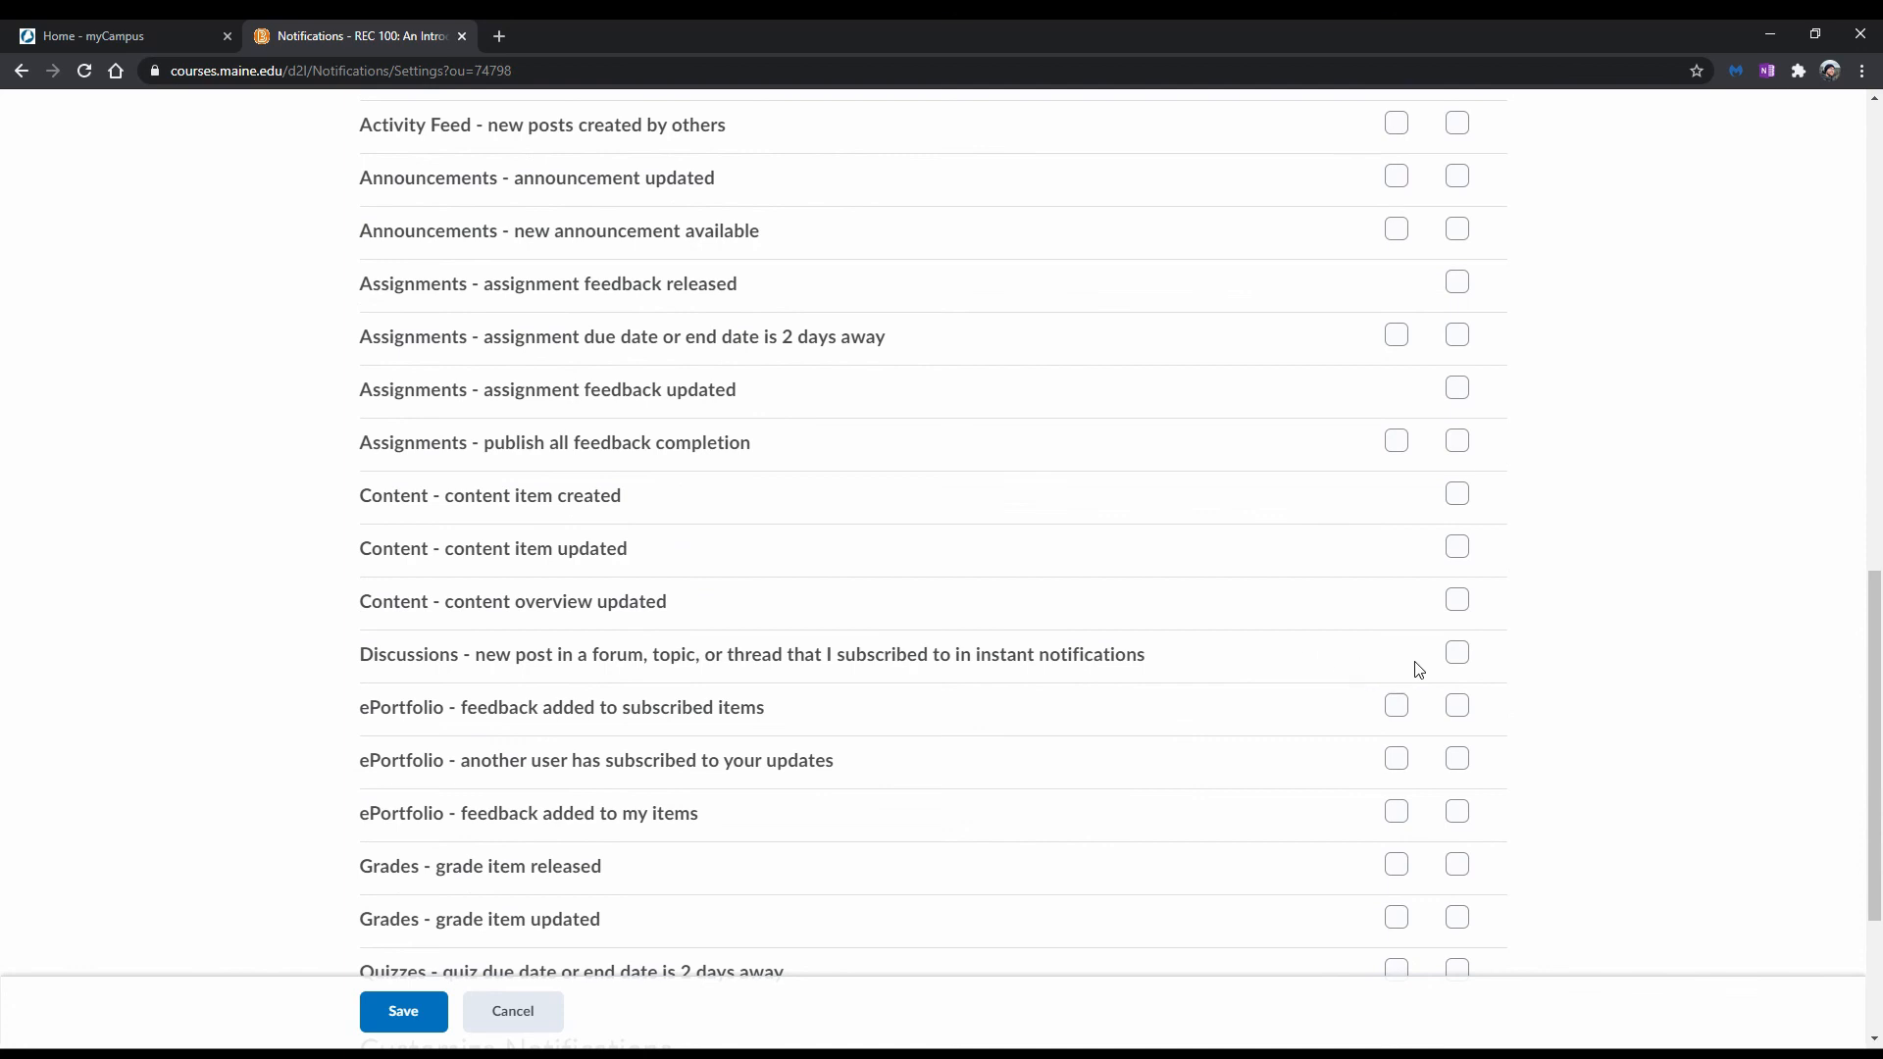
{"action": "left_click", "coordinate": [1457, 652]}
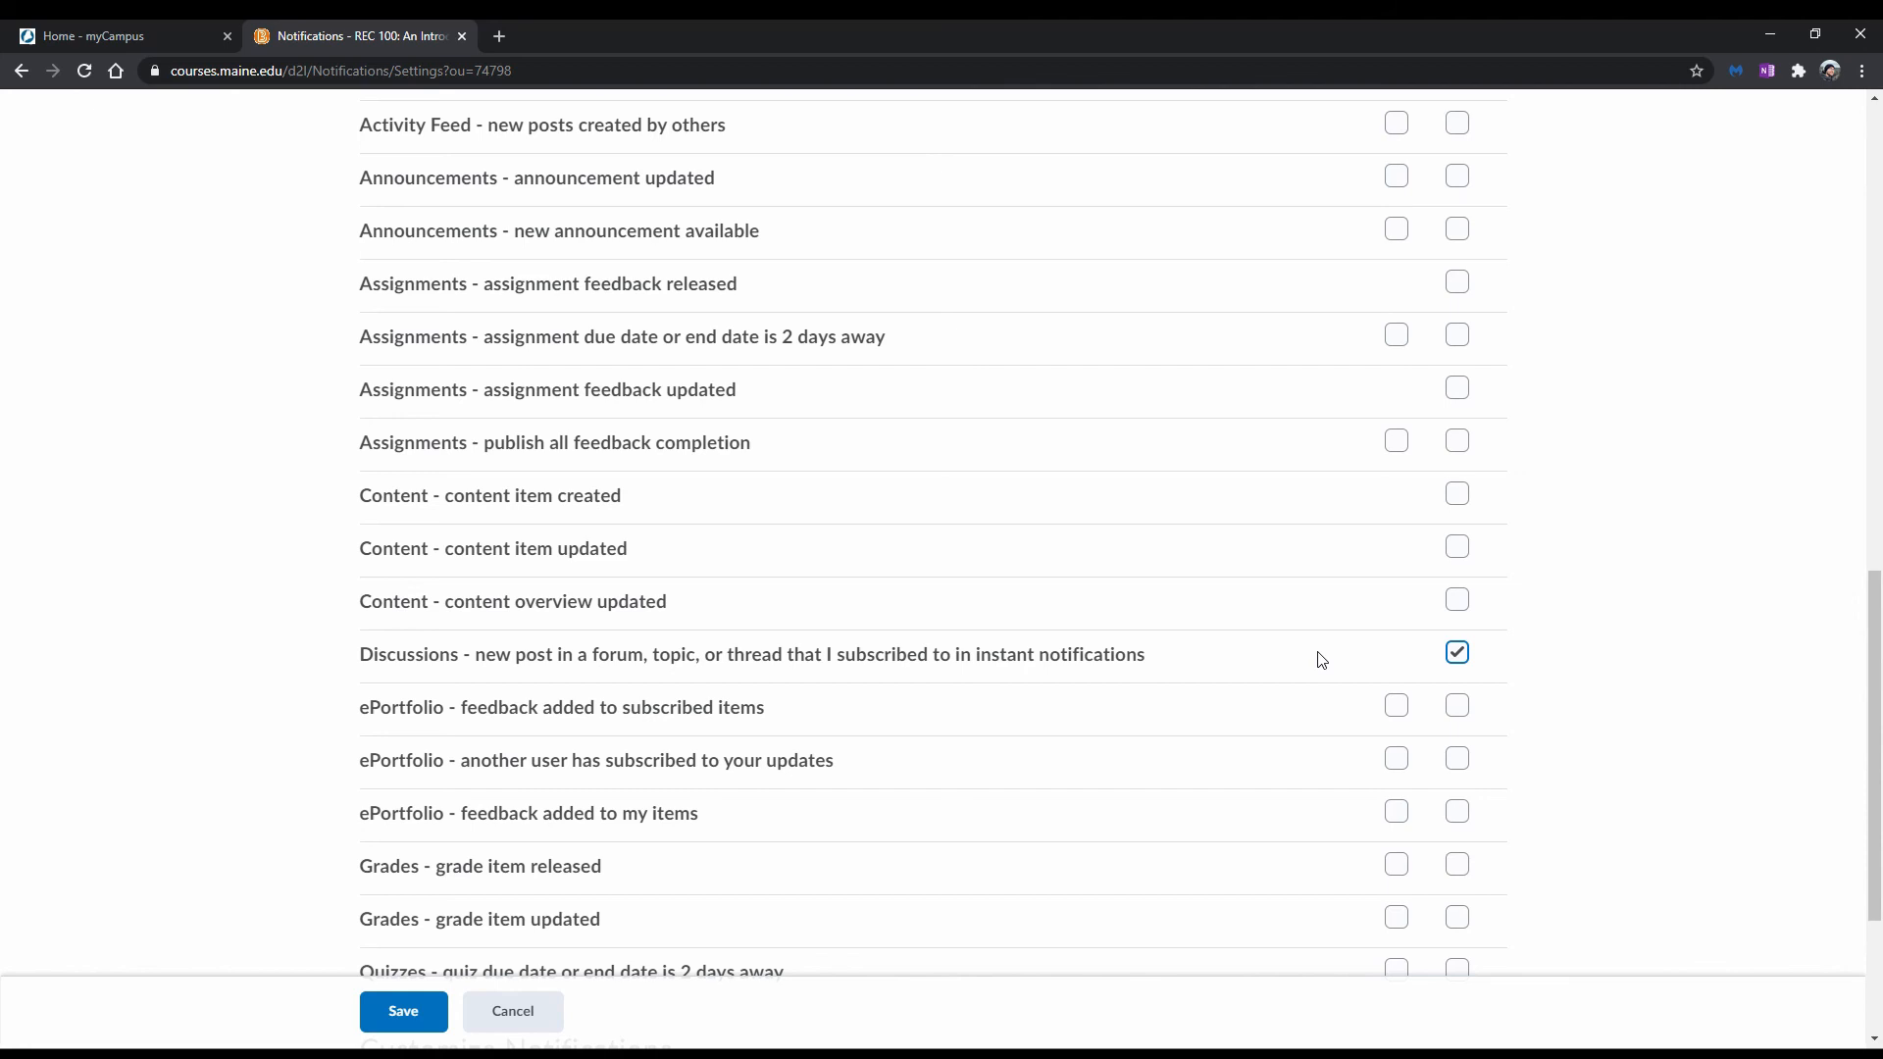
{"action": "mouse_move", "coordinate": [701, 840]}
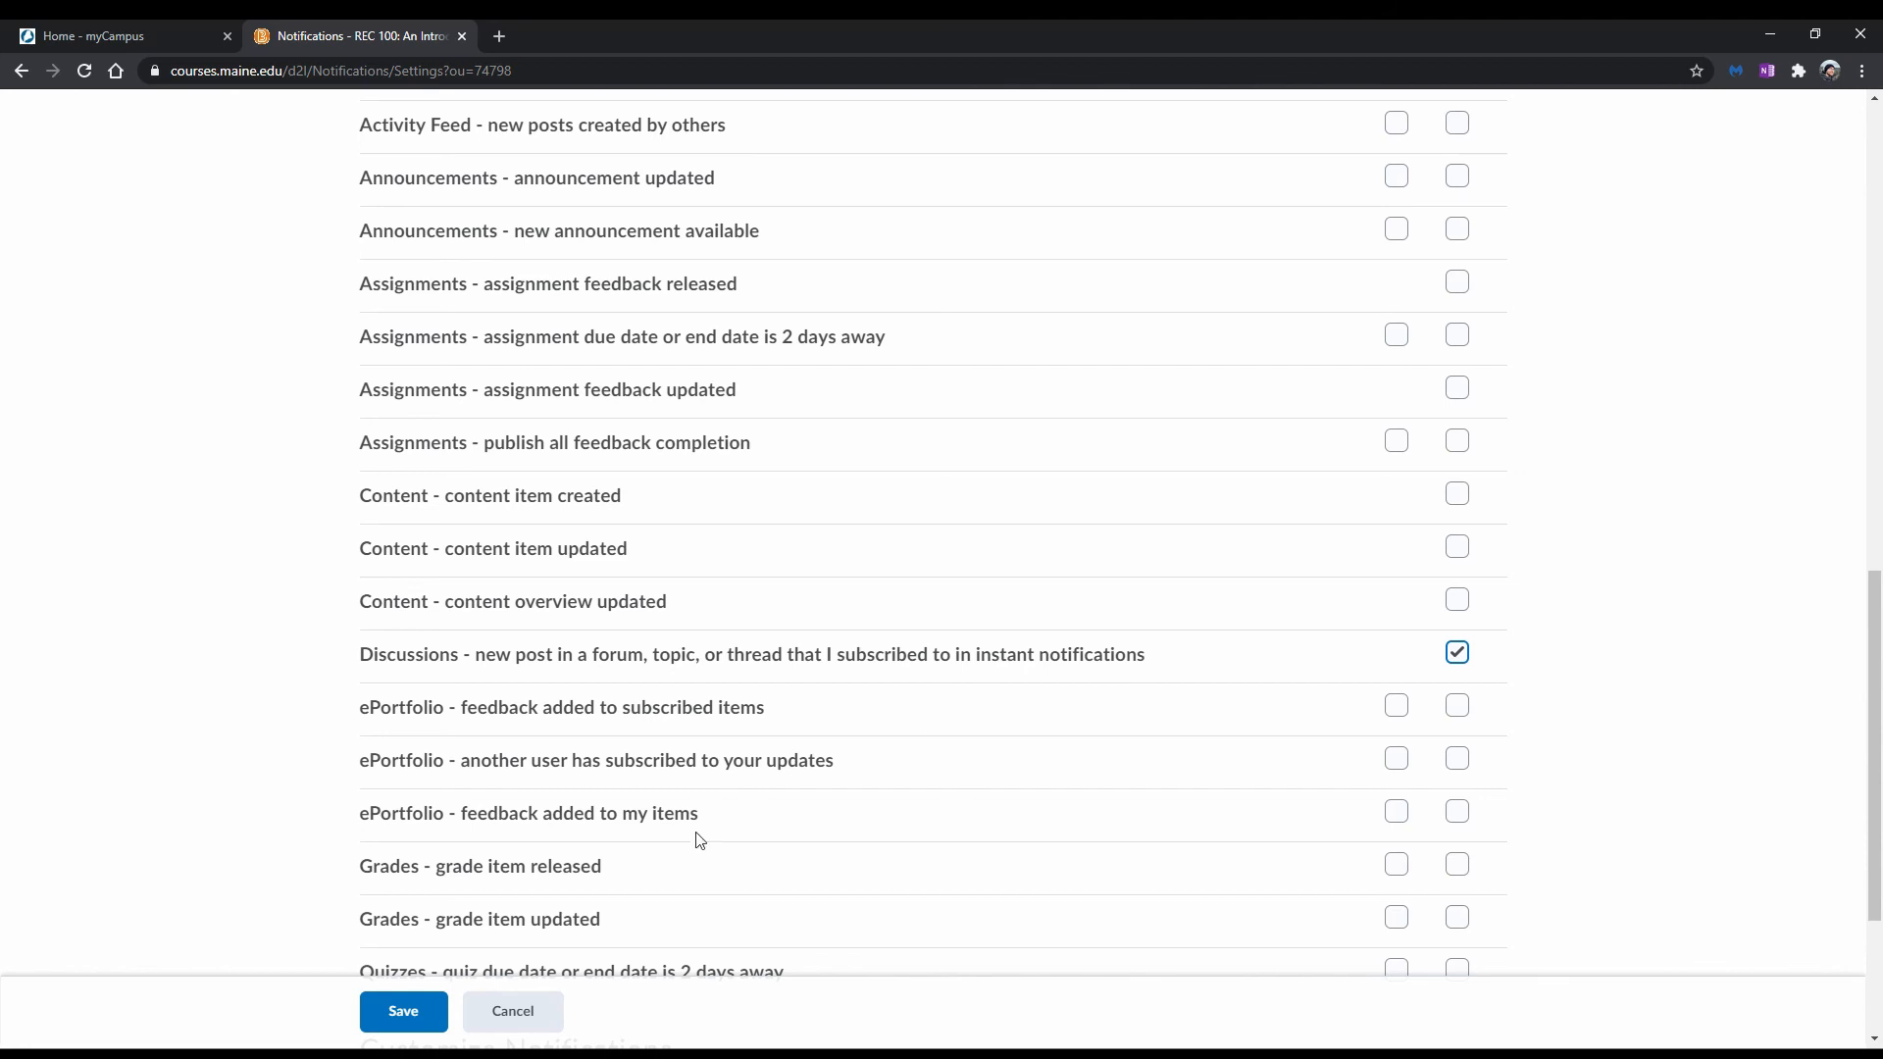